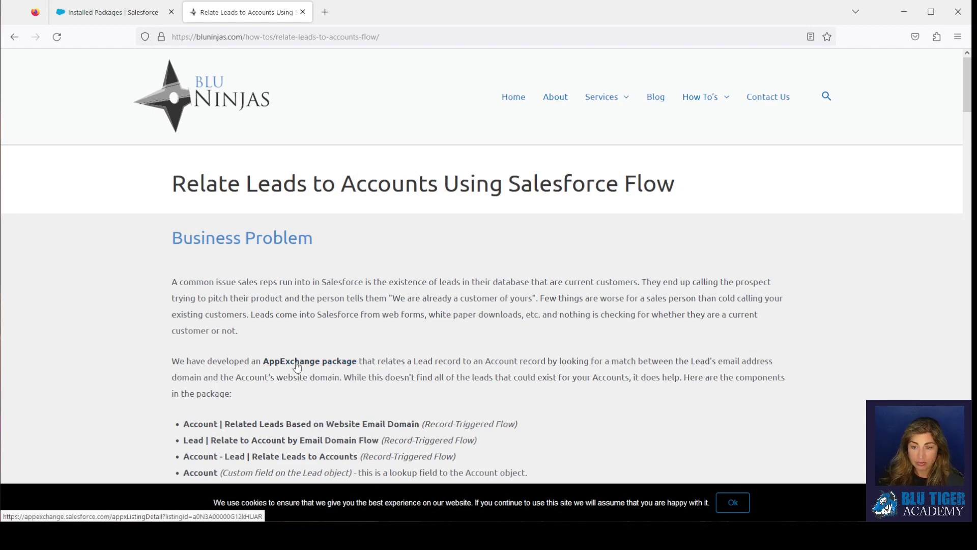
Step: Start getting the free Relate Leads to Accounts package from its AppExchange listing
left_click(309, 361)
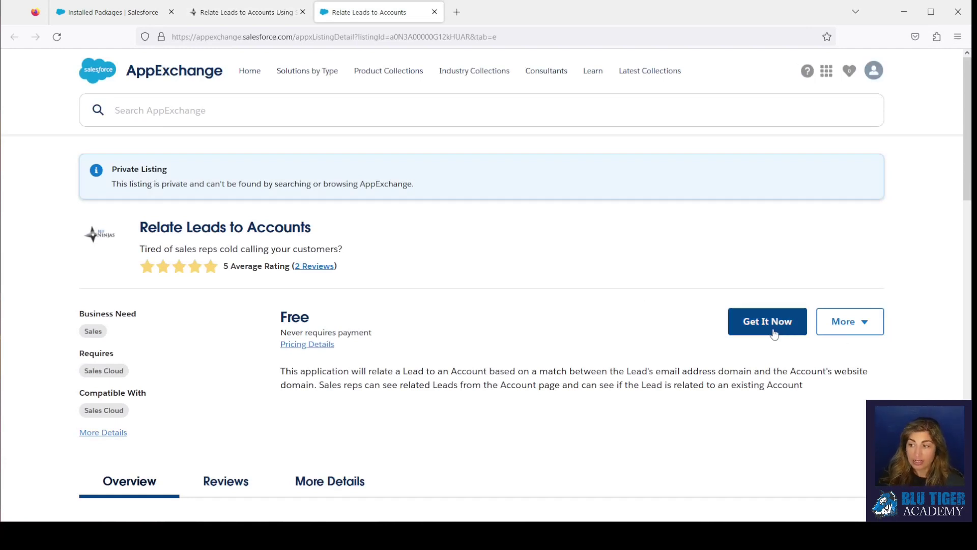
left_click(767, 321)
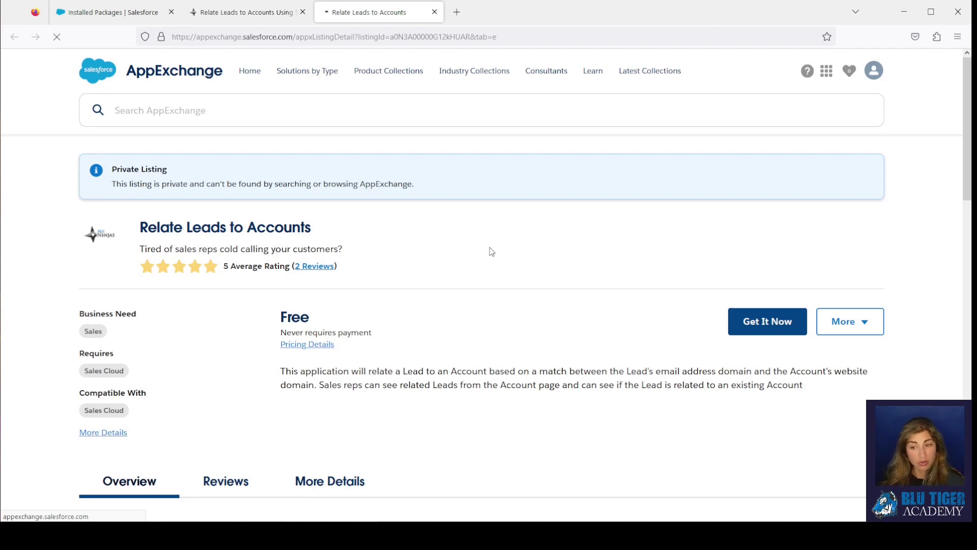
left_click(768, 320)
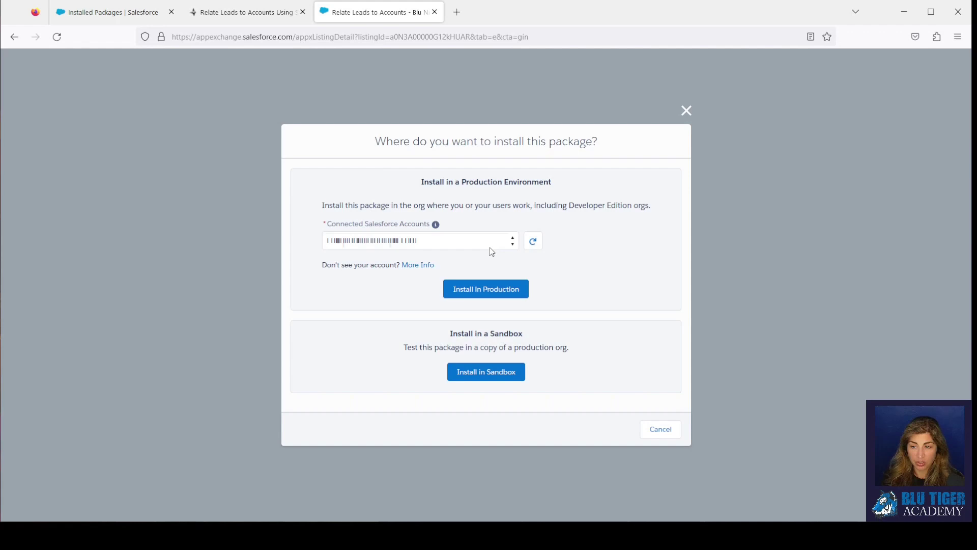
mouse_move(472, 232)
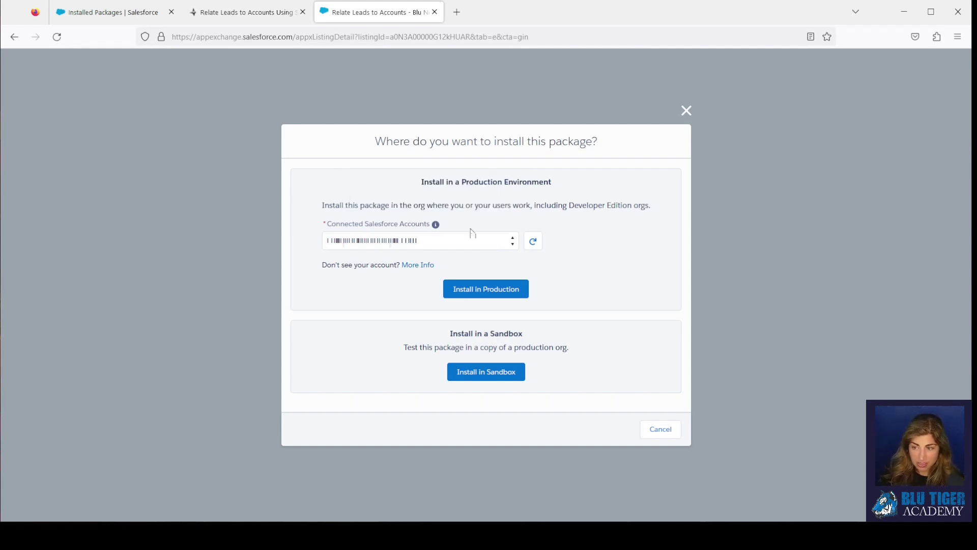
mouse_move(328, 220)
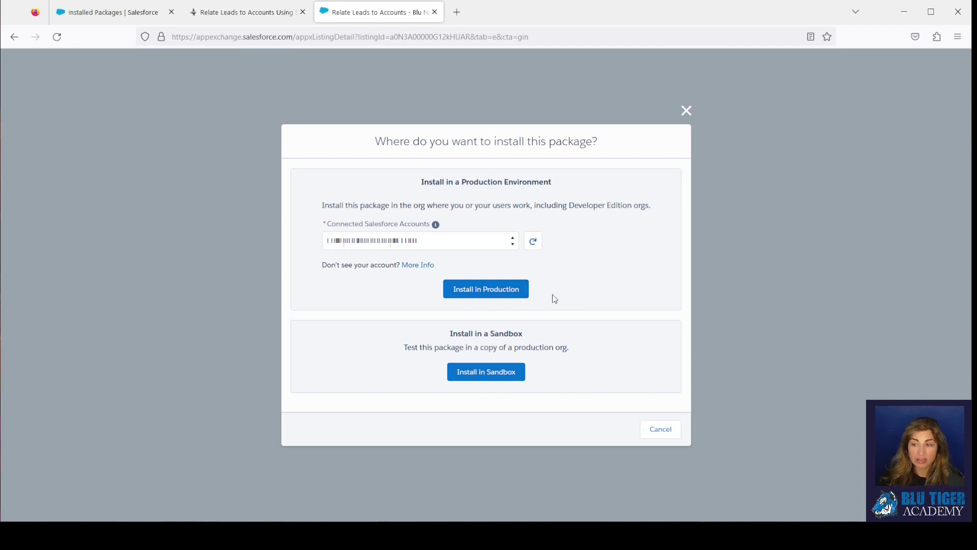
Step: Choose Install in Production, agree to the terms, and confirm the installation
left_click(486, 288)
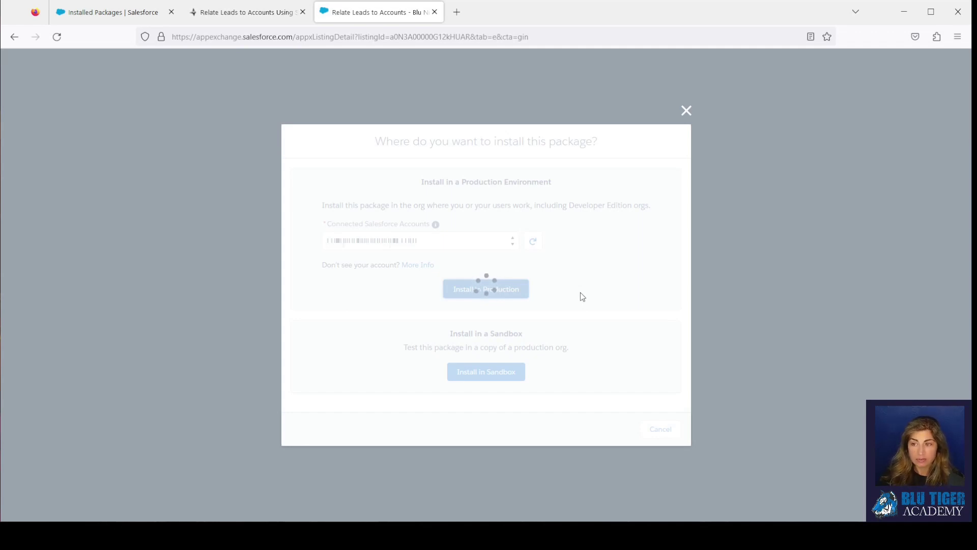
left_click(485, 288)
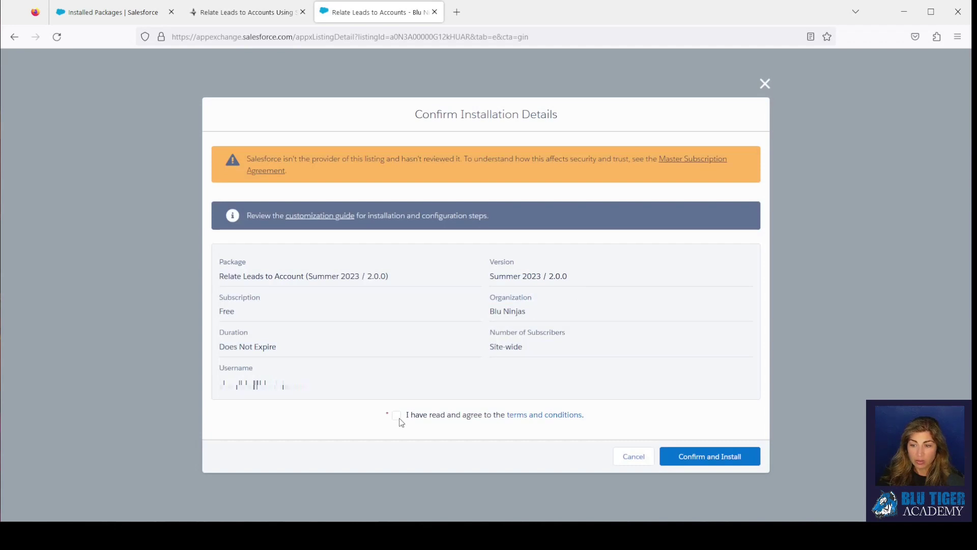
left_click(396, 414)
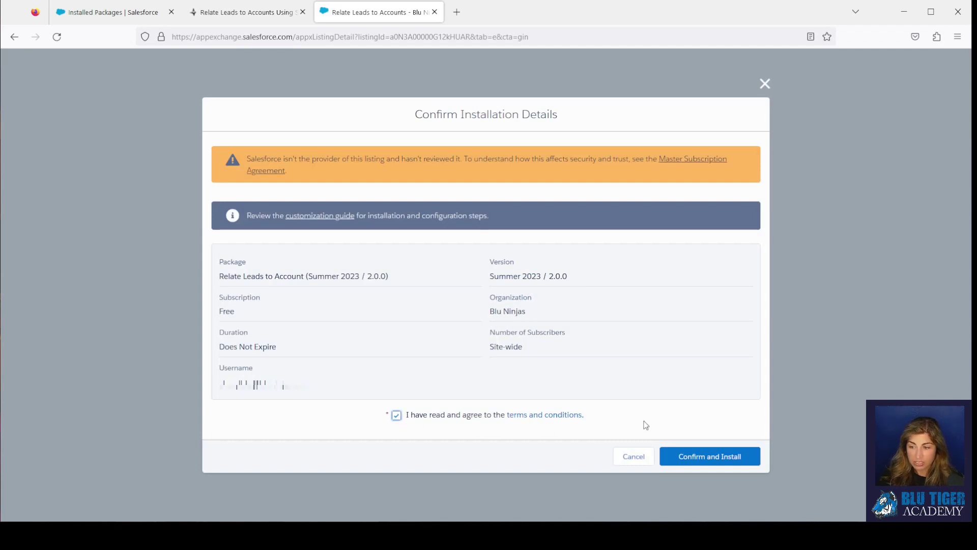
left_click(710, 456)
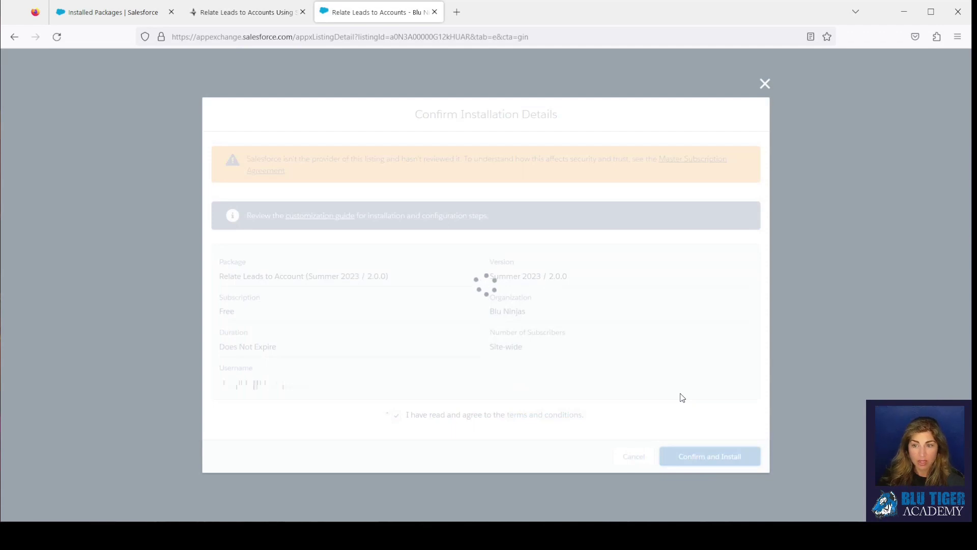
Step: Log into the org with the saved username, skipping phone registration with Remind Me Later
left_click(710, 456)
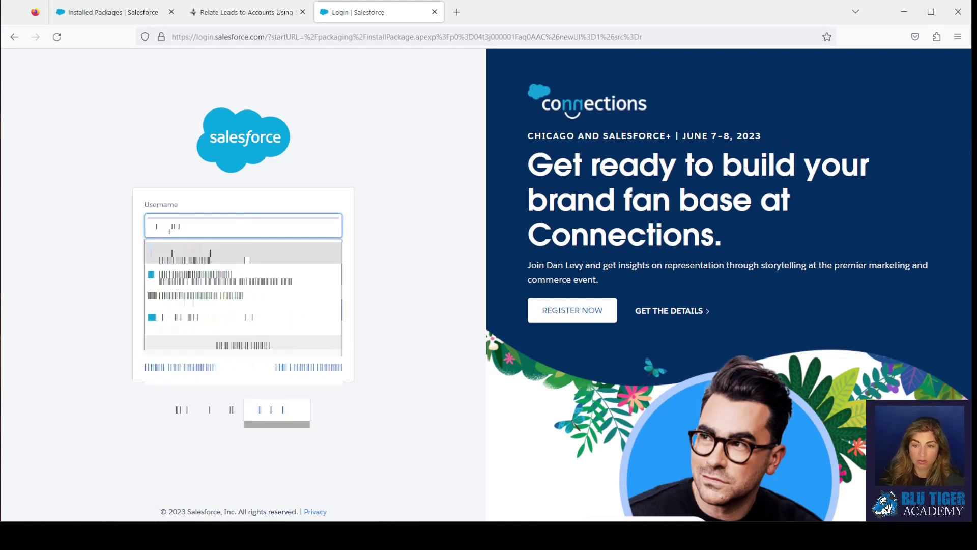
left_click(242, 307)
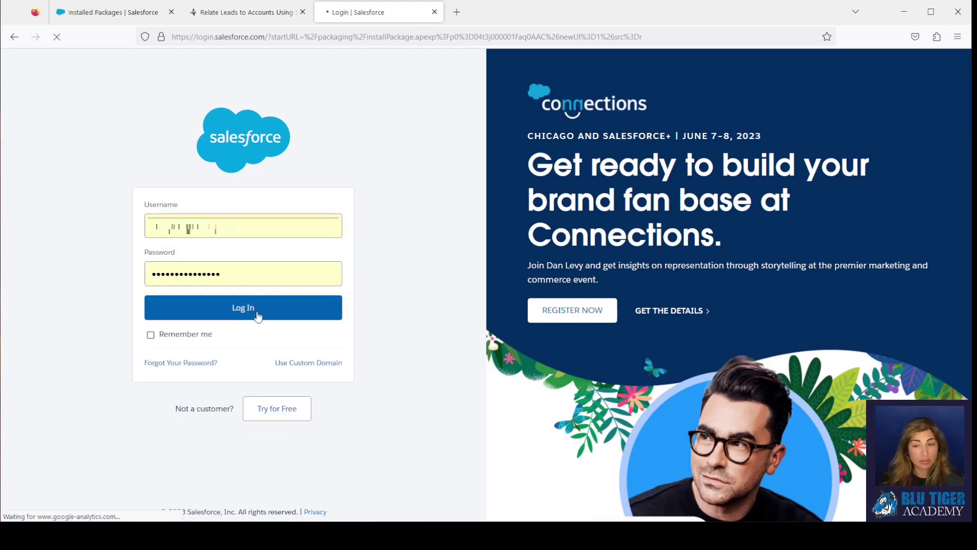
left_click(242, 308)
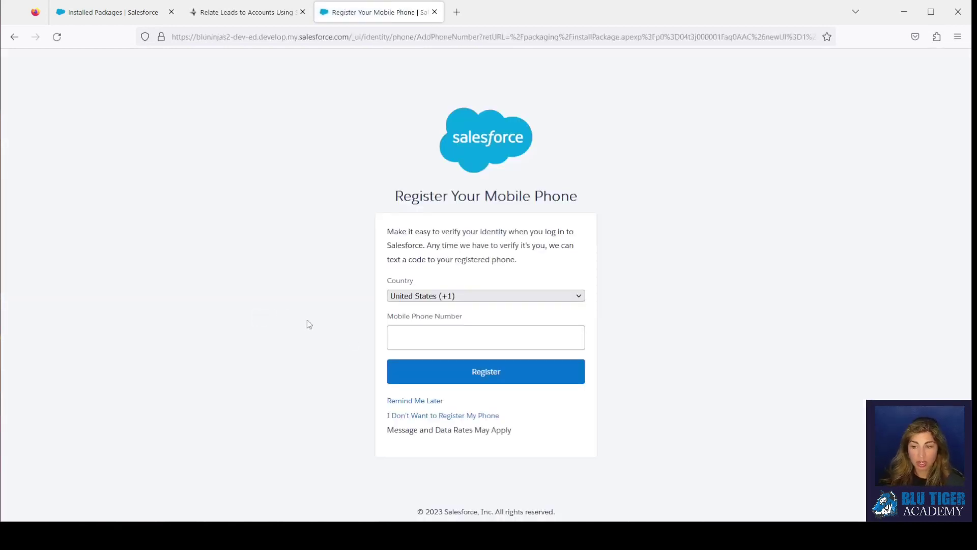
left_click(442, 415)
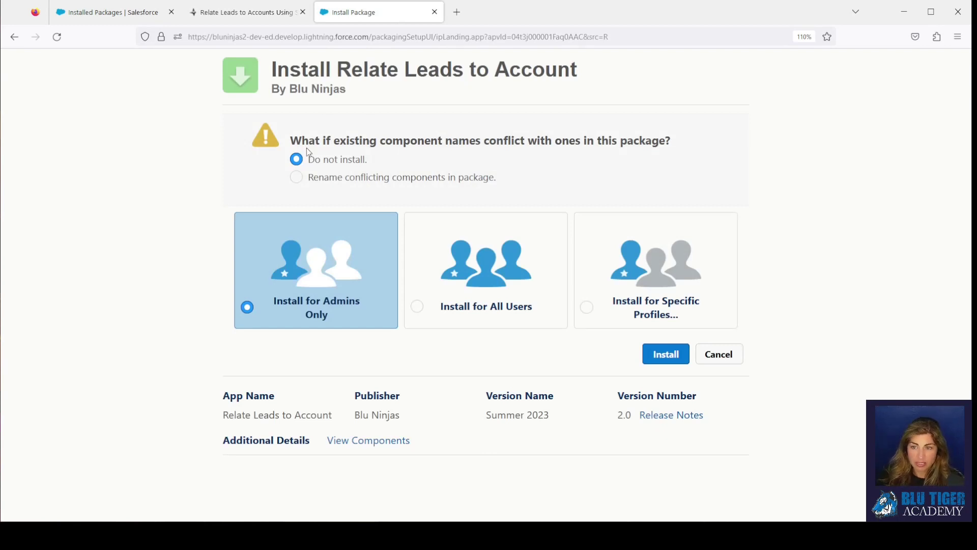
Step: Install the Relate Leads to Account package for Admins Only, keeping Do not install for conflicts
left_click_drag(290, 141, 617, 141)
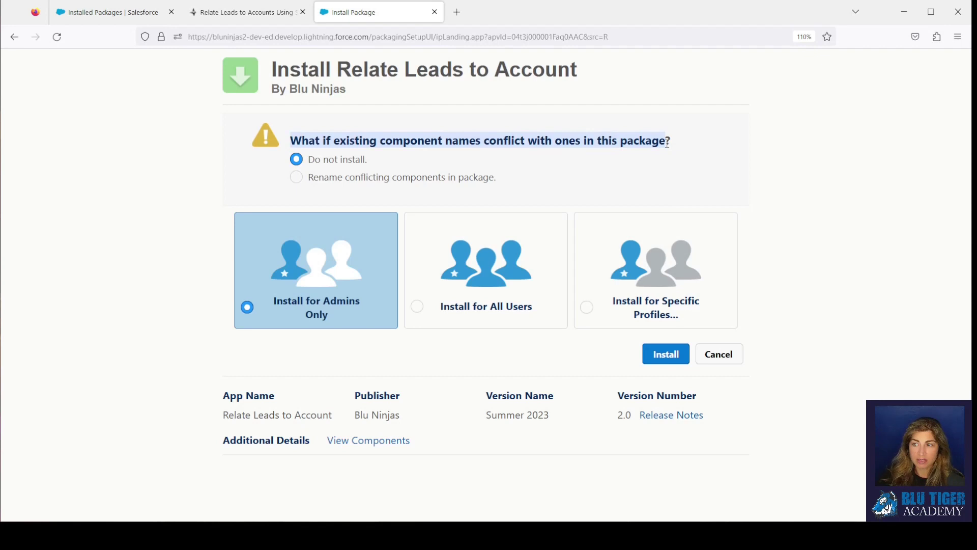
mouse_move(572, 163)
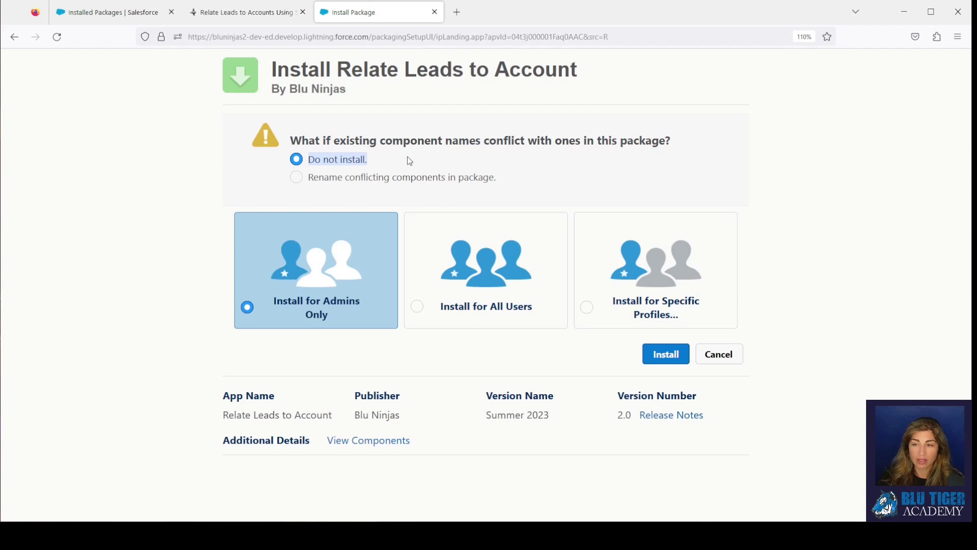
mouse_move(420, 164)
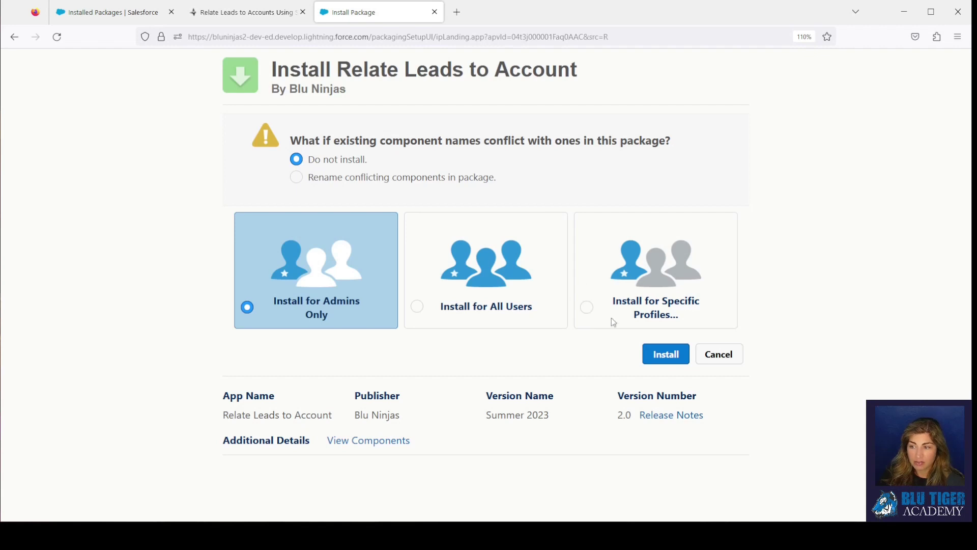
mouse_move(591, 312)
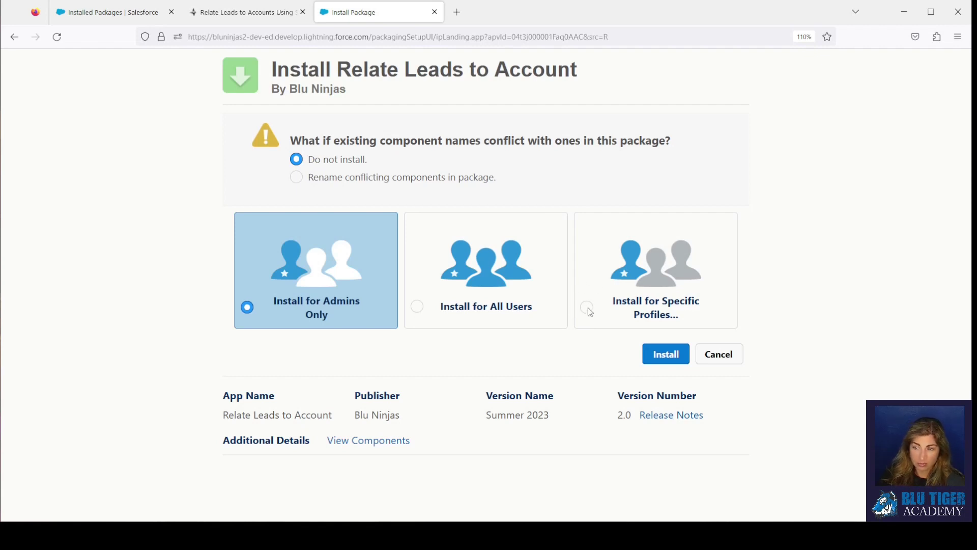
mouse_move(432, 311)
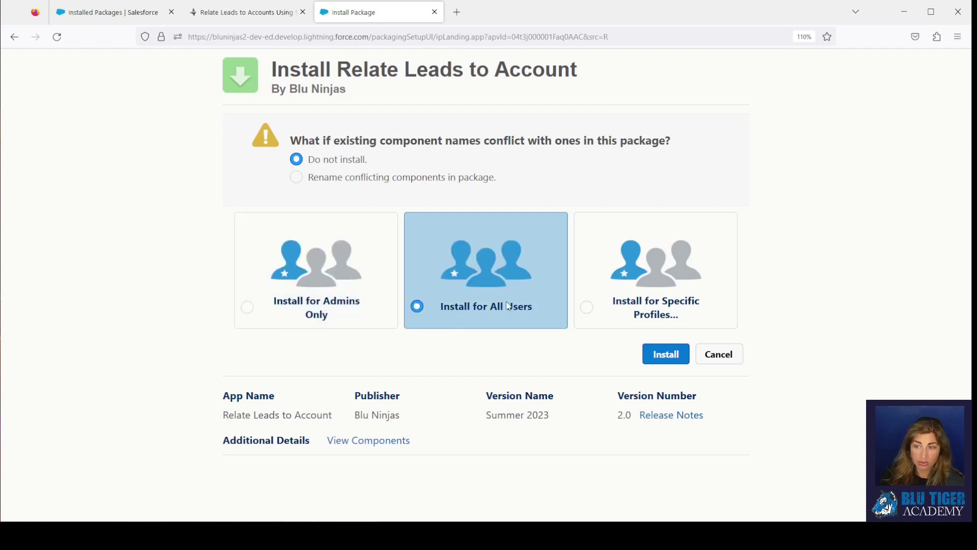
mouse_move(504, 311)
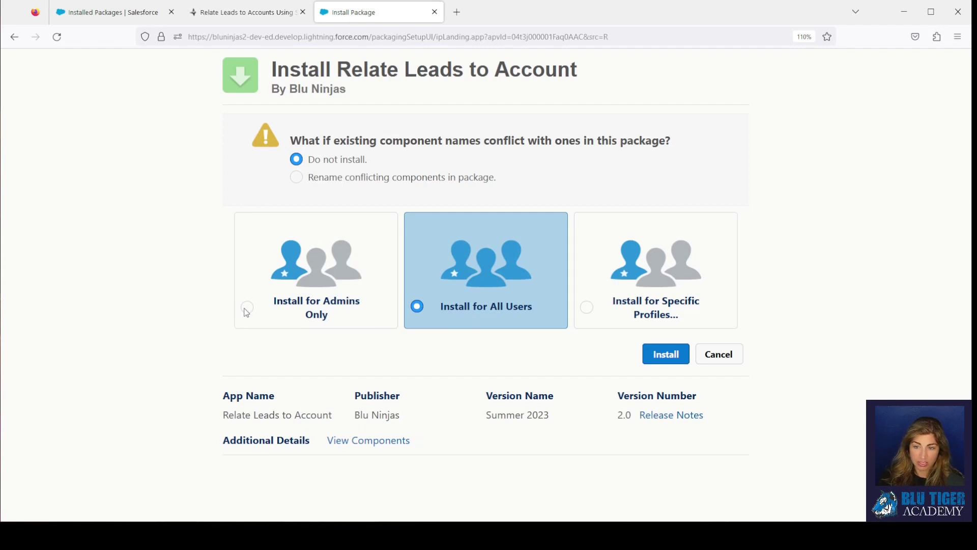
left_click(246, 308)
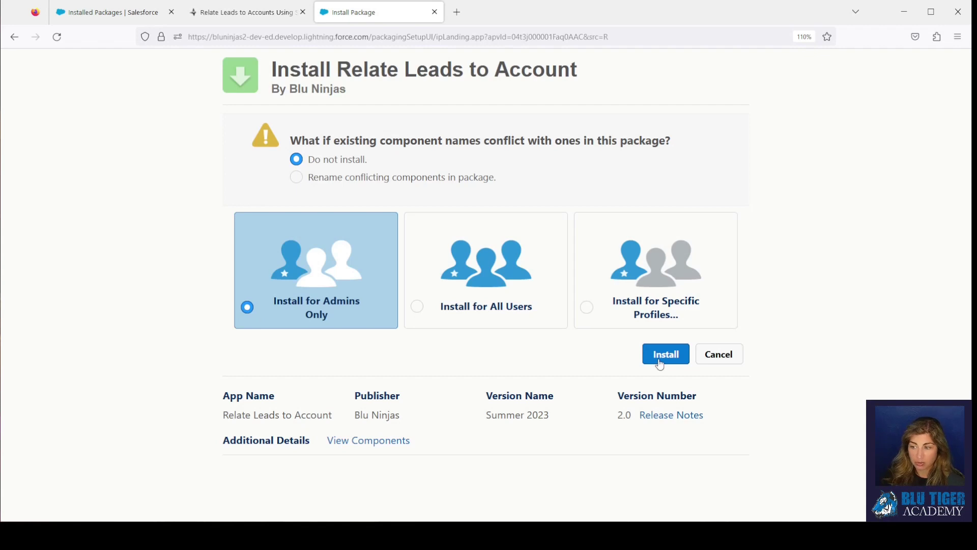
left_click(665, 355)
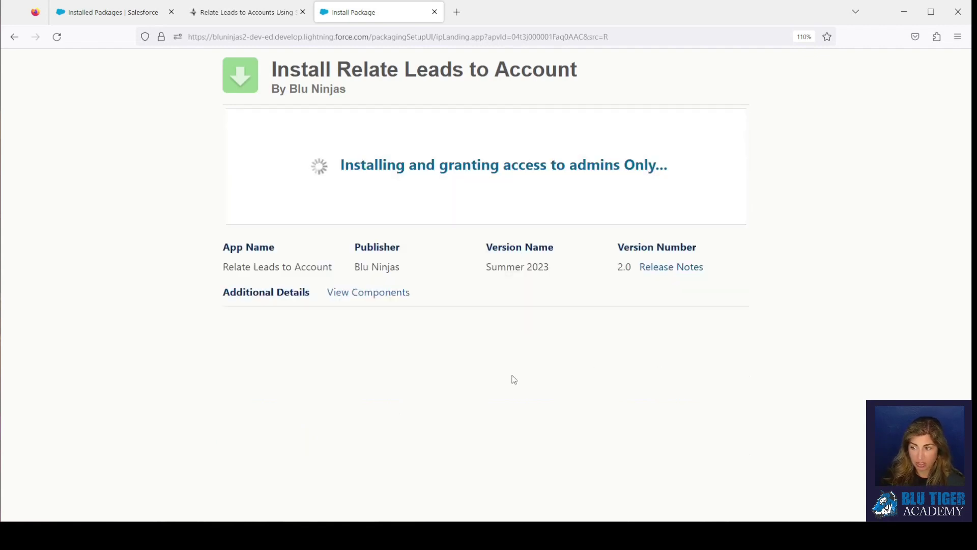
mouse_move(471, 373)
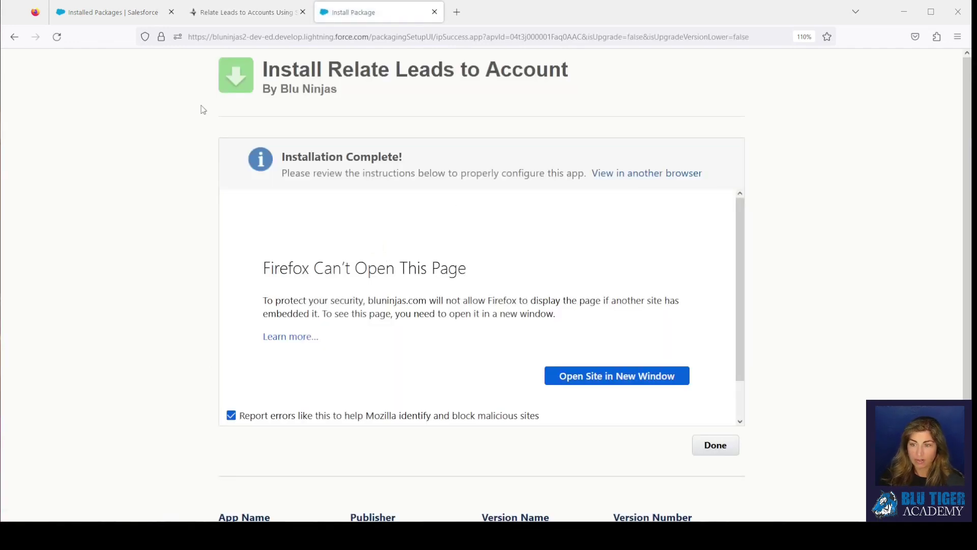
mouse_move(617, 376)
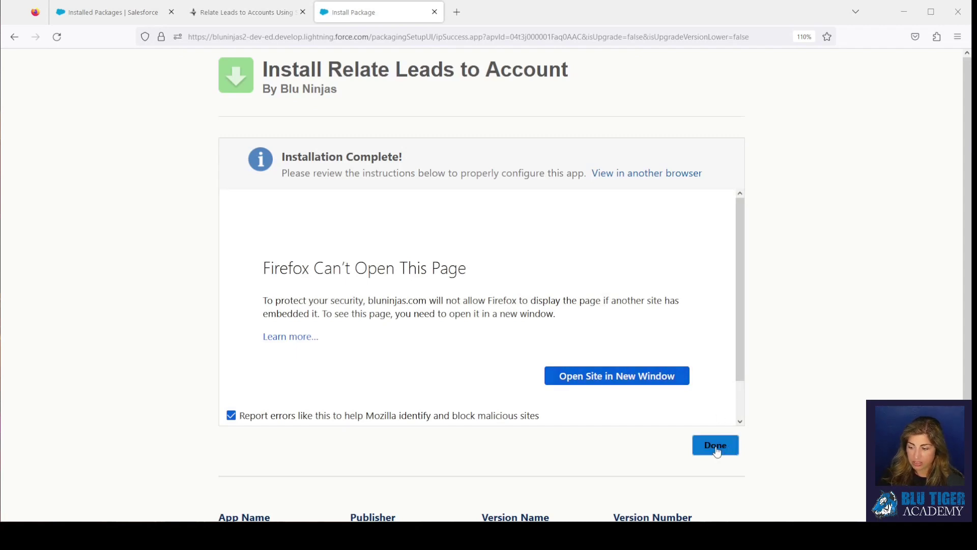
Step: Finish installation and view the Relate Leads to Account package's components in Installed Packages
left_click(715, 445)
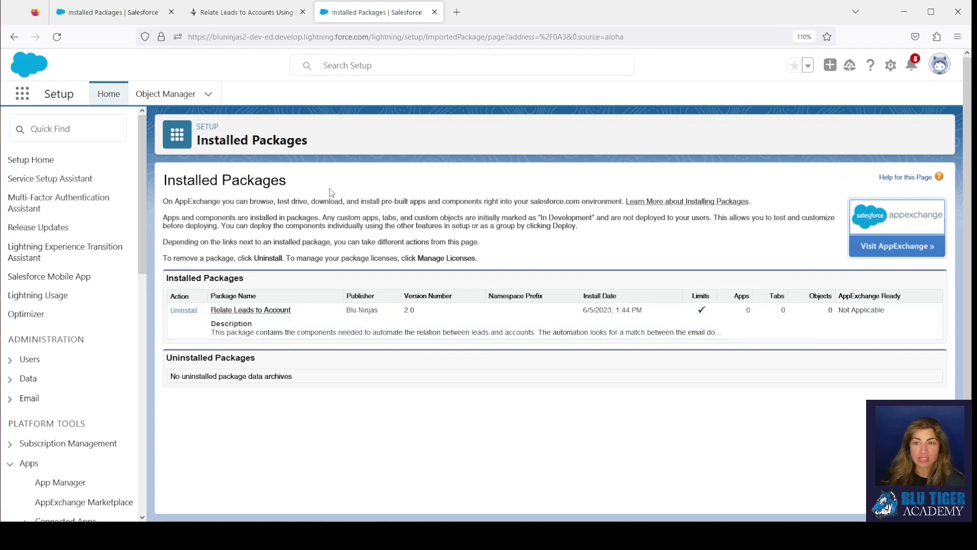
mouse_move(253, 173)
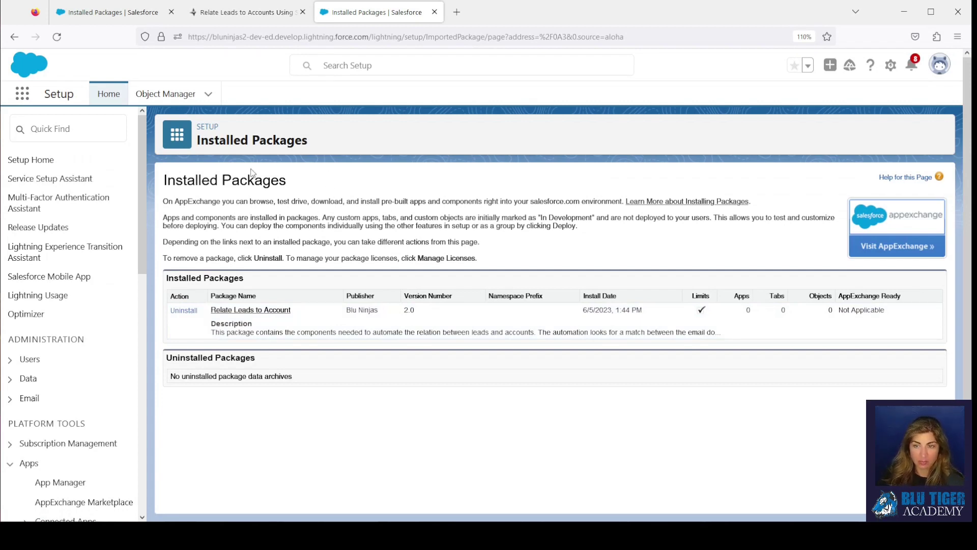
mouse_move(251, 309)
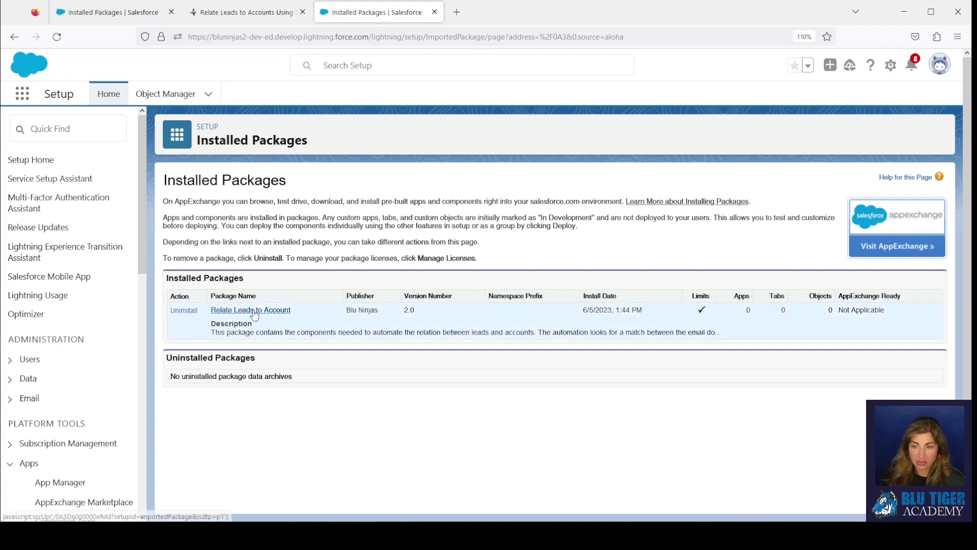
left_click(250, 310)
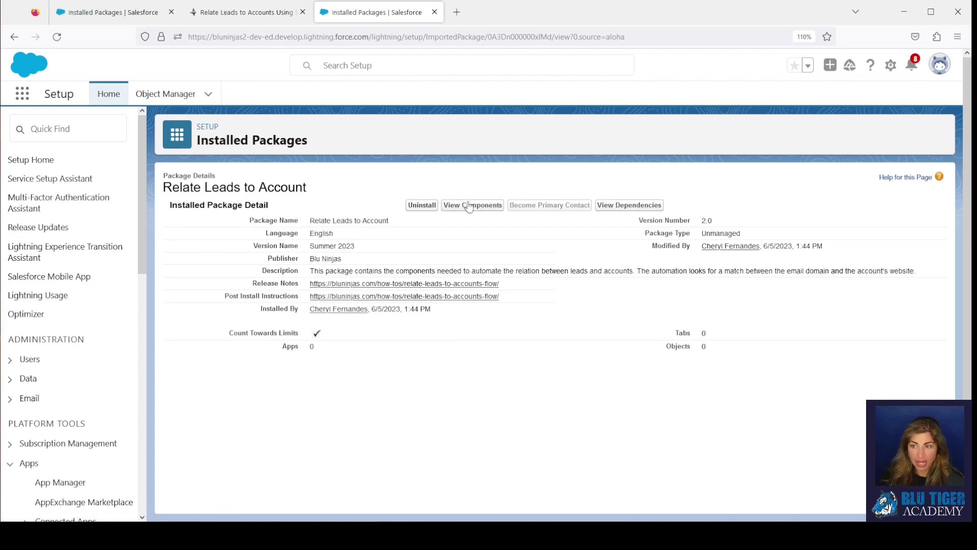
left_click(472, 204)
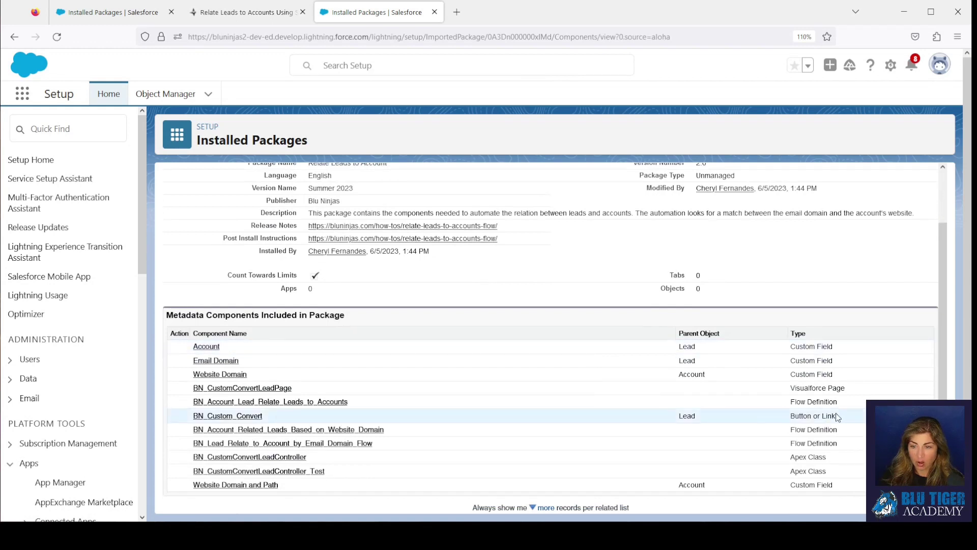
mouse_move(689, 391)
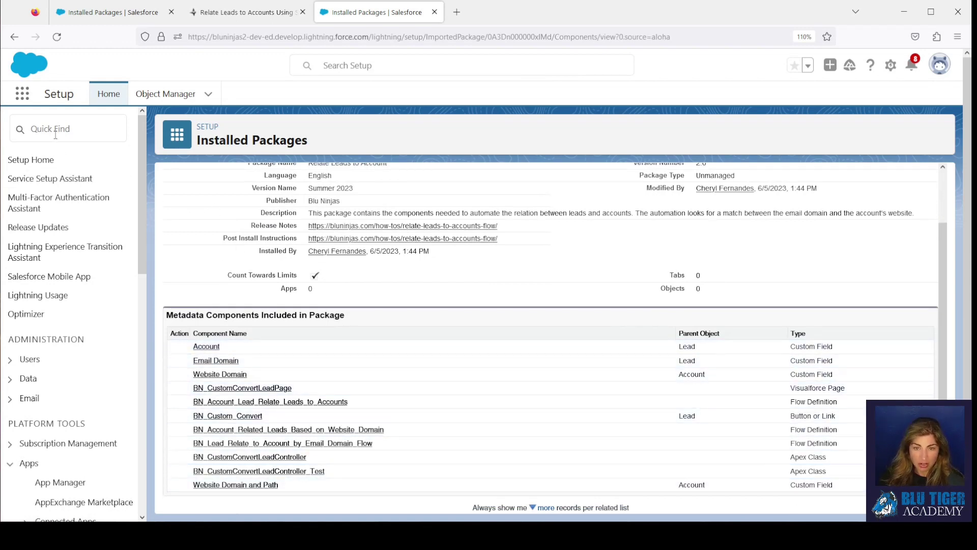
Step: Find 'flow' in Setup Quick Find and show the All Flows list with the package flows
type("flow")
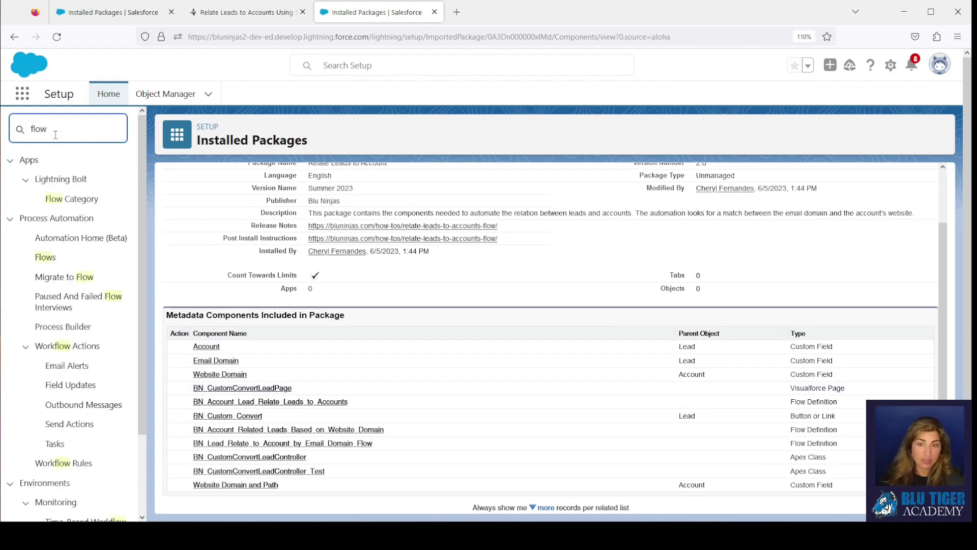
mouse_move(44, 256)
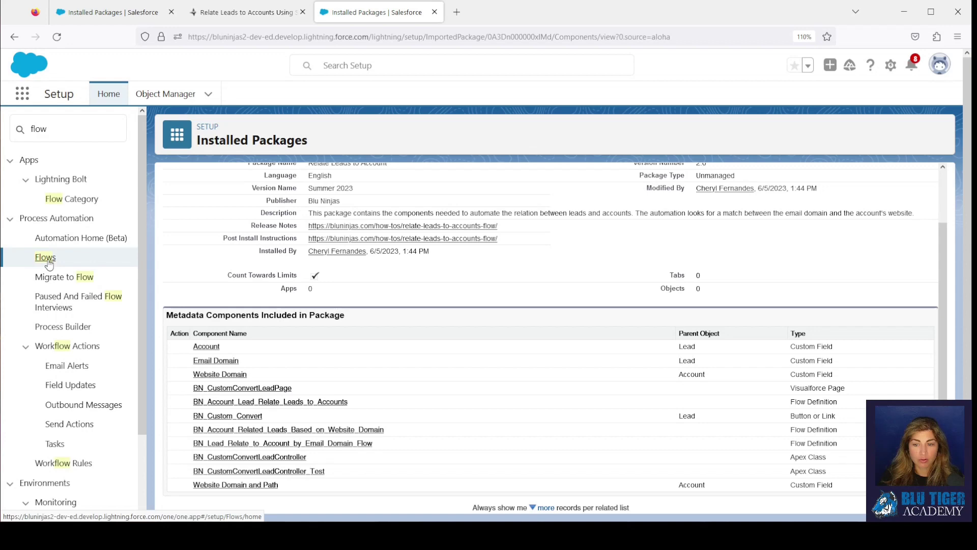
left_click(44, 256)
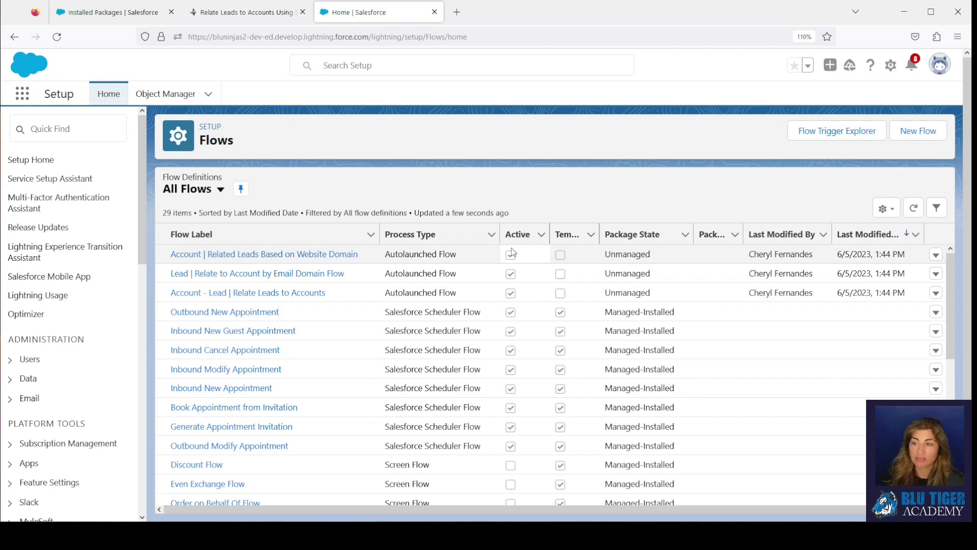
left_click(510, 255)
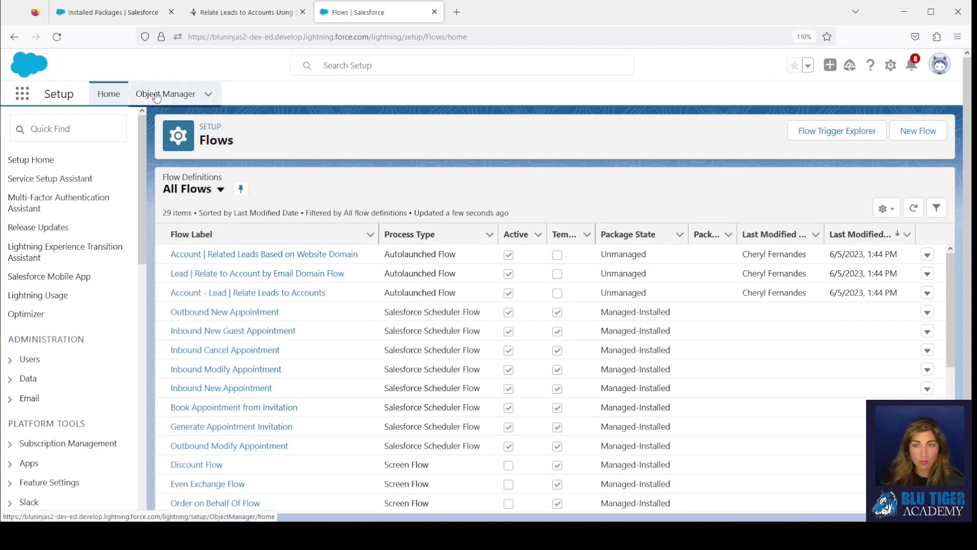
Step: Filter the Account object's Fields & Relationships by 'website' and view the Website Domain field
left_click(164, 93)
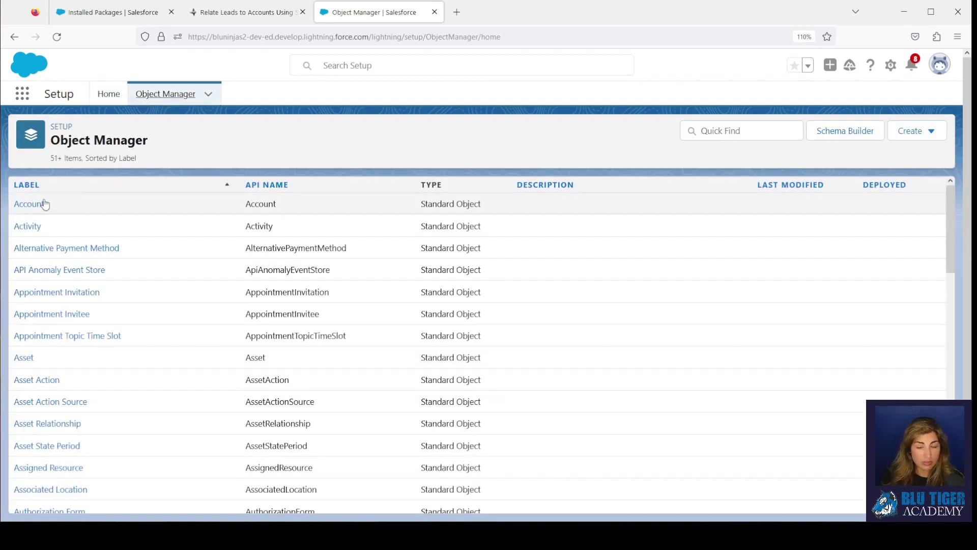
left_click(28, 204)
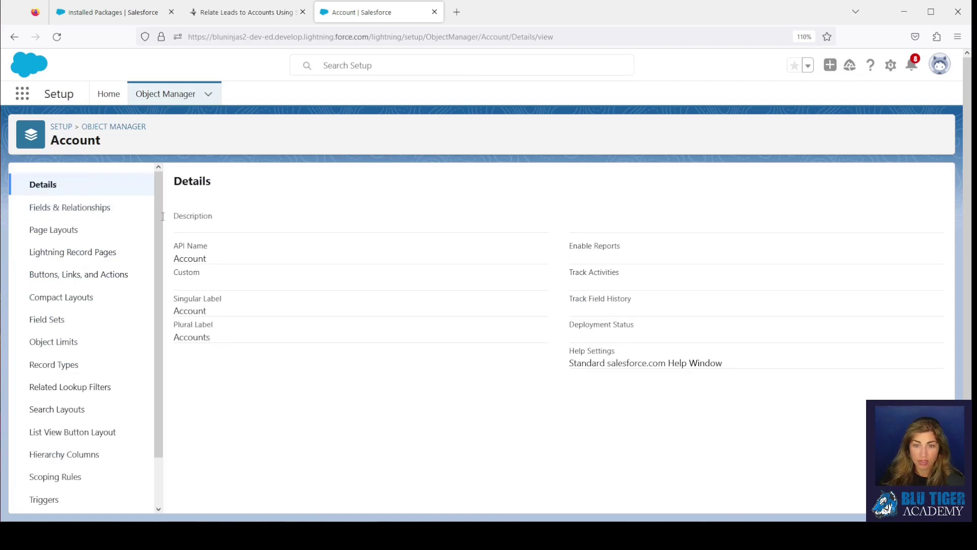
left_click(70, 207)
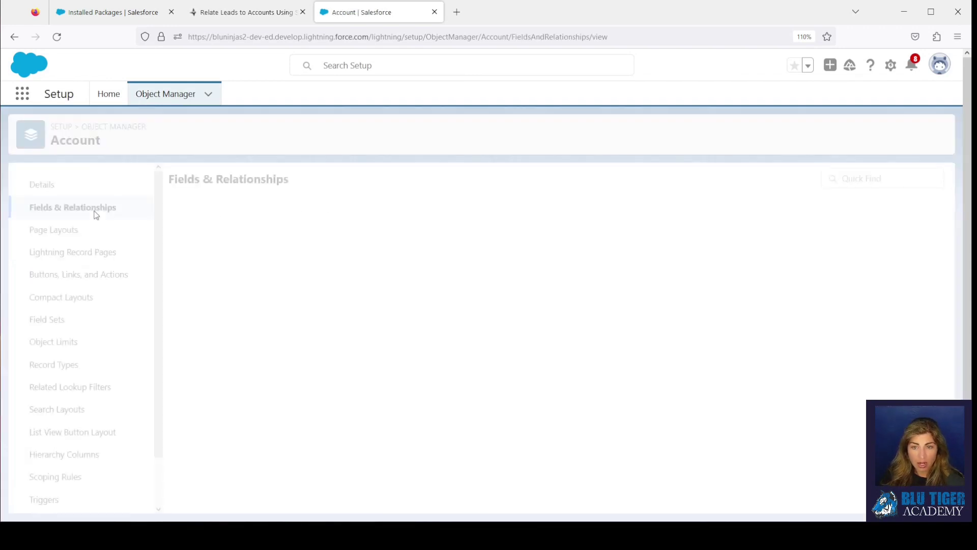
left_click(72, 207)
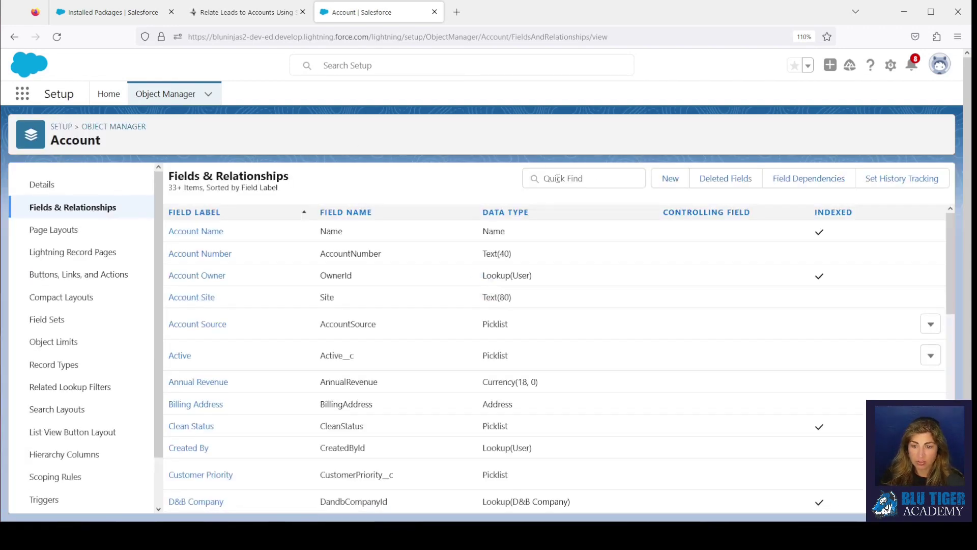
type("website")
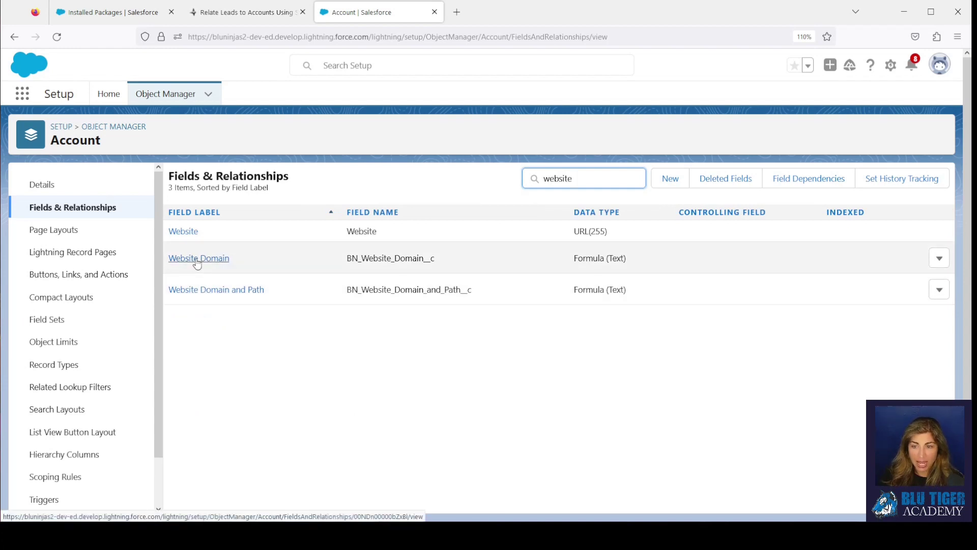
right_click(216, 289)
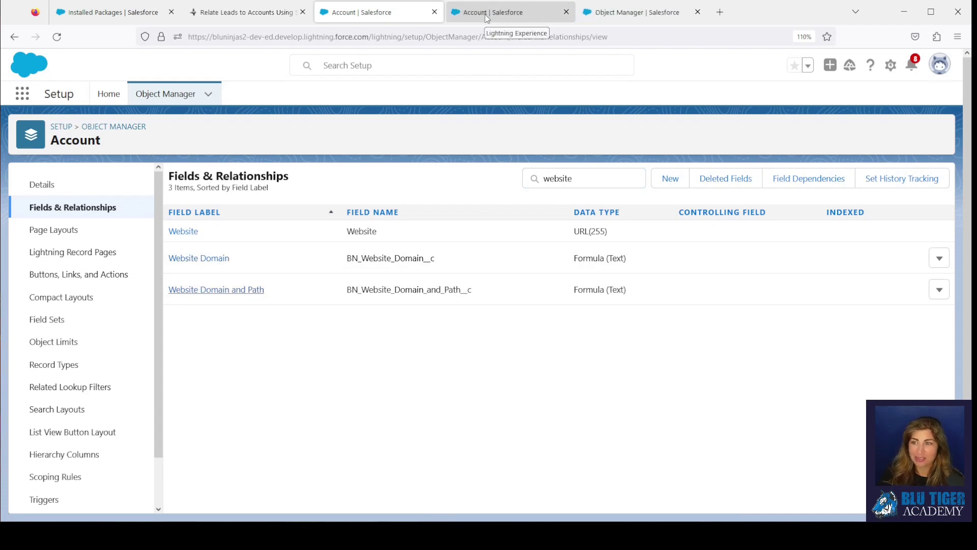
left_click(198, 258)
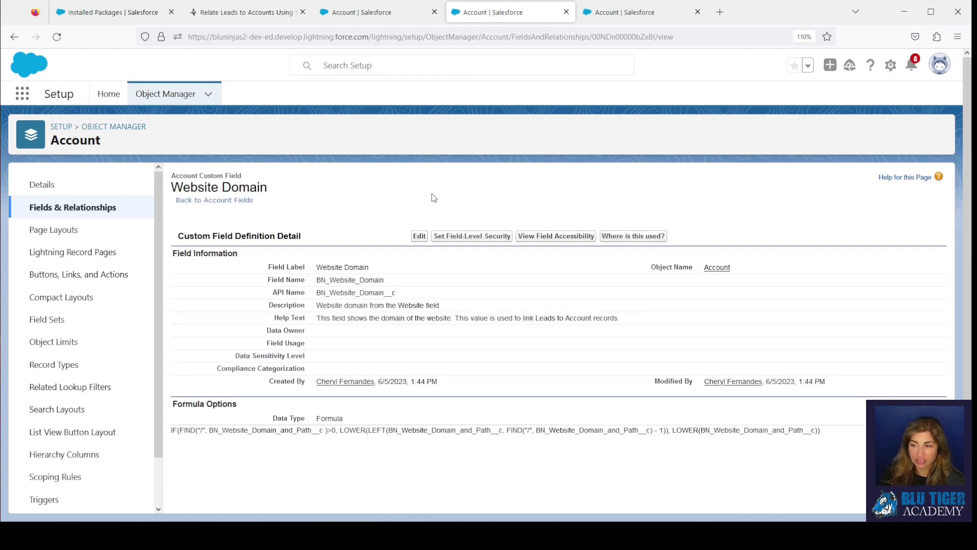
mouse_move(471, 235)
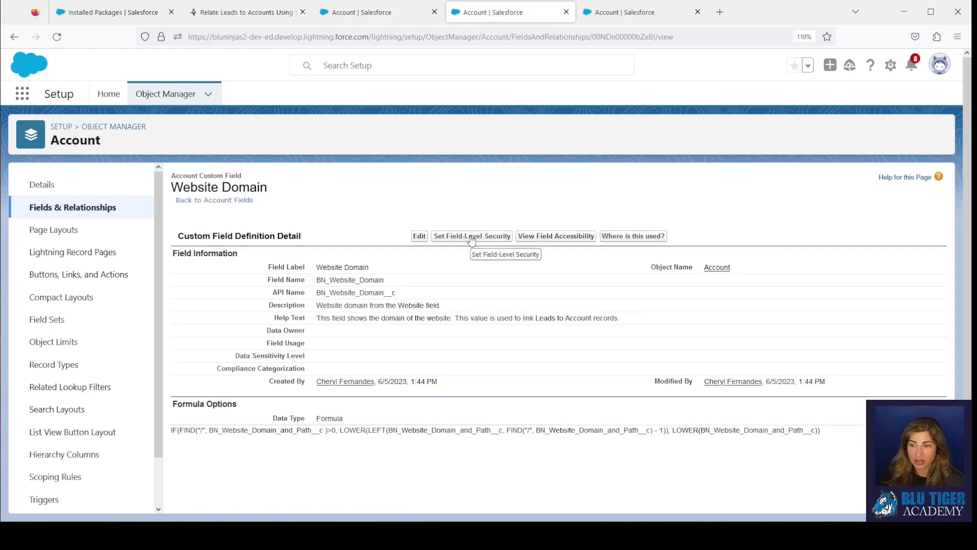
Step: Review field-level security for Website Domain and Website Domain and Path, cancelling without saving
left_click(418, 236)
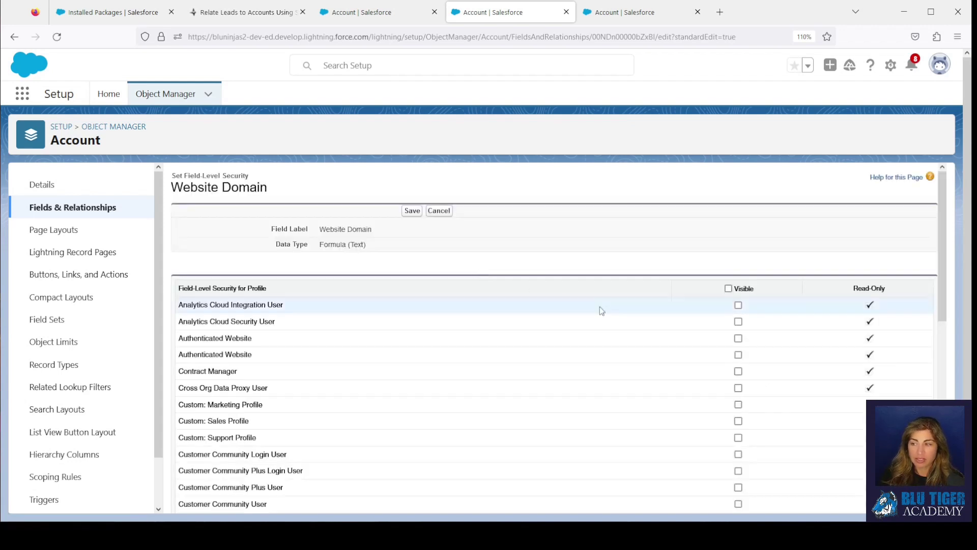
scroll("down", 3)
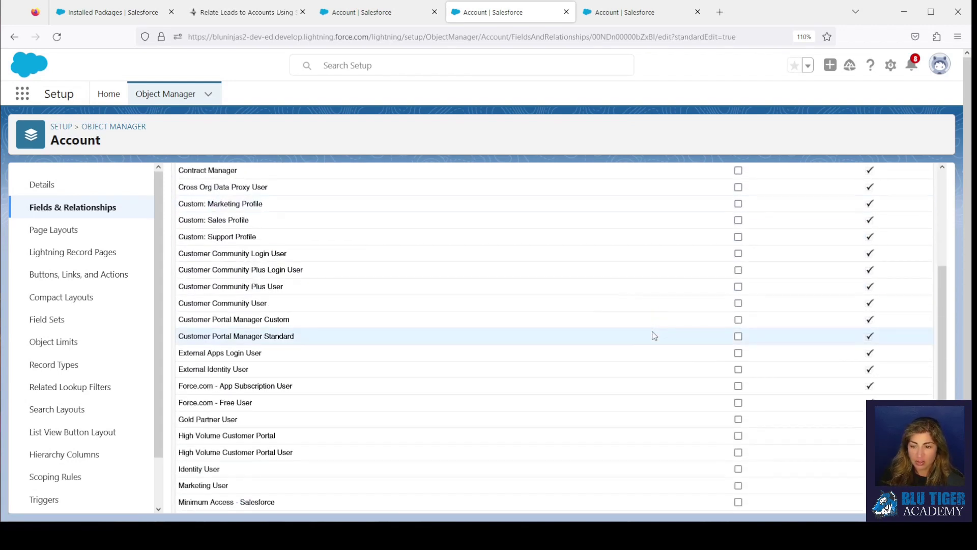
scroll("down", 3)
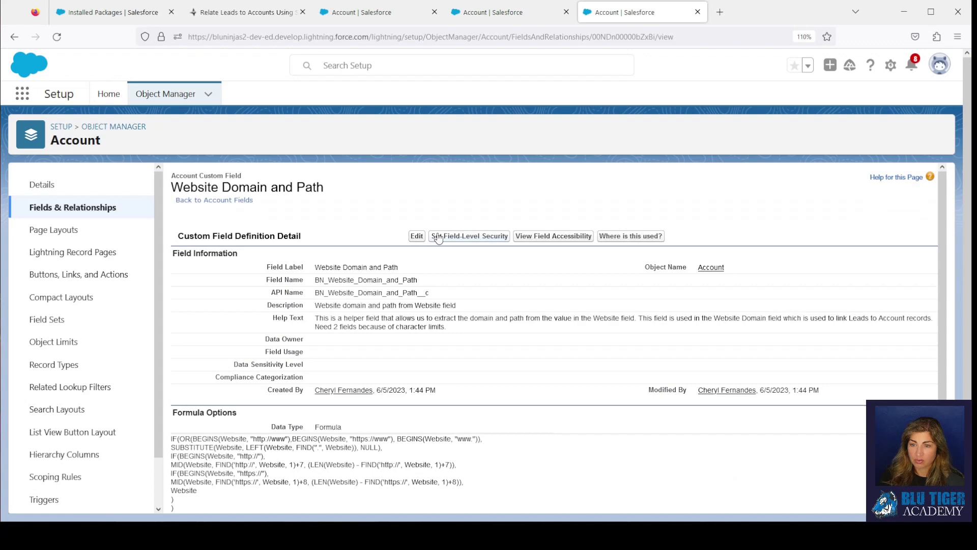
left_click(417, 235)
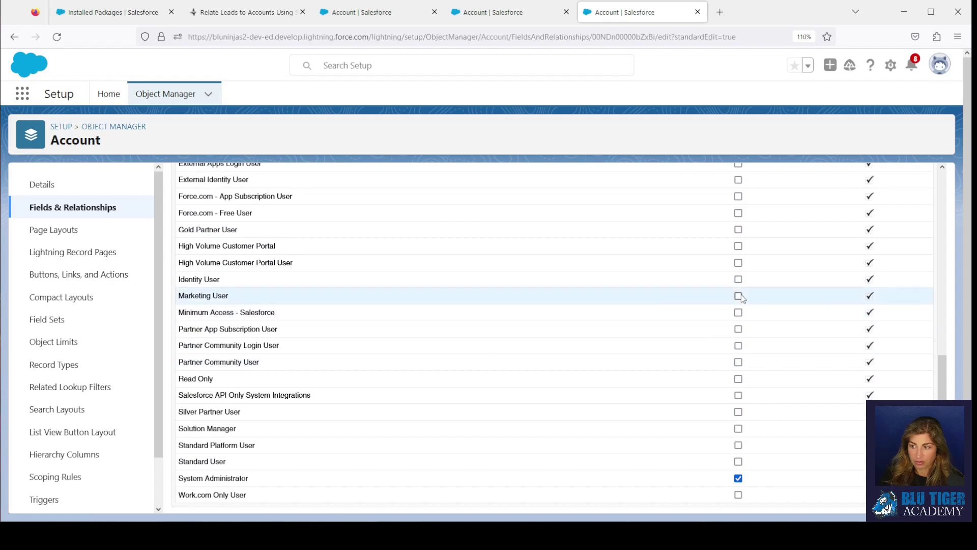
left_click(738, 295)
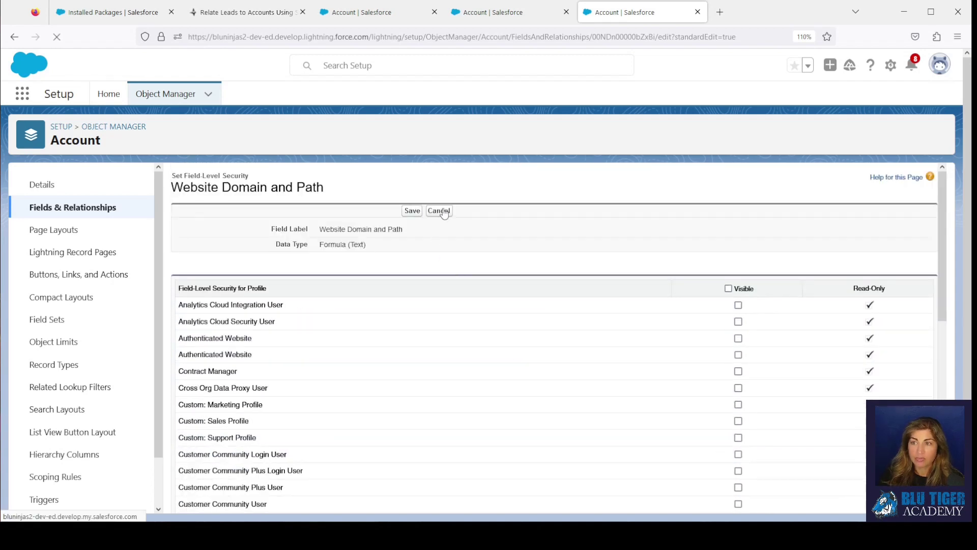
left_click(438, 210)
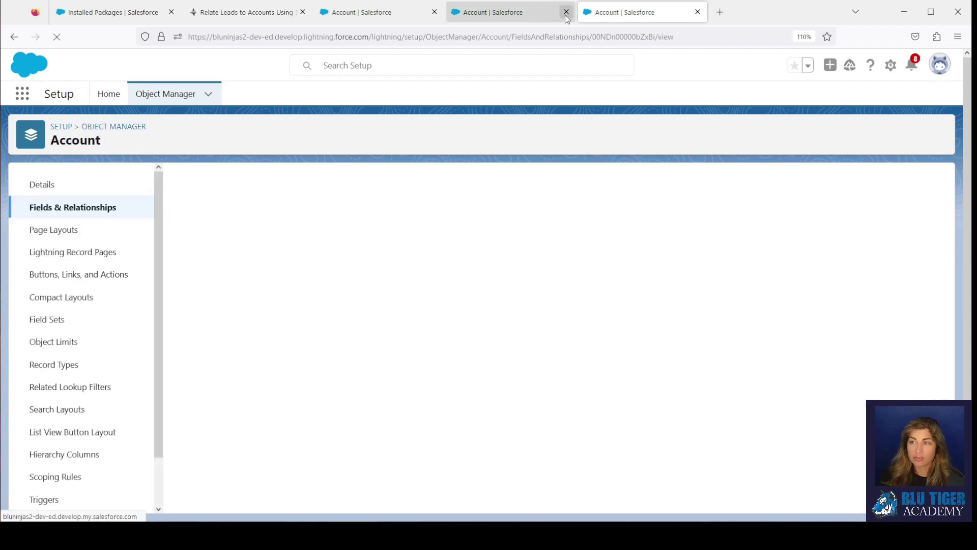
left_click(565, 12)
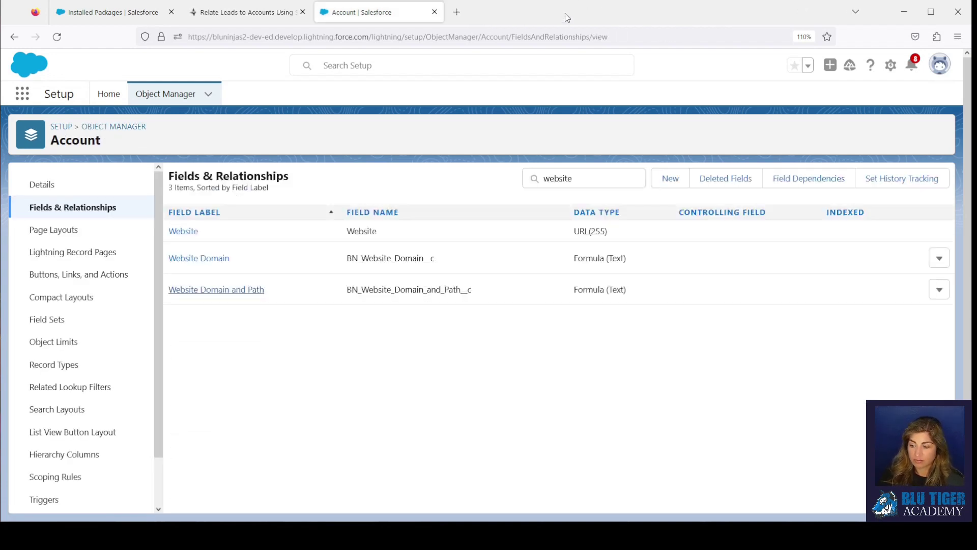
mouse_move(111, 143)
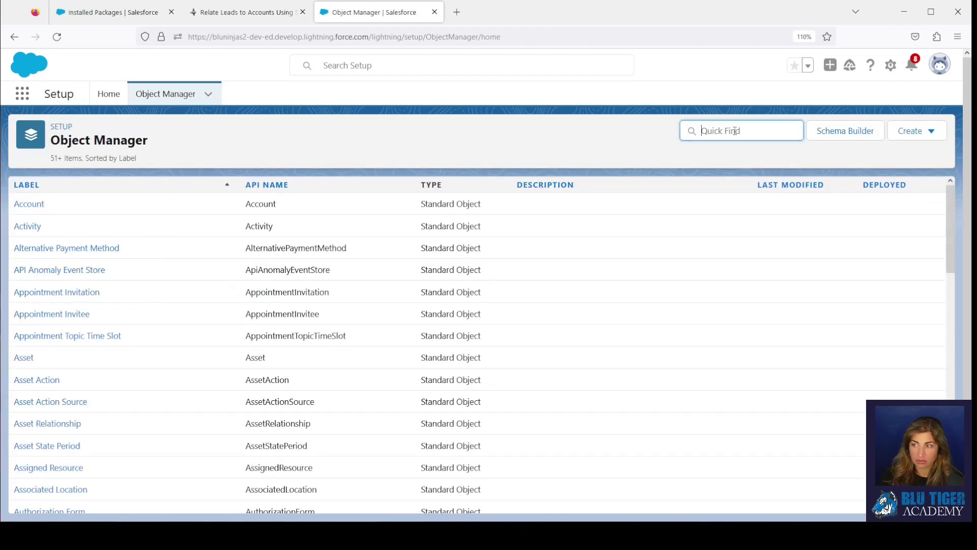
Step: Make the Lead Account lookup field visible to Standard User and Marketing User and save
type("lead")
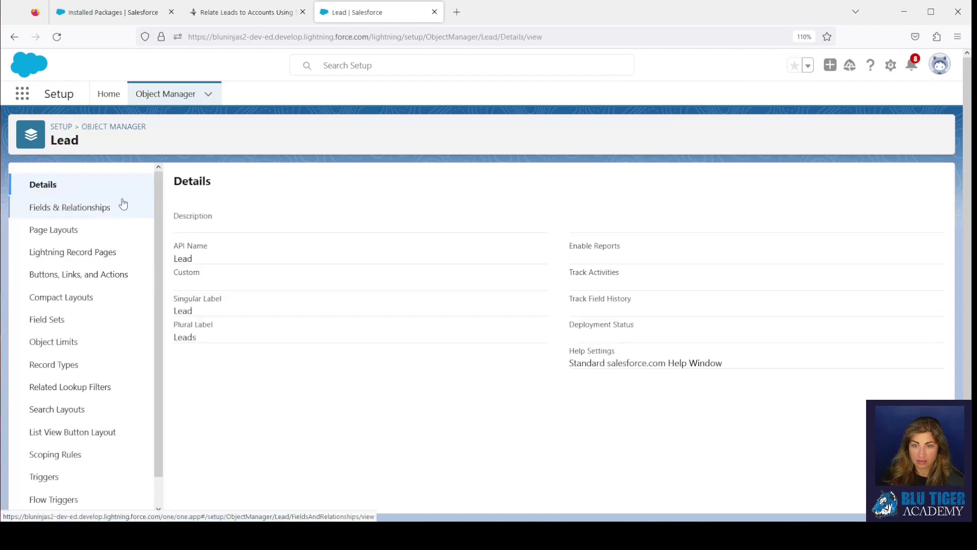
left_click(70, 207)
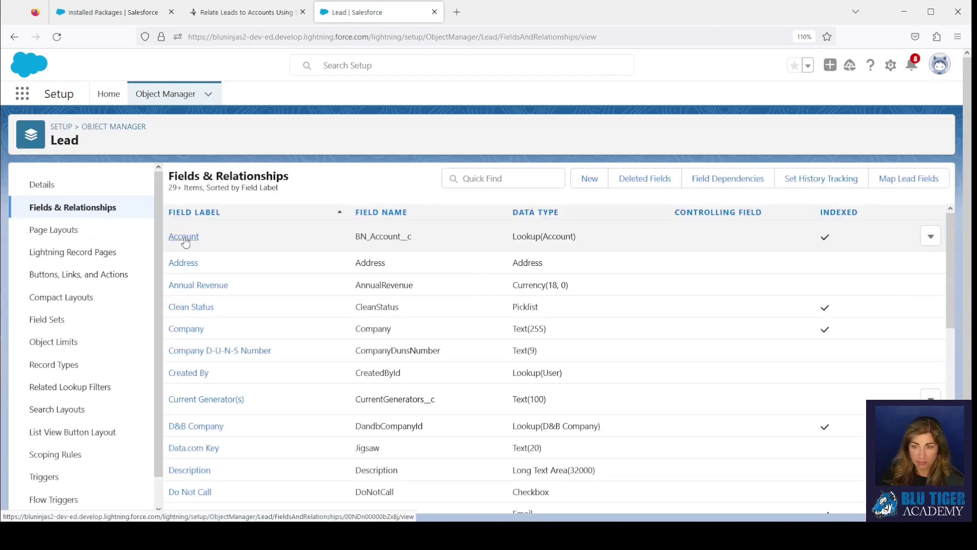
left_click(183, 236)
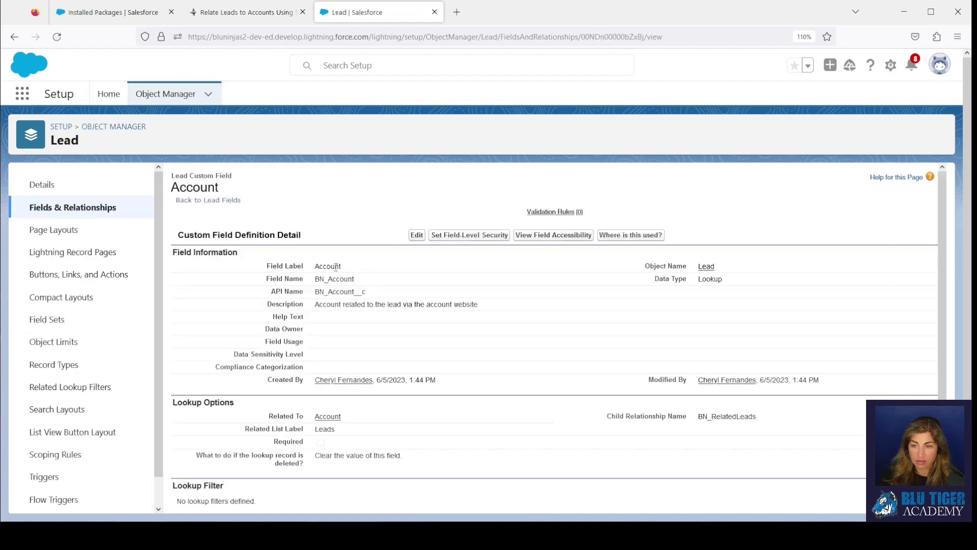
left_click(417, 235)
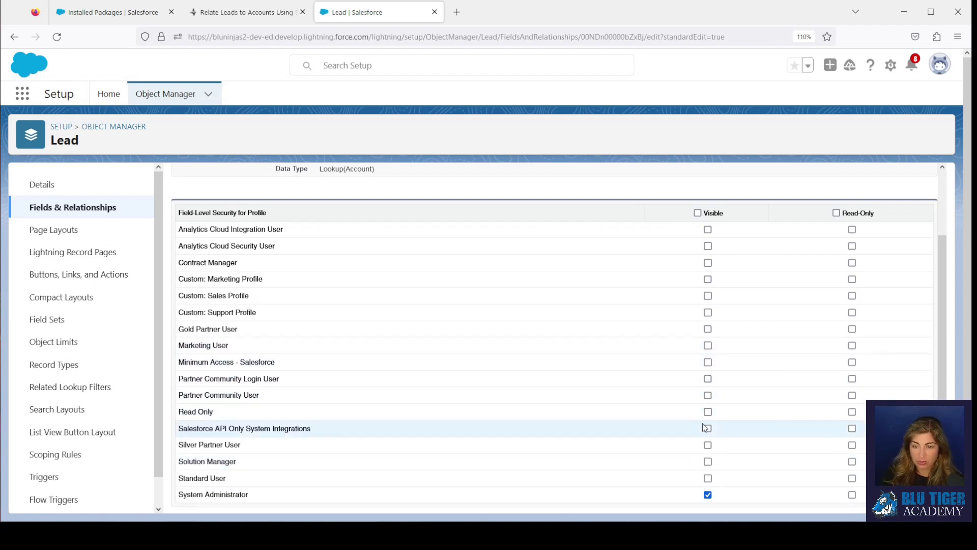
left_click(707, 479)
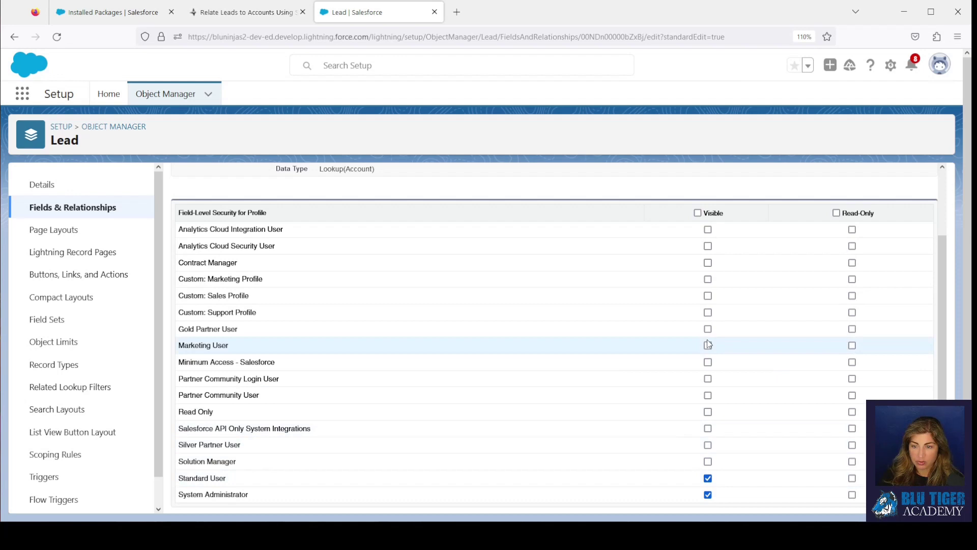
left_click(707, 345)
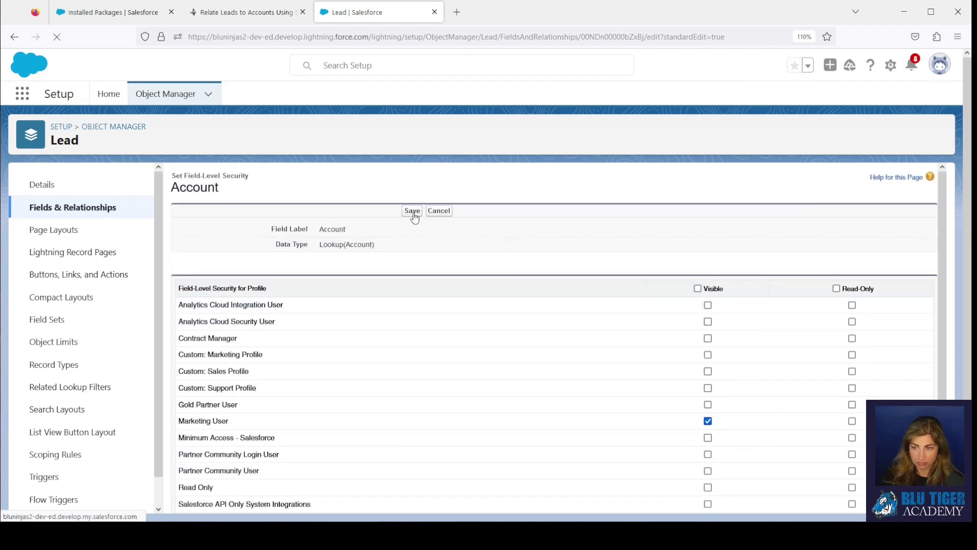
left_click(411, 211)
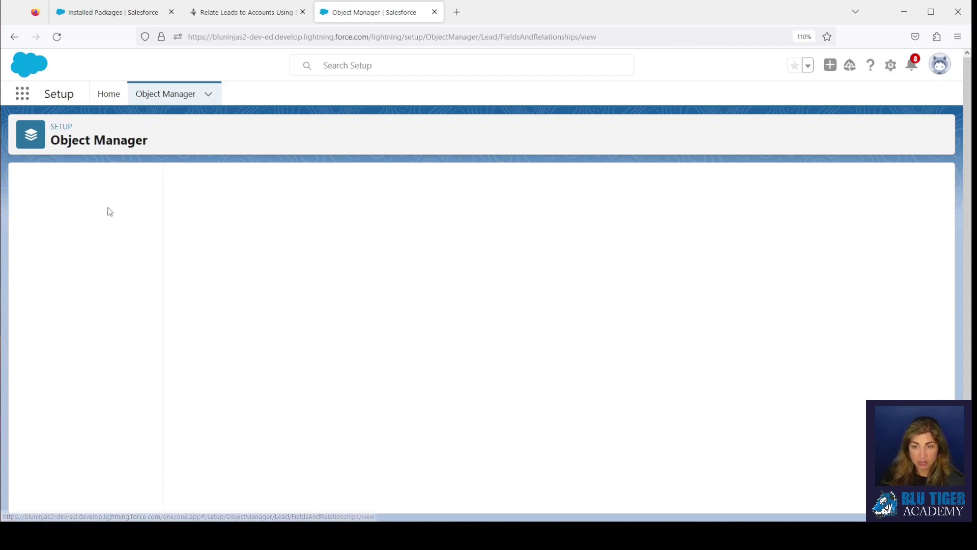
Step: Save the Lead Email Domain field's field-level security unchanged
type("e")
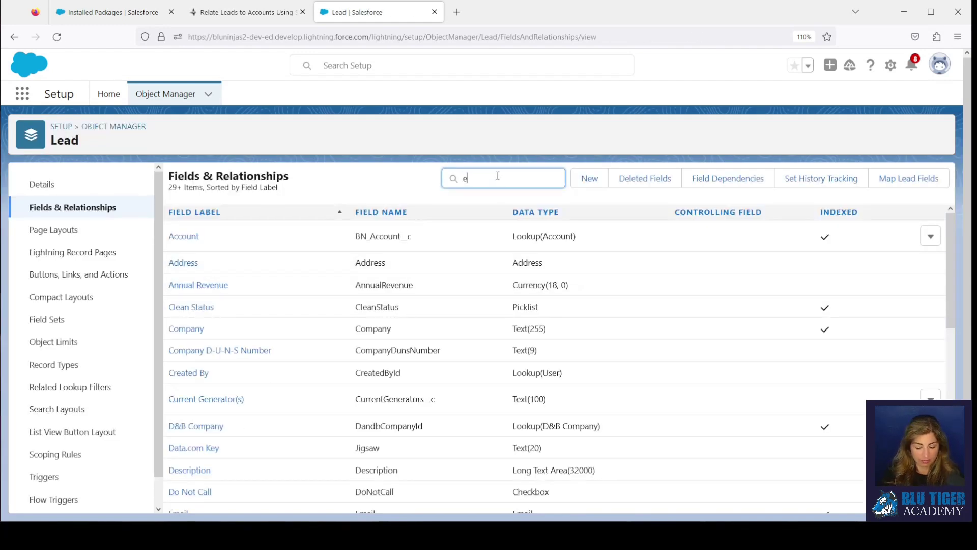
type("mail")
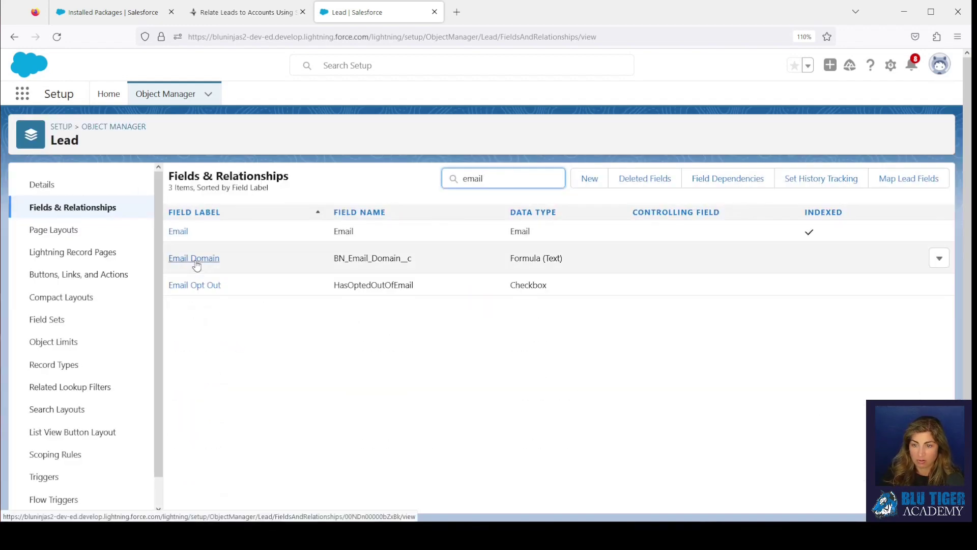
left_click(193, 257)
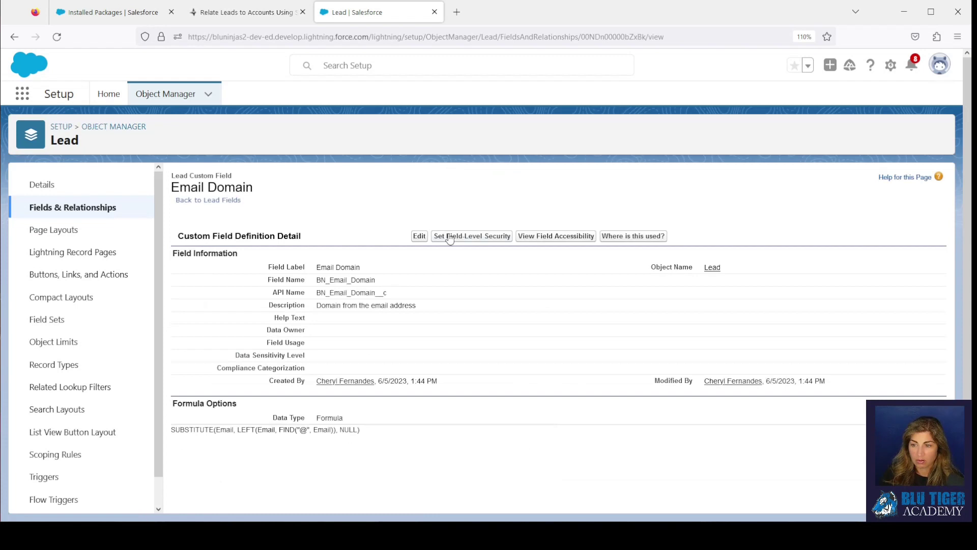
left_click(418, 235)
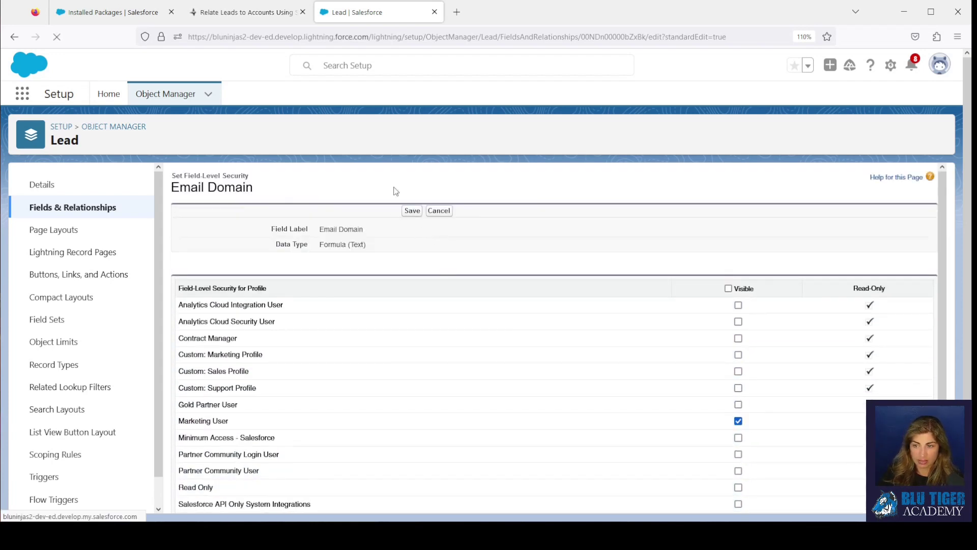
left_click(412, 210)
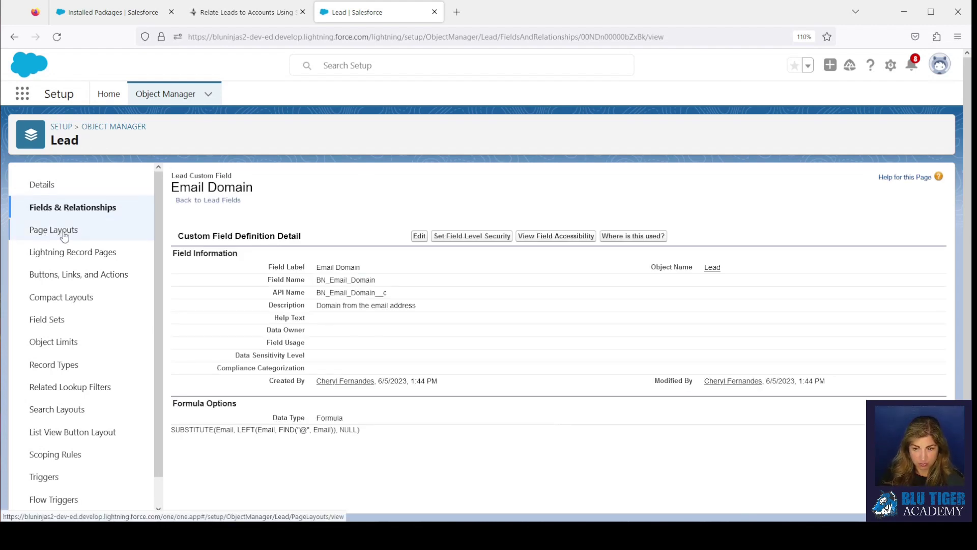
Step: Place the Account field beneath Company in the Lead Layout's Lead Information and save
left_click(54, 229)
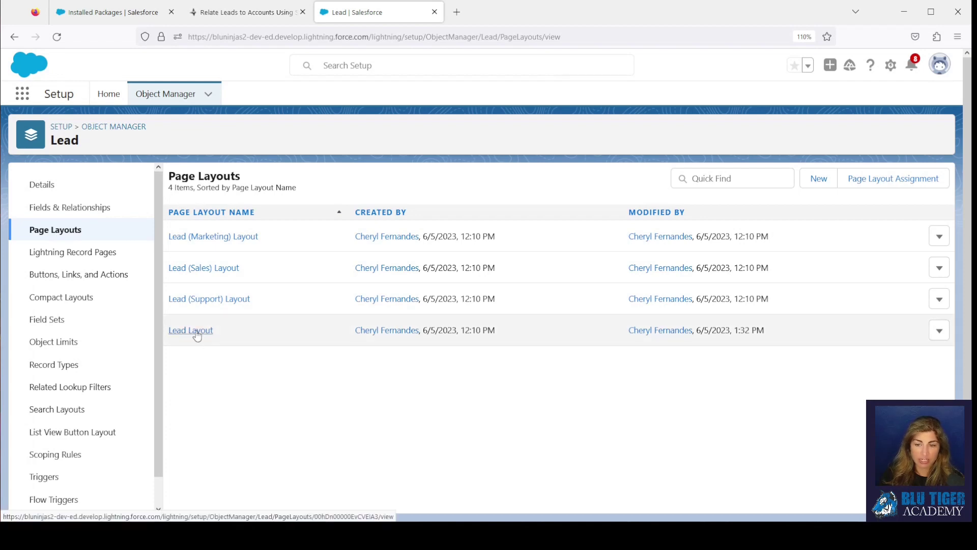
left_click(191, 330)
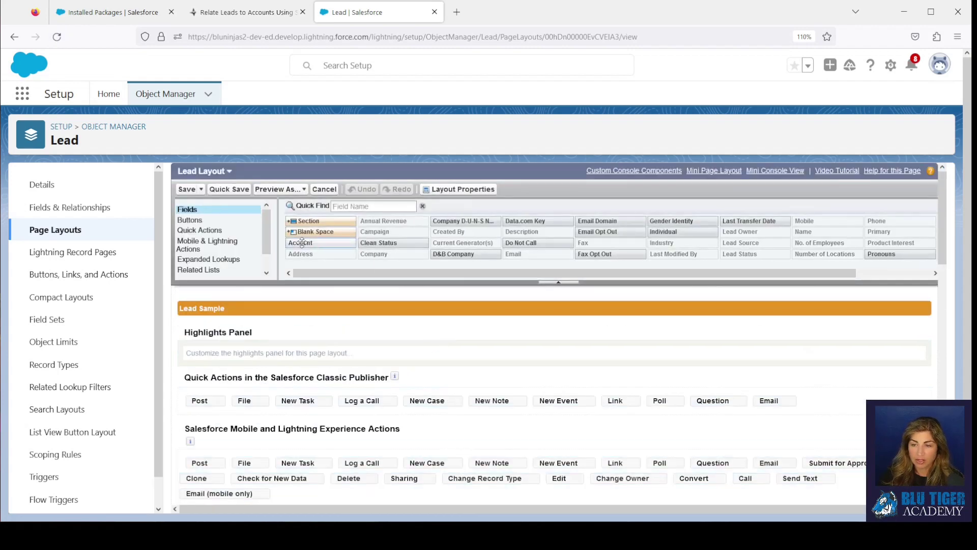
mouse_move(301, 243)
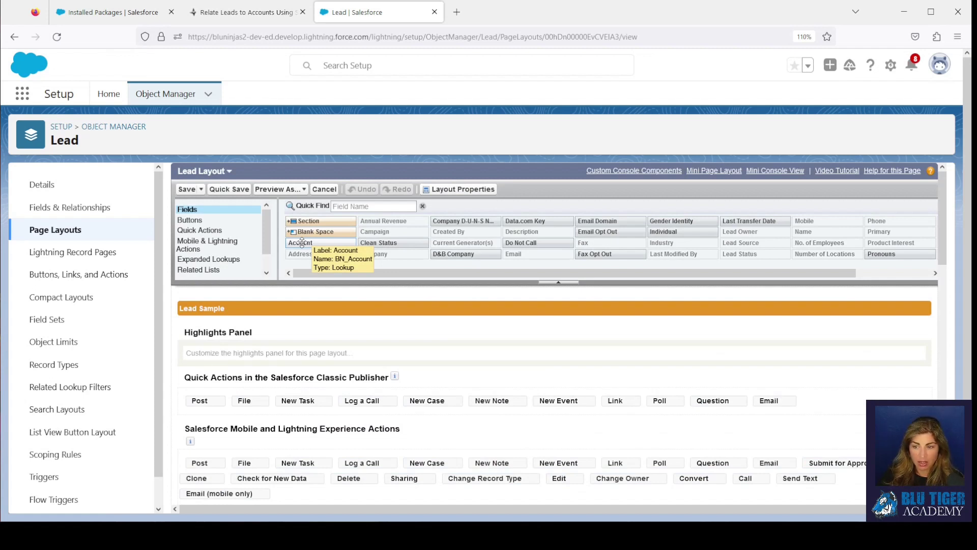
scroll("down", 3)
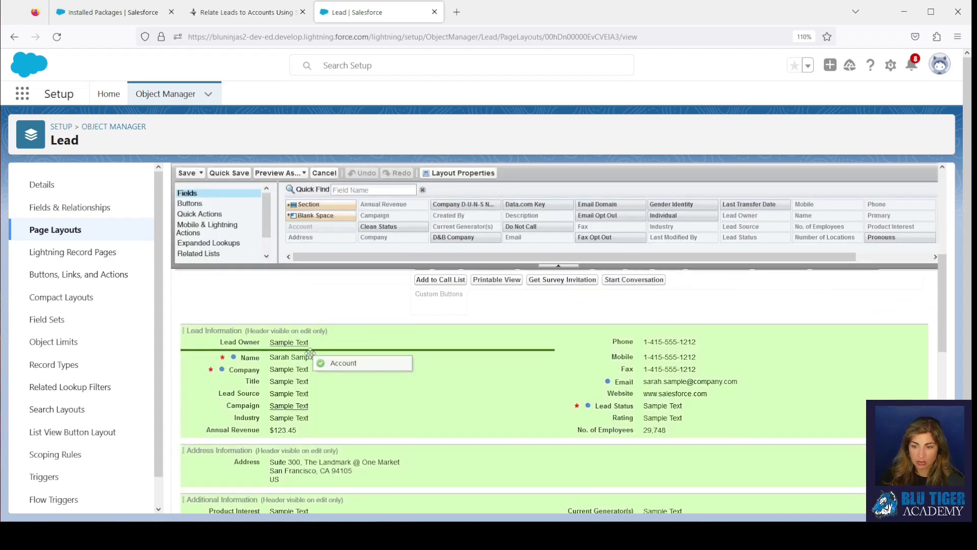
left_click_drag(343, 362, 288, 377)
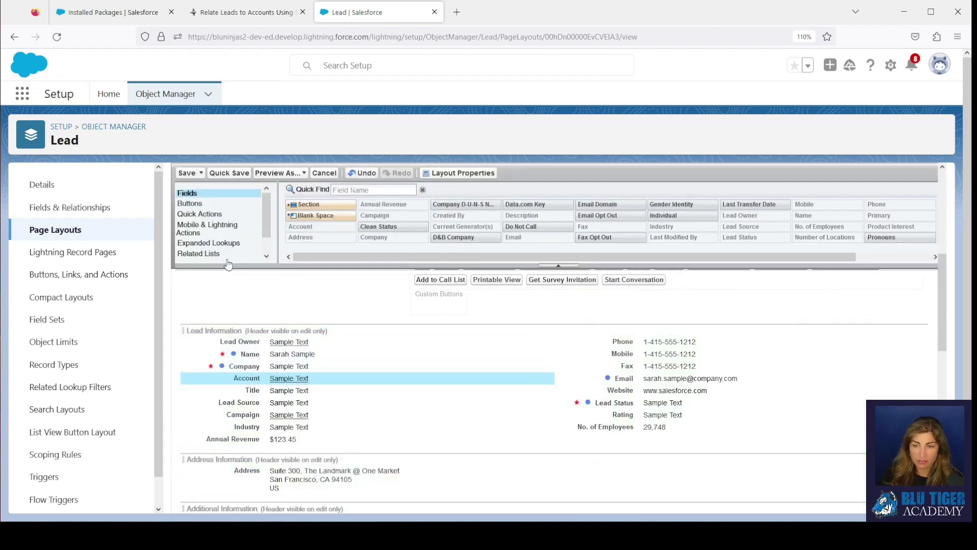
left_click(186, 173)
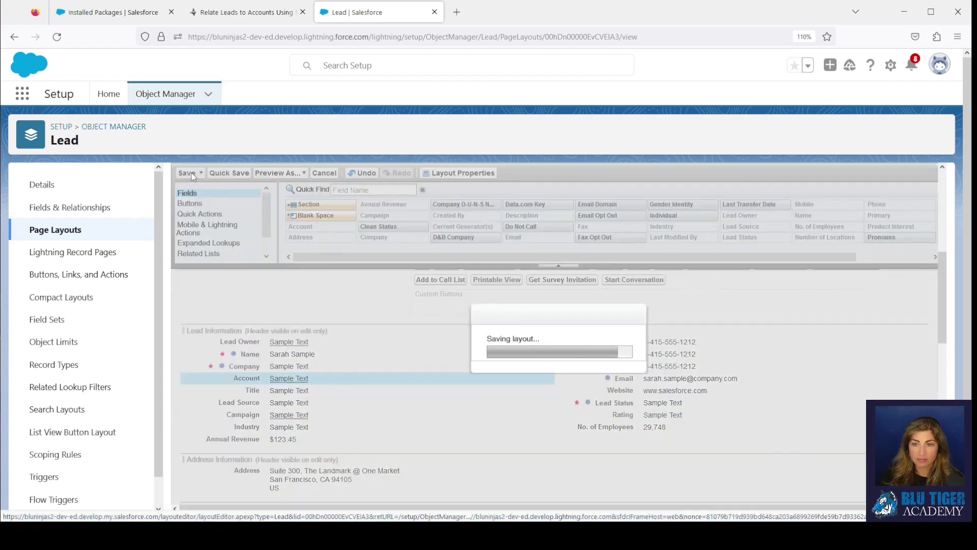
left_click(188, 173)
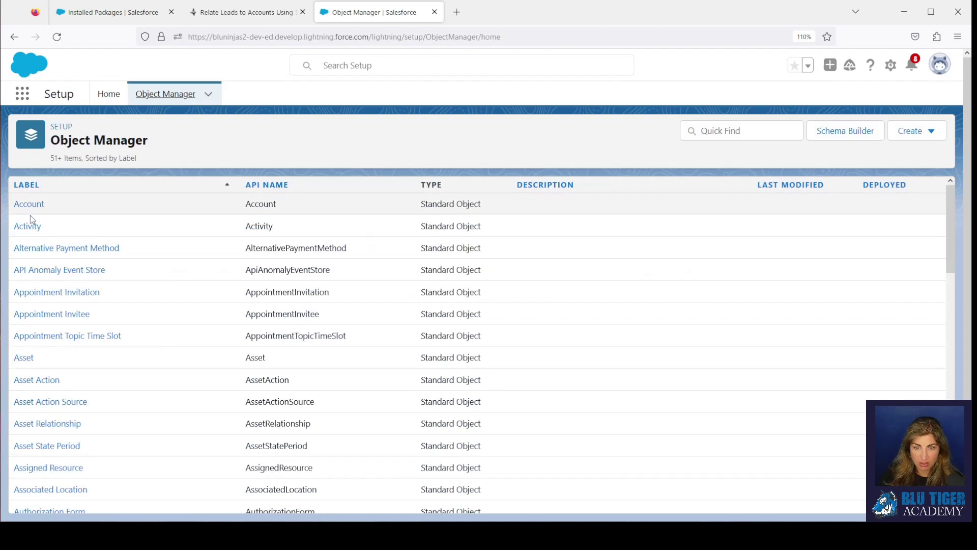
Step: Add the Website Domain and Website Domain and Path fields to the Account Layout and save
left_click(29, 204)
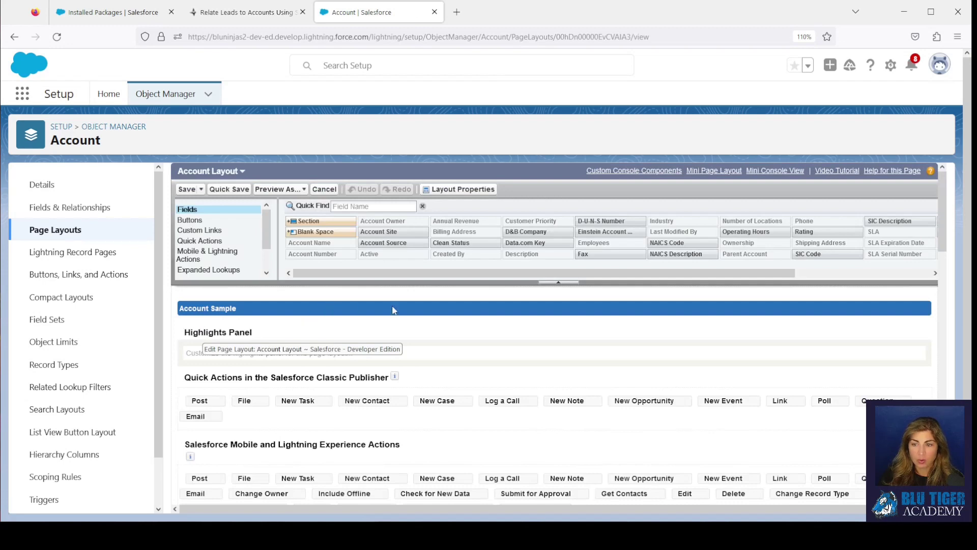
scroll("down", 3)
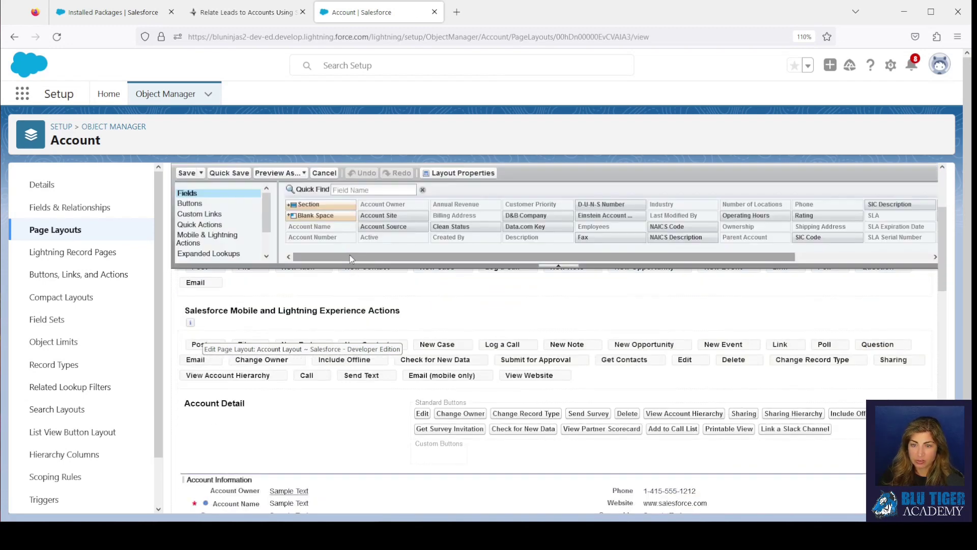
left_click(373, 189)
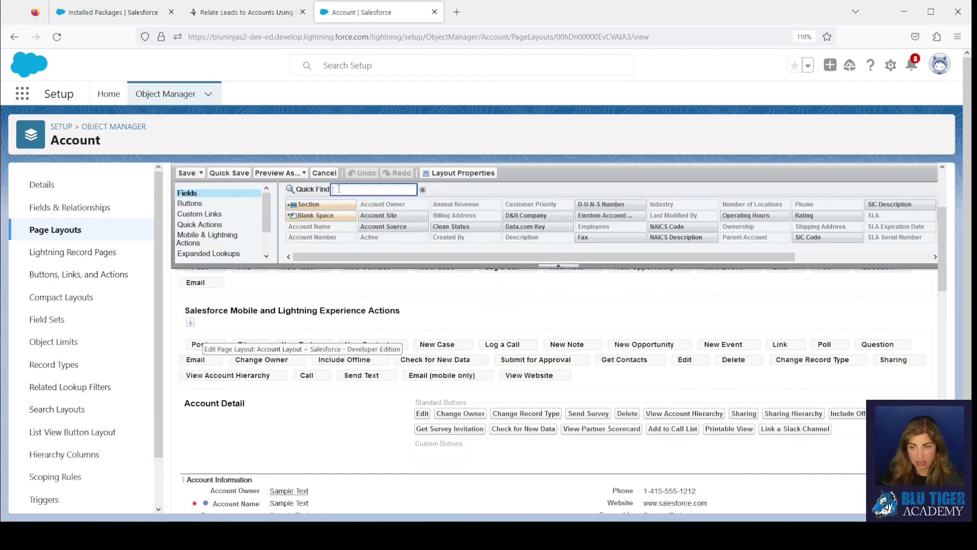
type("website")
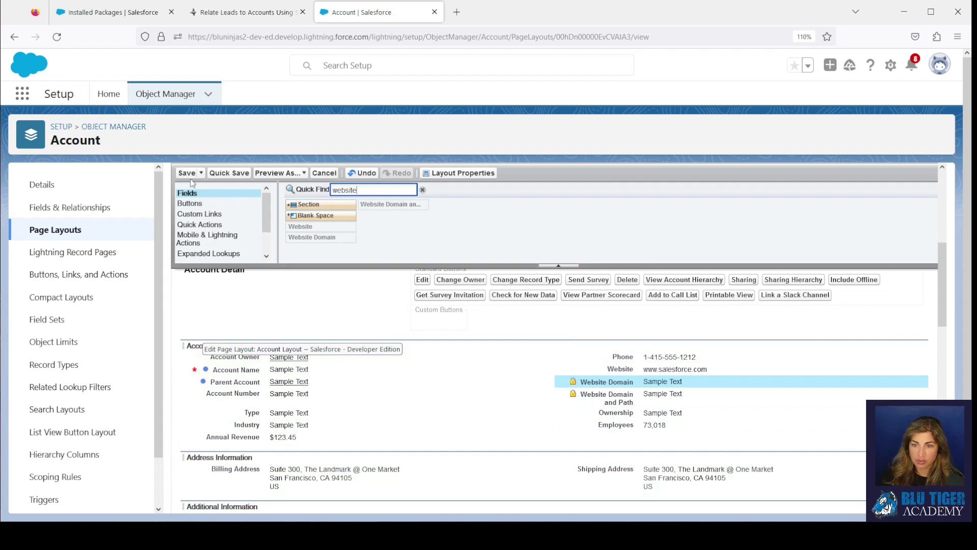
left_click(324, 173)
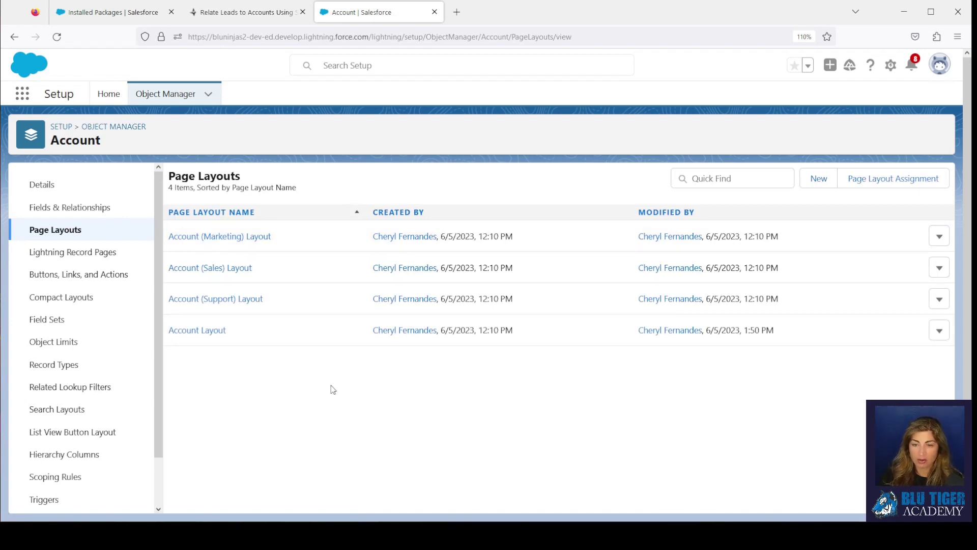
left_click(197, 329)
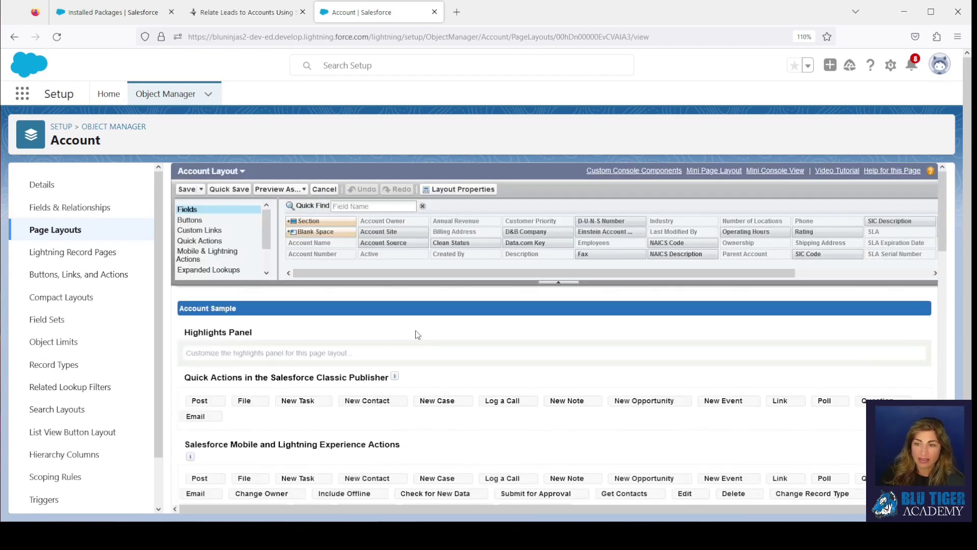
Step: Add an Email column to the Account Layout's Leads related list, save, and overwrite users' customizations
scroll("down", 3)
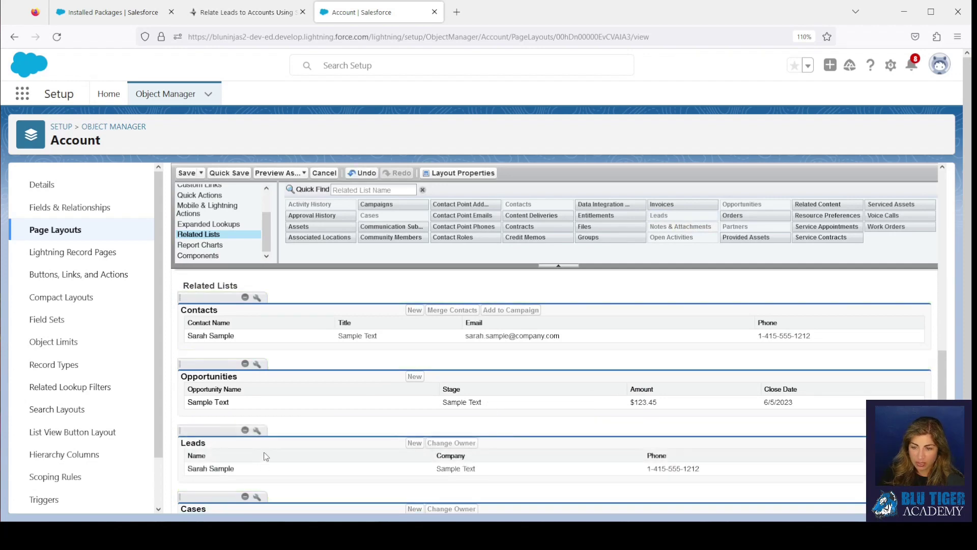
left_click(256, 431)
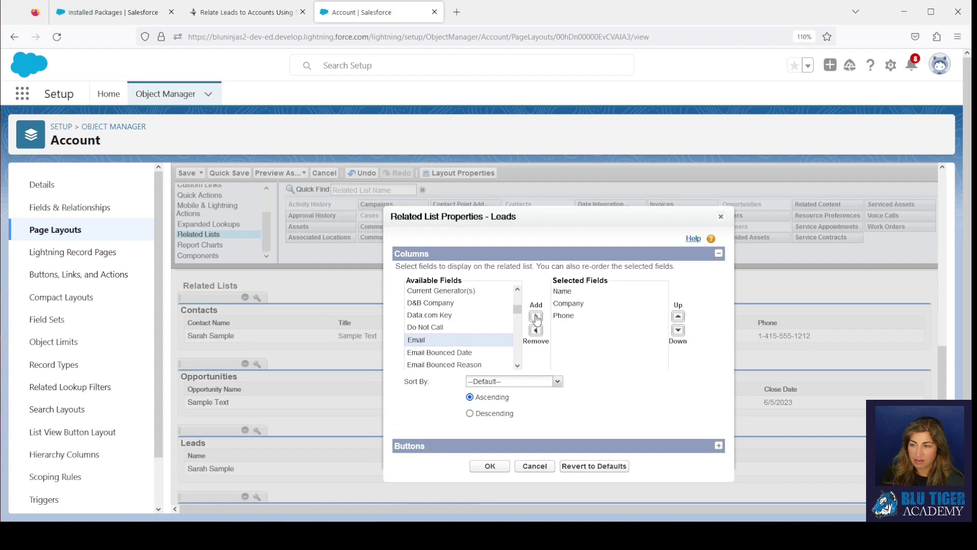
left_click(490, 465)
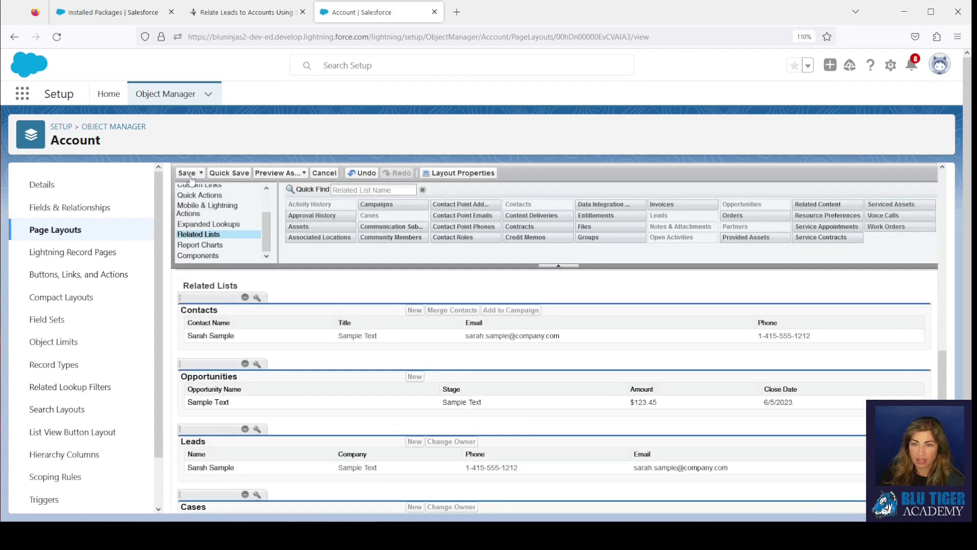
left_click(186, 174)
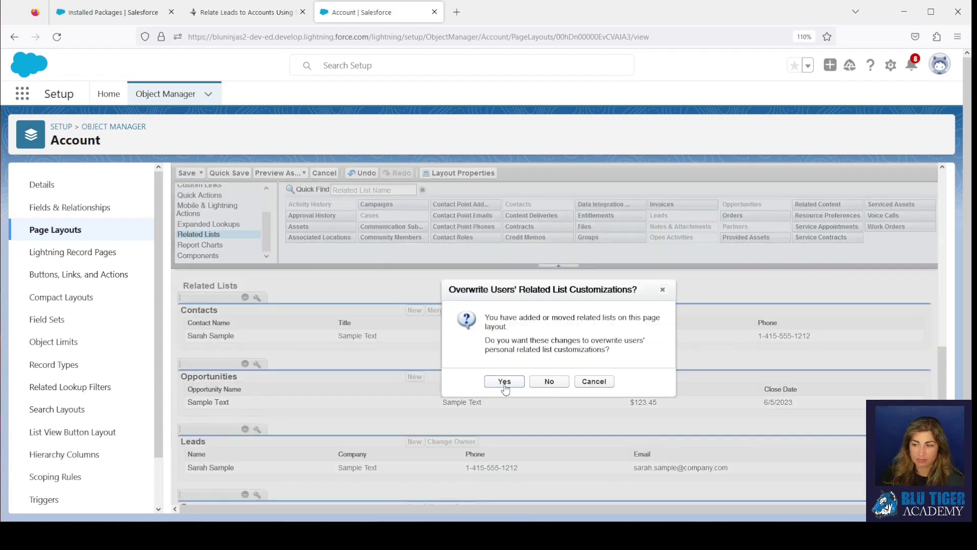
left_click(504, 380)
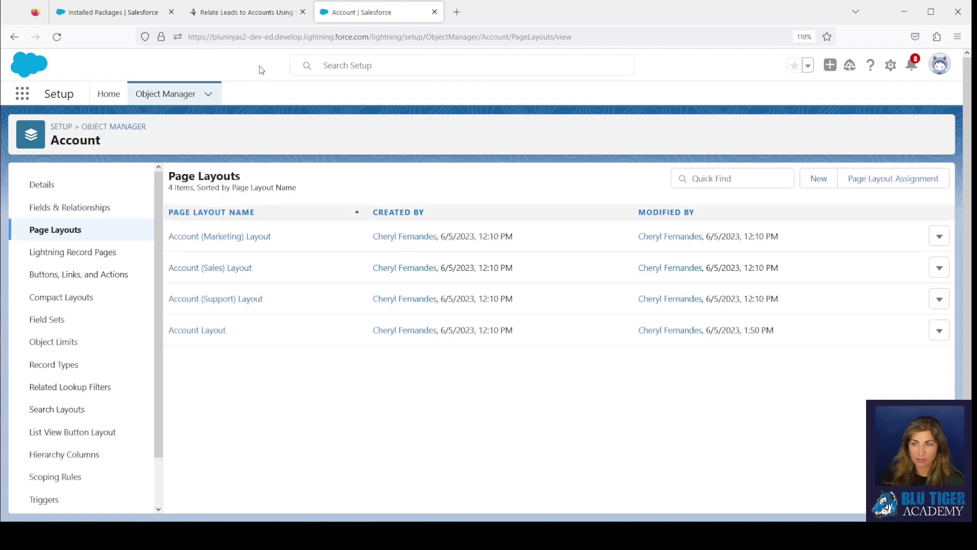
mouse_move(249, 73)
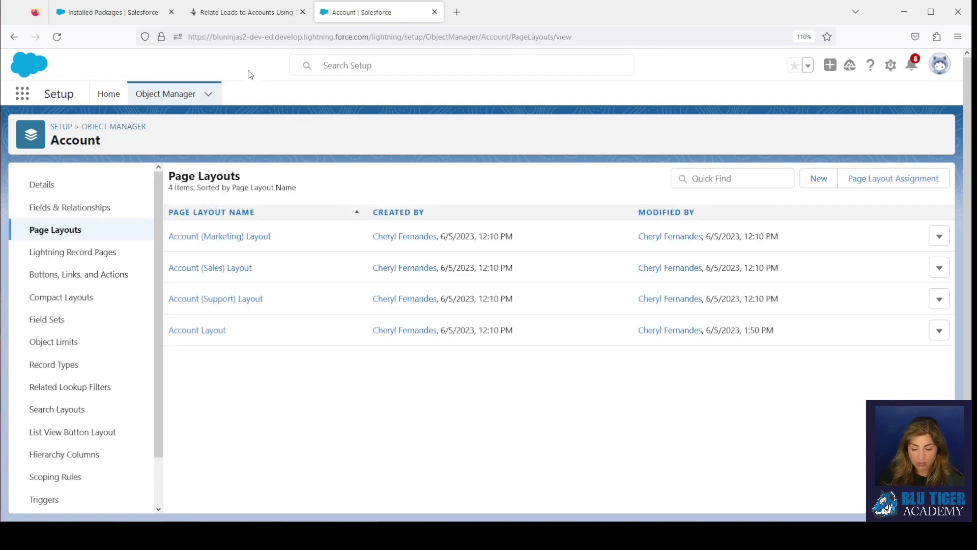
Step: Switch from Setup to the Sales app via the App Launcher search for 'sales'
left_click(112, 12)
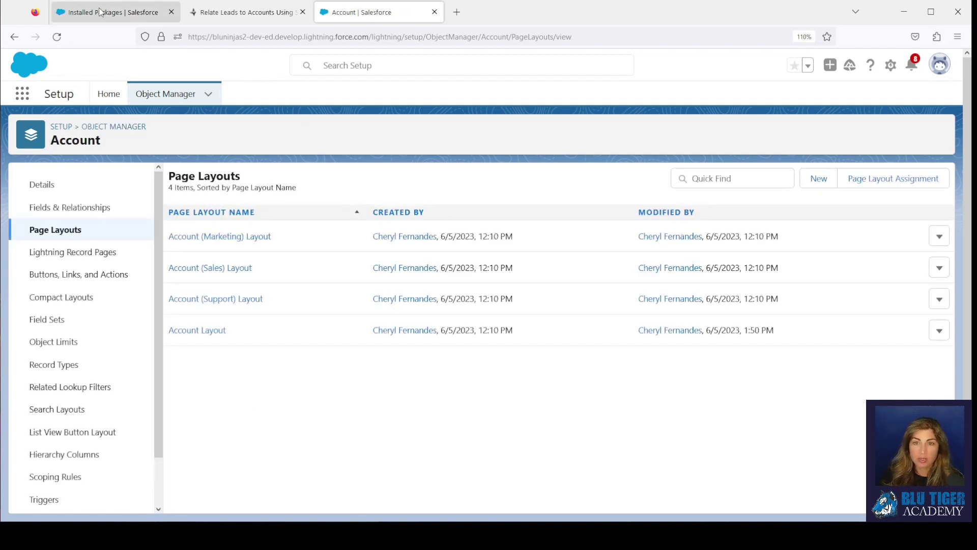
left_click(22, 94)
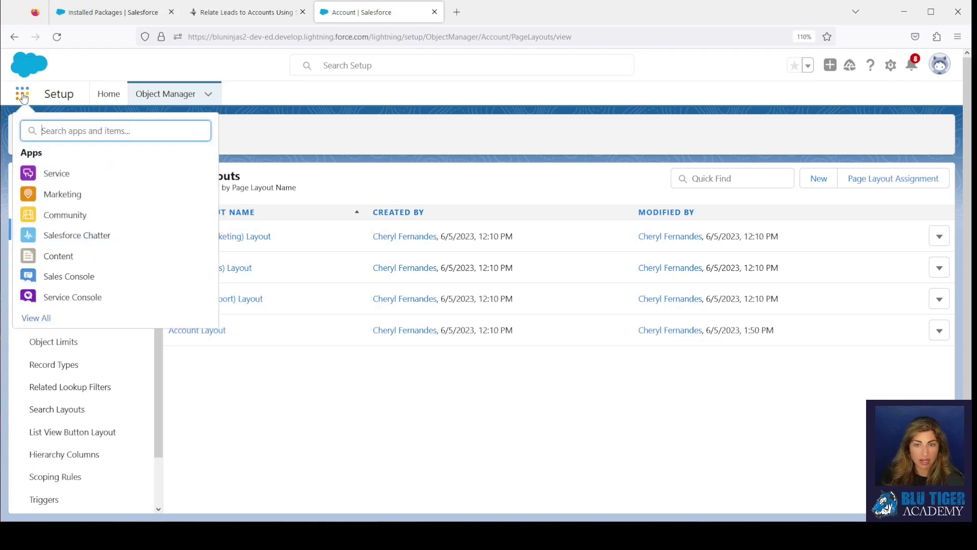
type("s")
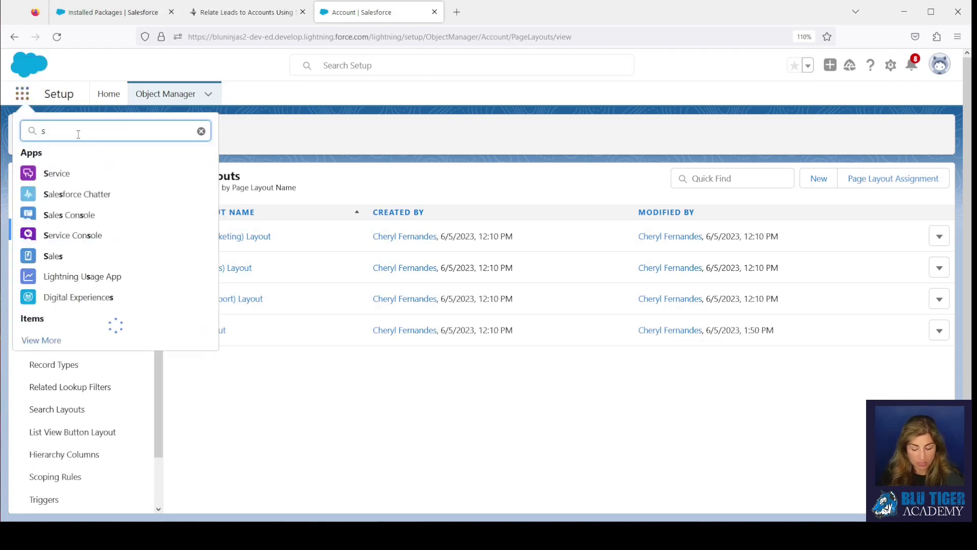
type("ales")
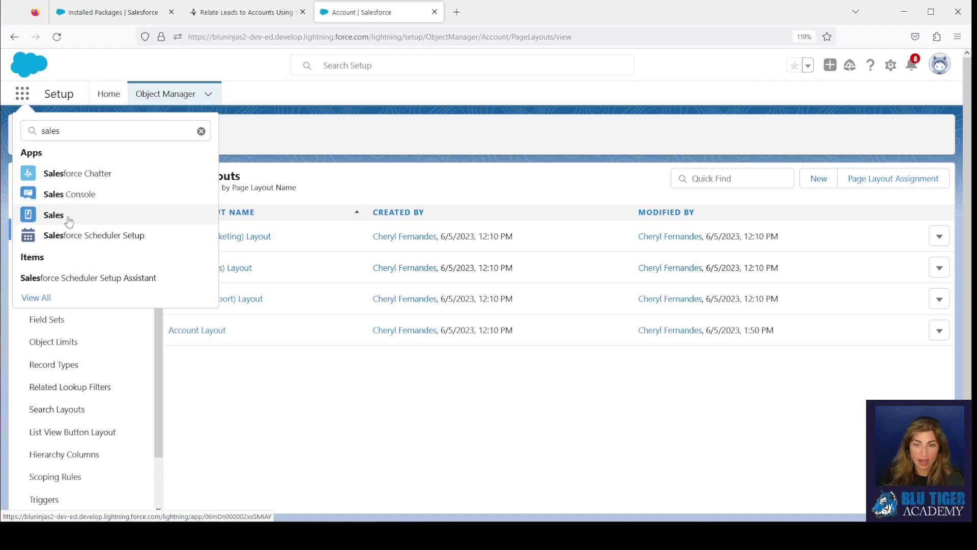
left_click(54, 215)
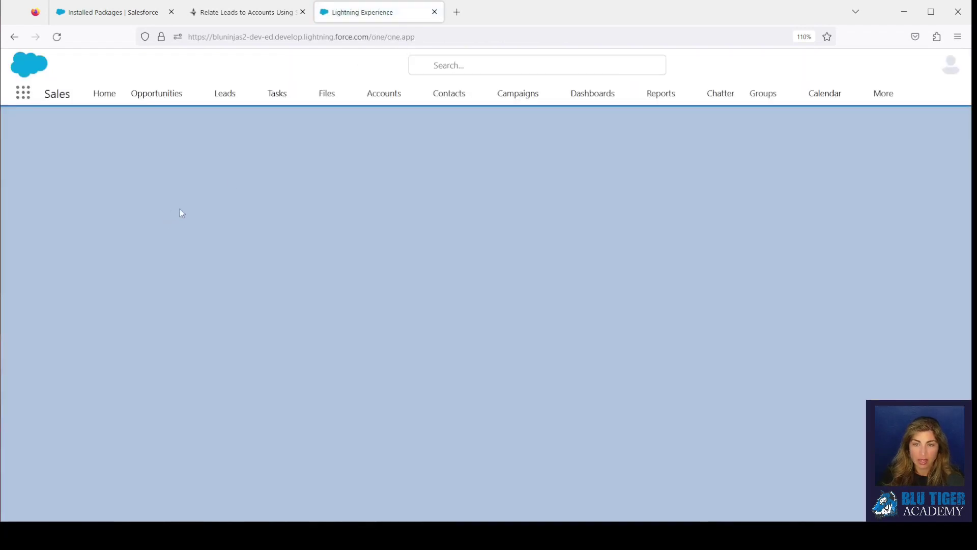
Step: Open the Blu Ninjas account record from the Accounts list
left_click(384, 93)
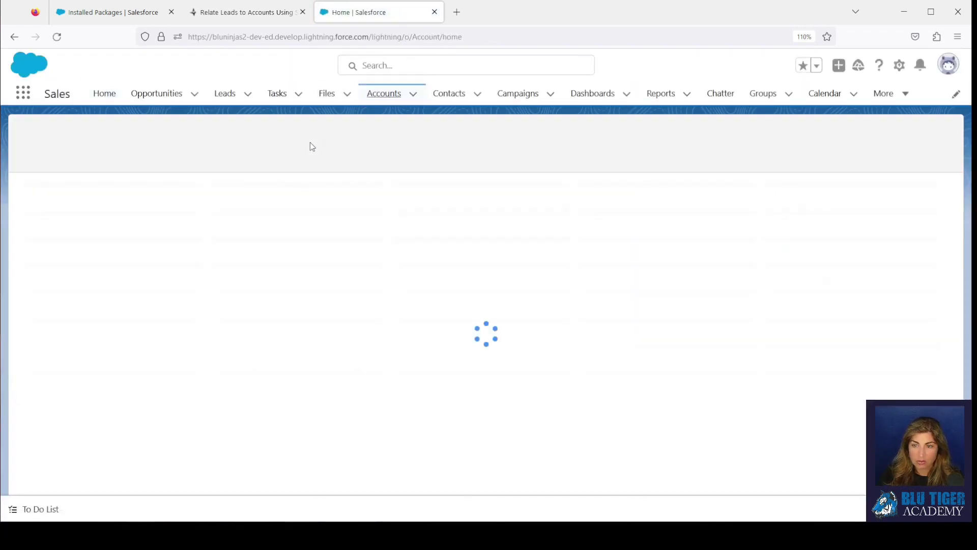
left_click(384, 93)
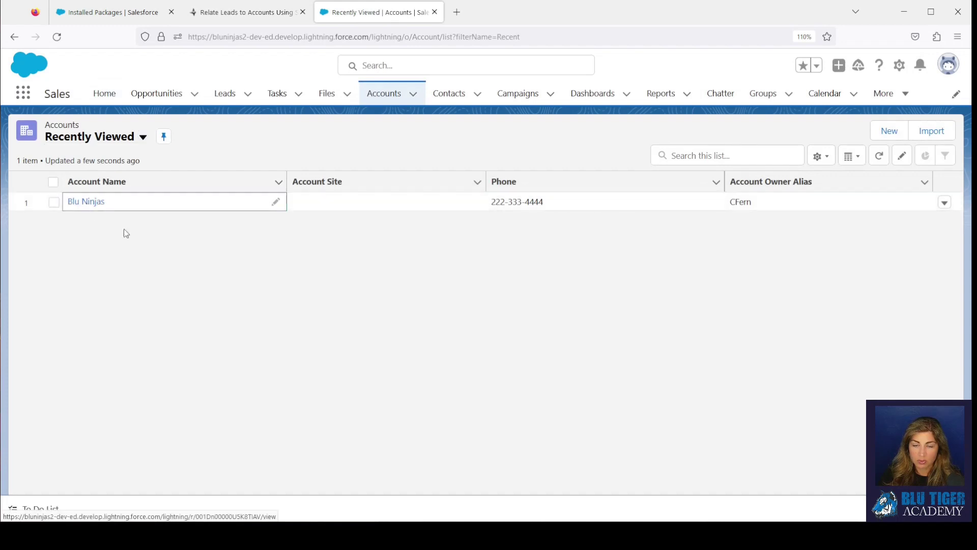
left_click(86, 202)
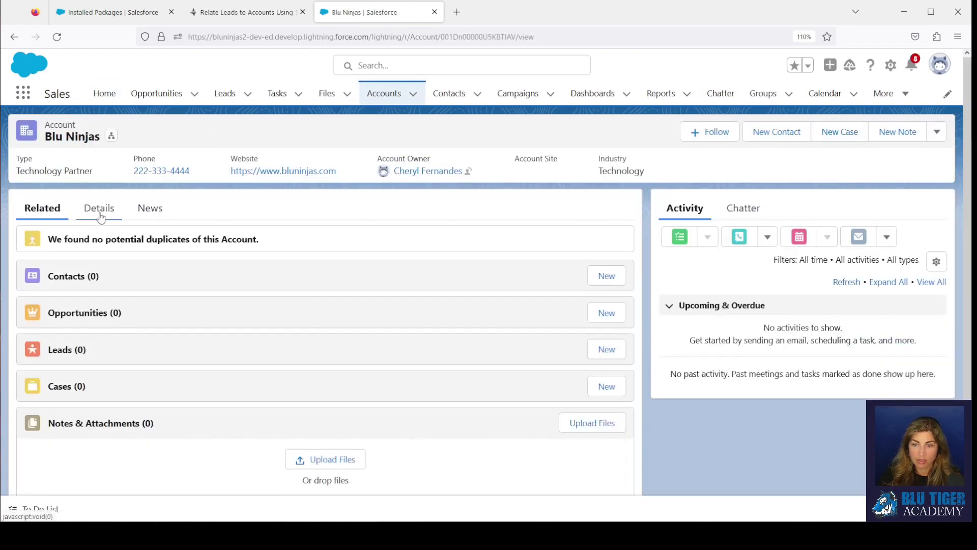
left_click(99, 208)
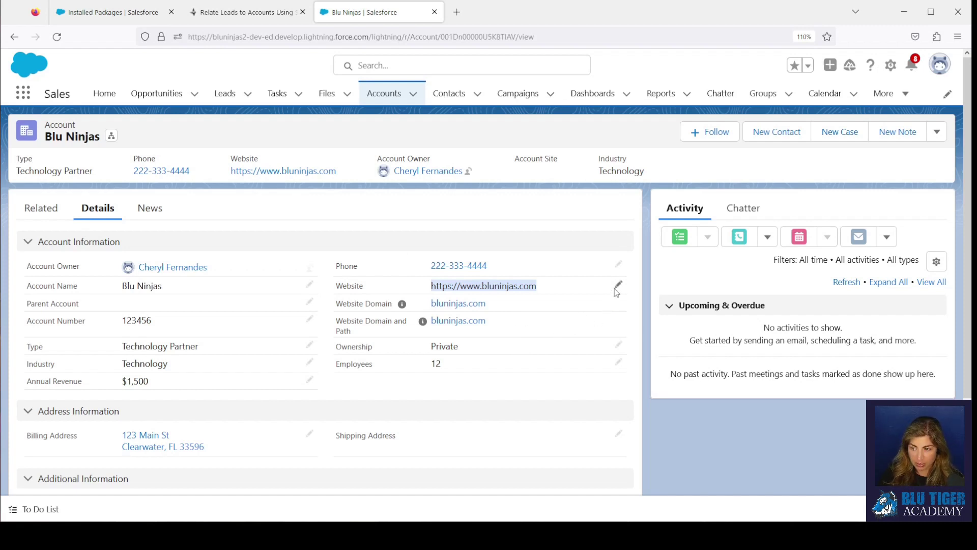
left_click(618, 285)
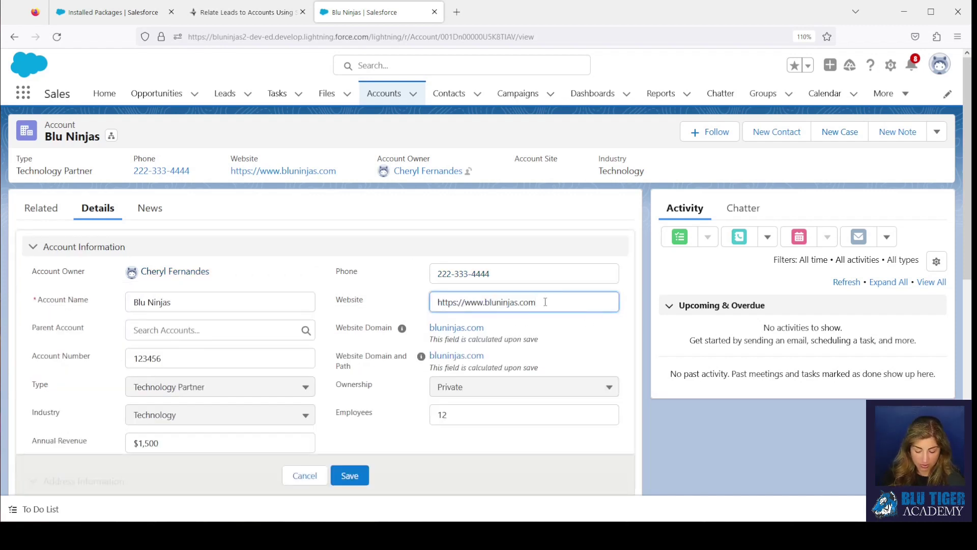
type("/test")
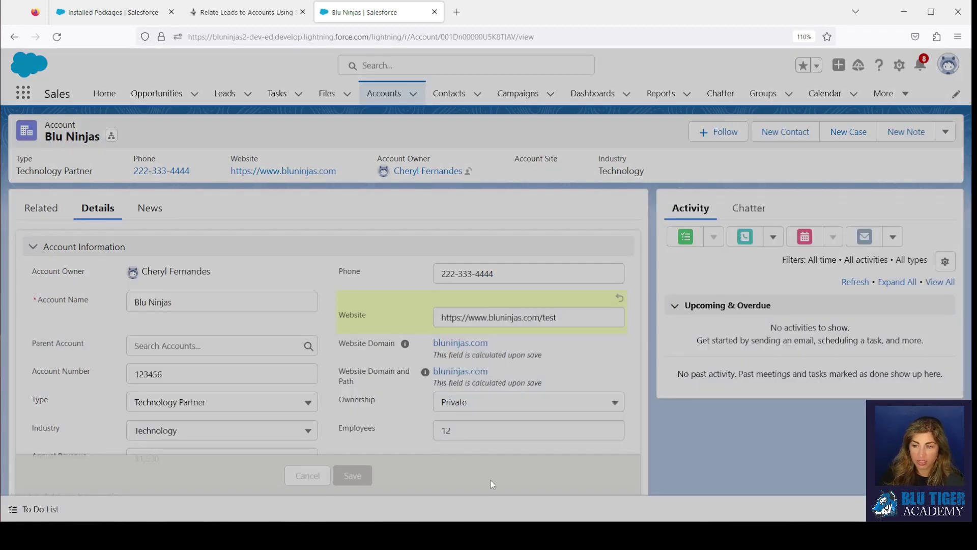
left_click(352, 476)
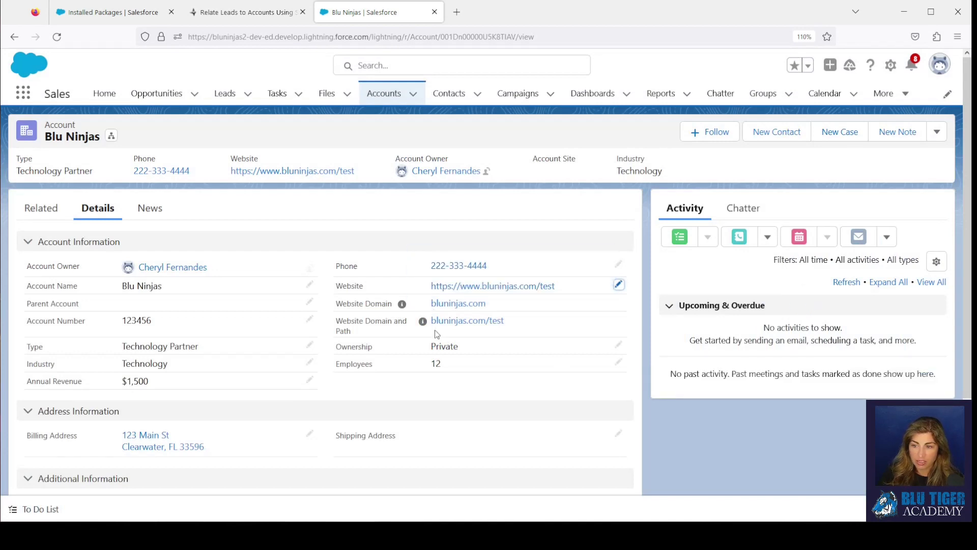
mouse_move(530, 340)
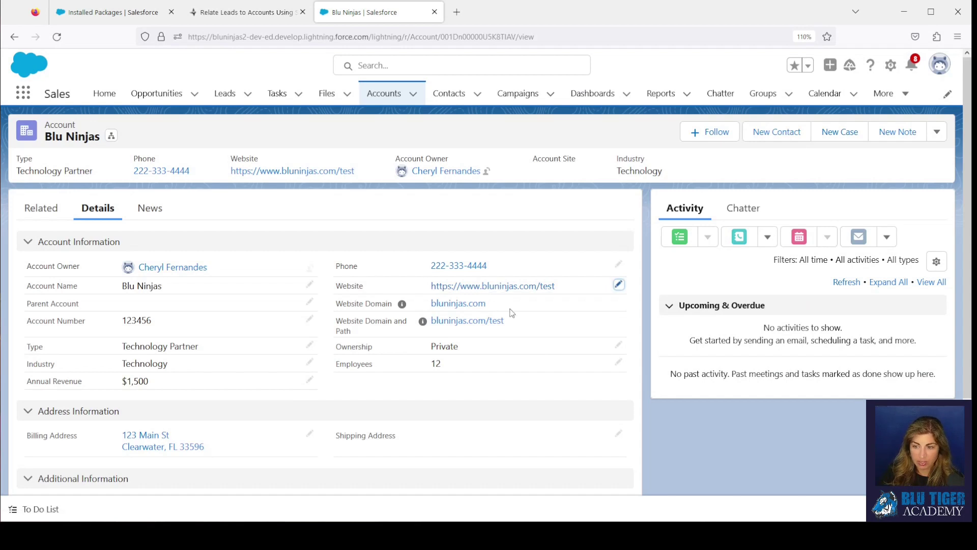
double_click(458, 303)
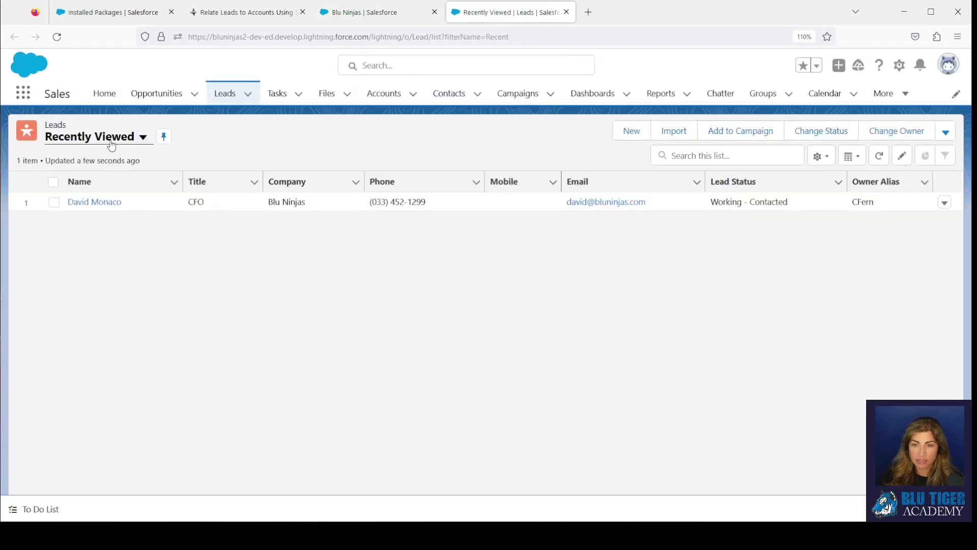
Step: Show the All Open Leads list view and open Betty Bair's lead record
left_click(96, 135)
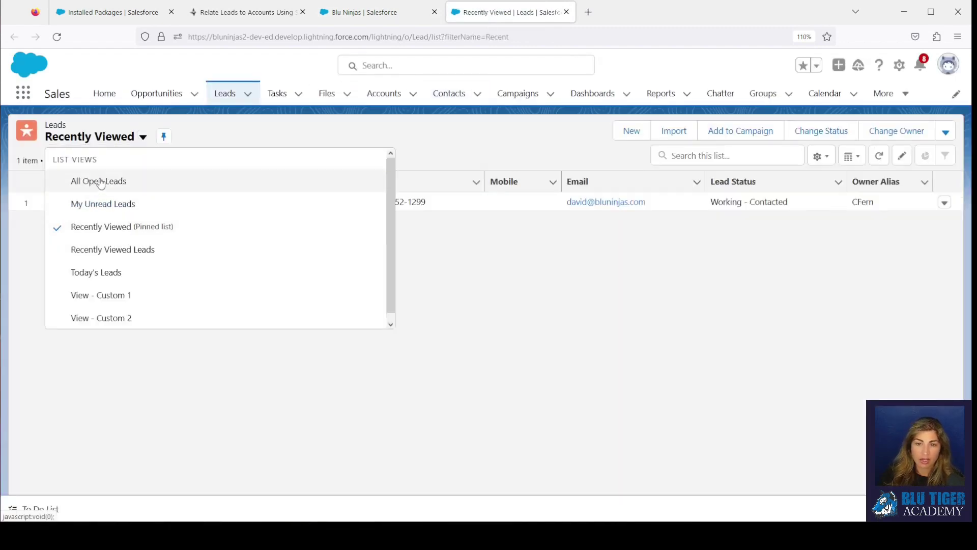
left_click(98, 181)
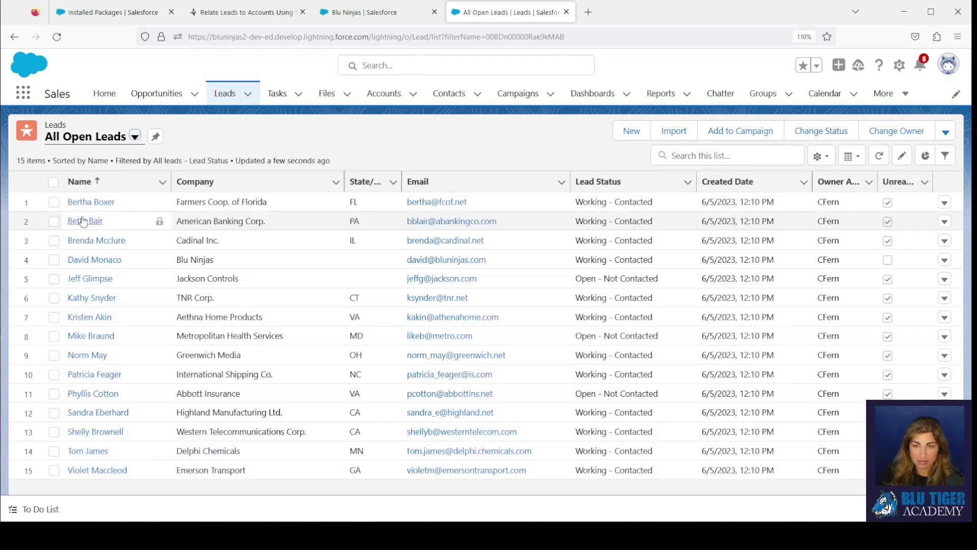
mouse_move(85, 221)
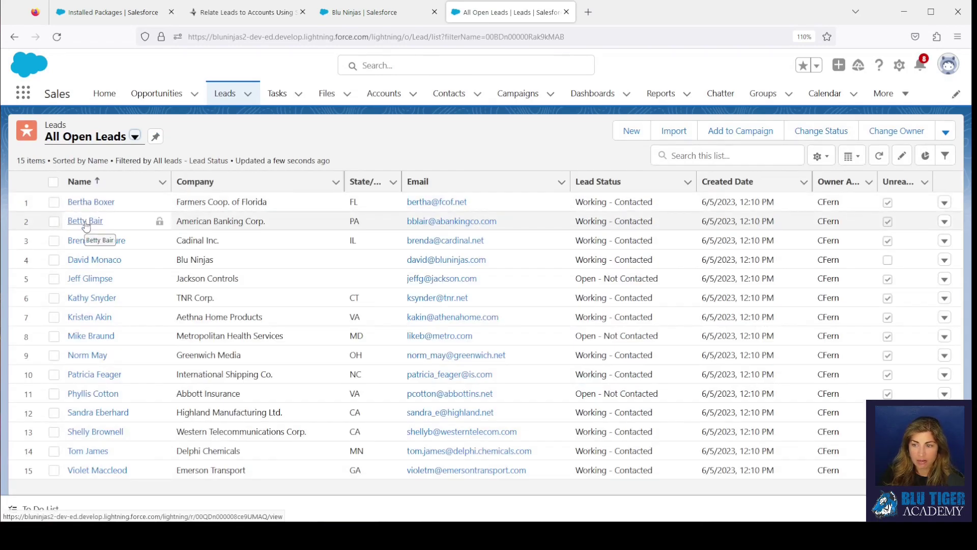
left_click(85, 221)
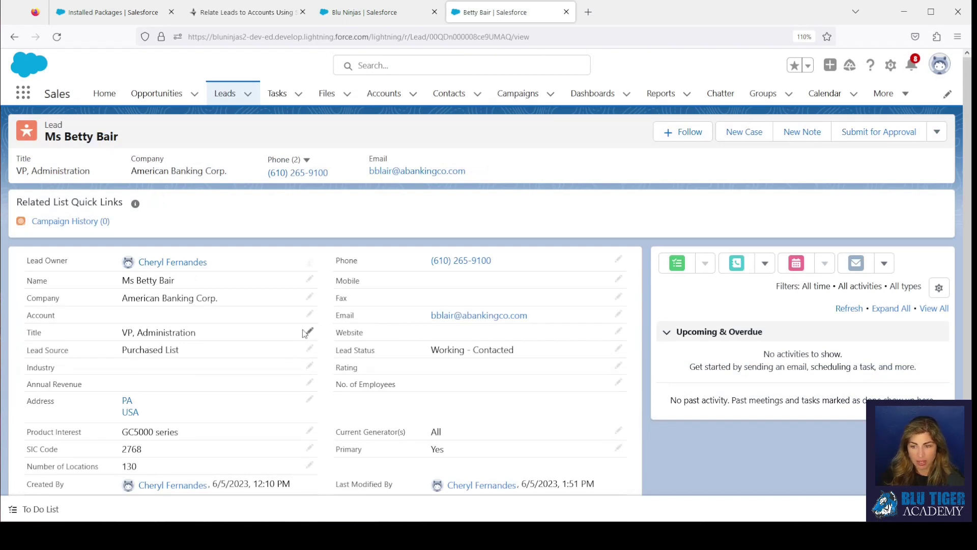
left_click(308, 332)
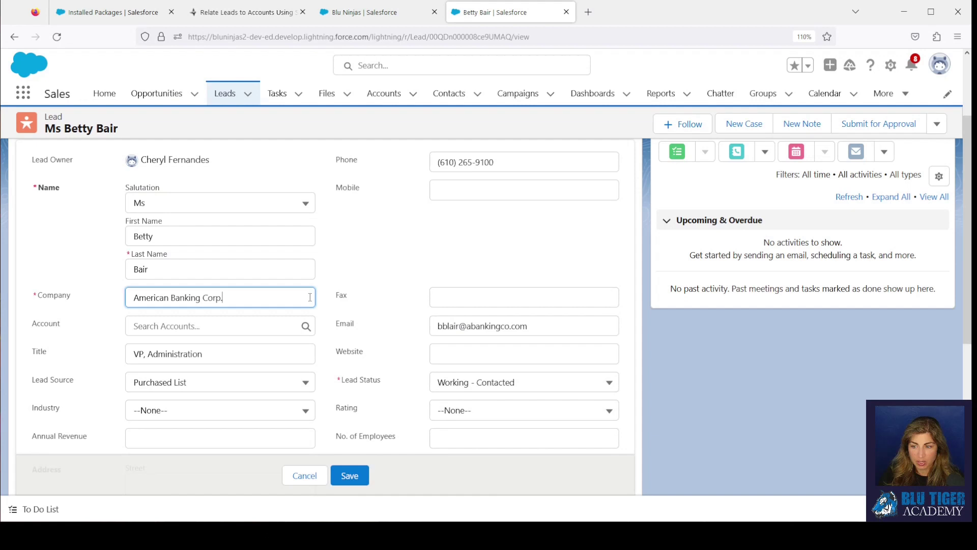
type("BLu Ninjas")
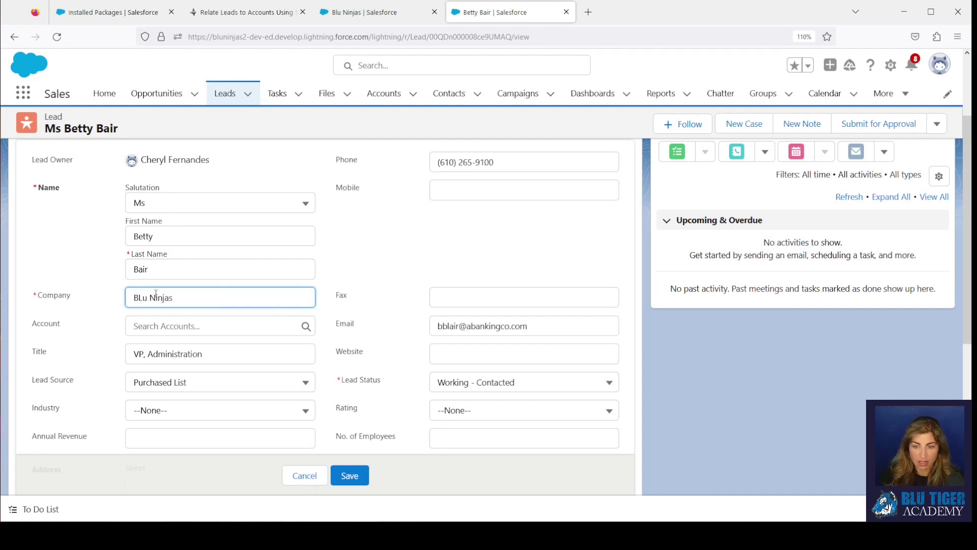
type("Blu Ninjas")
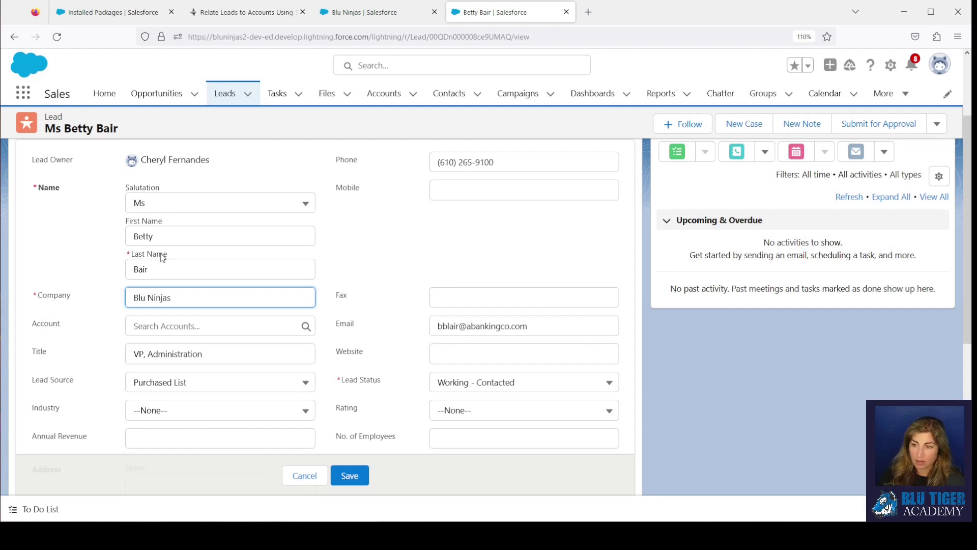
left_click(523, 340)
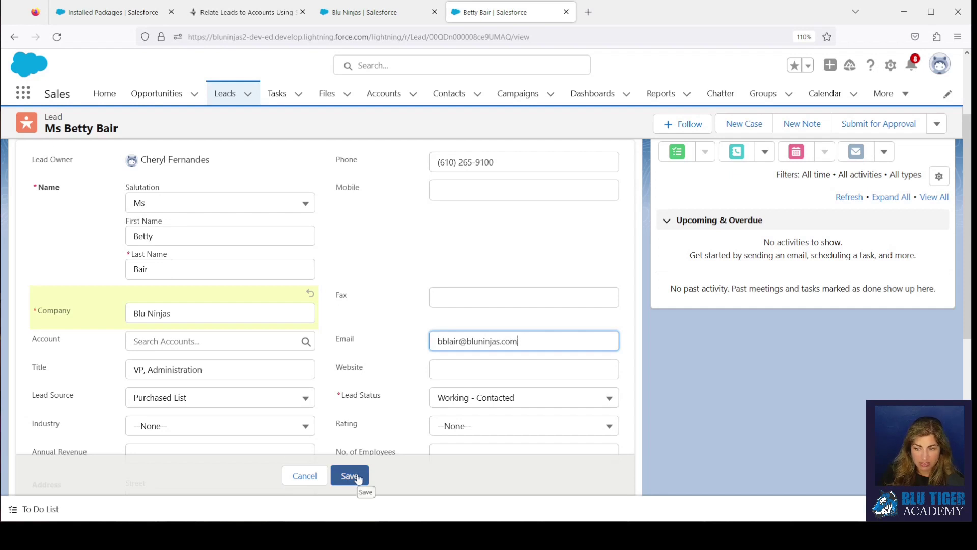
left_click(349, 476)
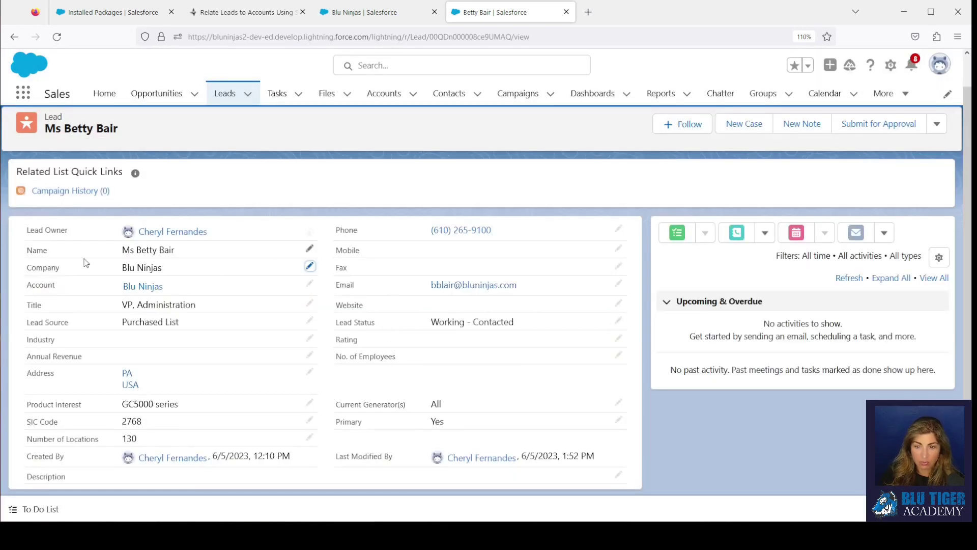
mouse_move(276, 362)
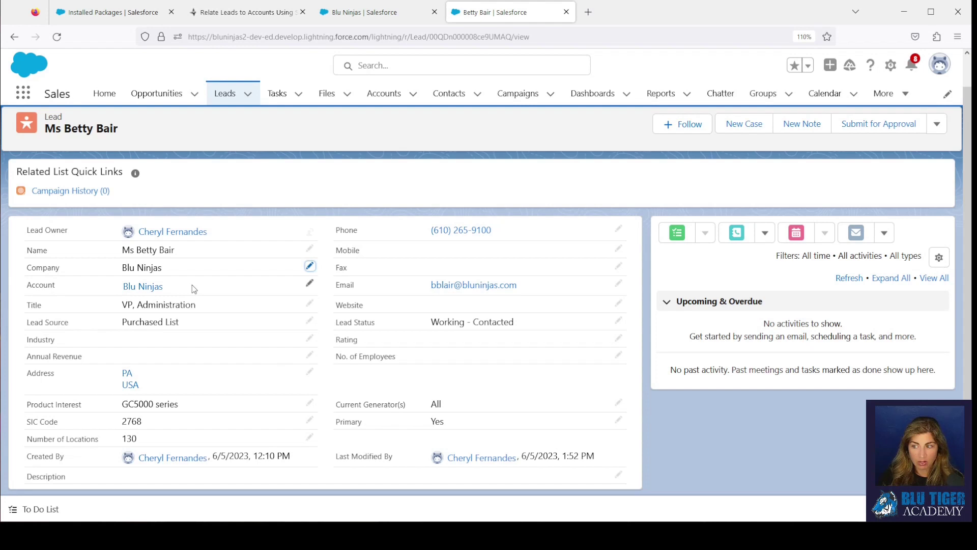
scroll("down", 3)
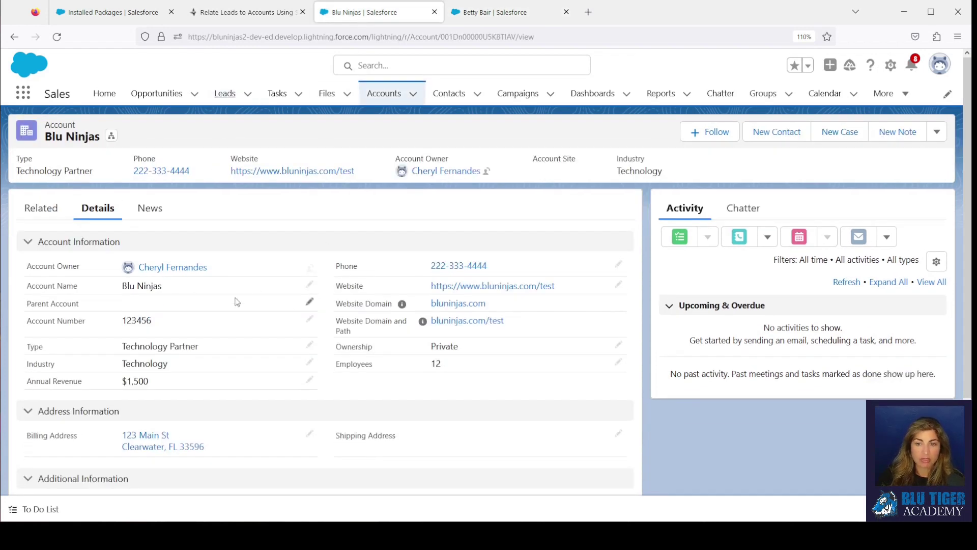
left_click(42, 208)
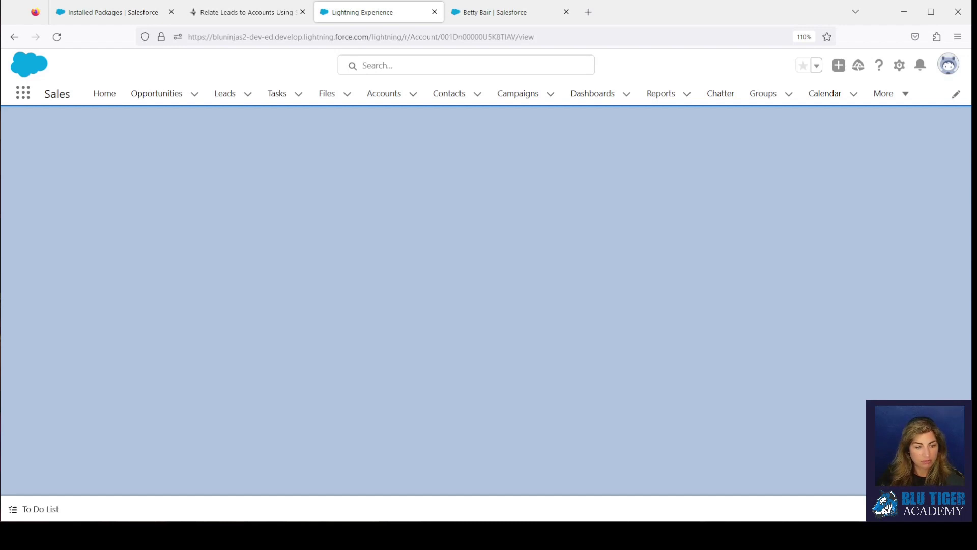
mouse_move(209, 68)
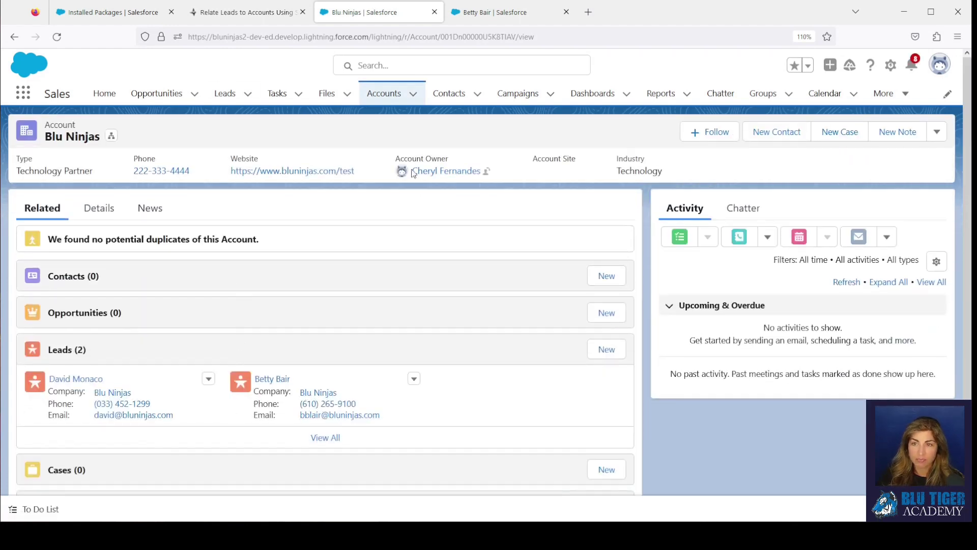
left_click(505, 12)
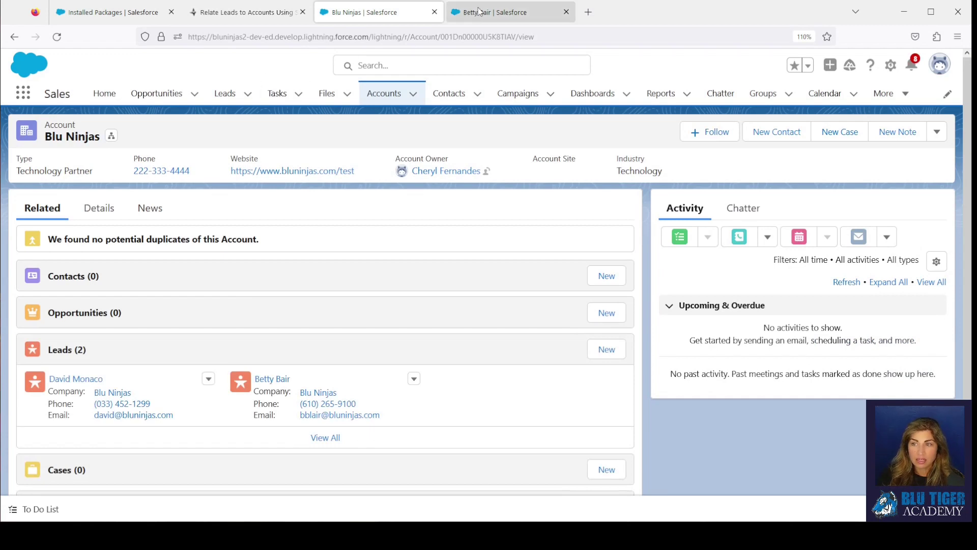
left_click(272, 379)
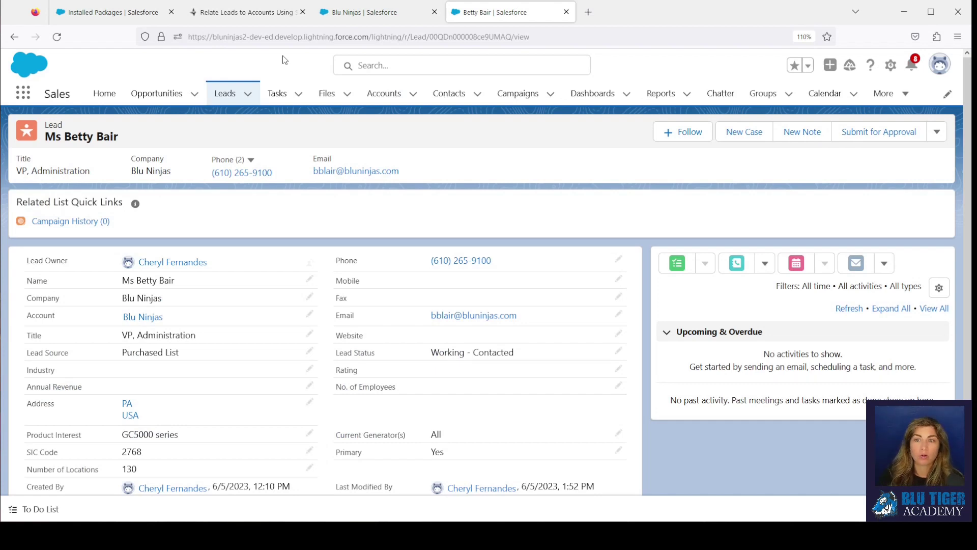
mouse_move(798, 305)
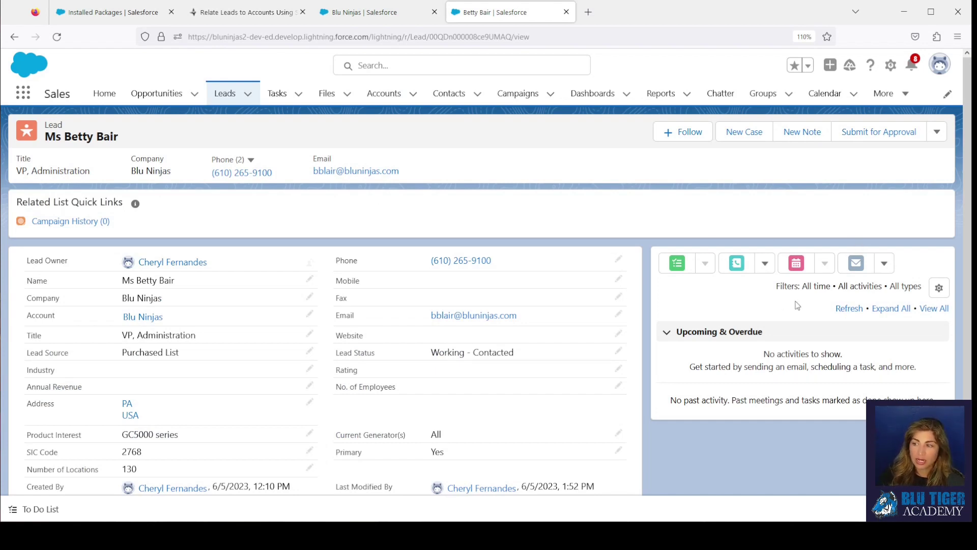
mouse_move(891, 66)
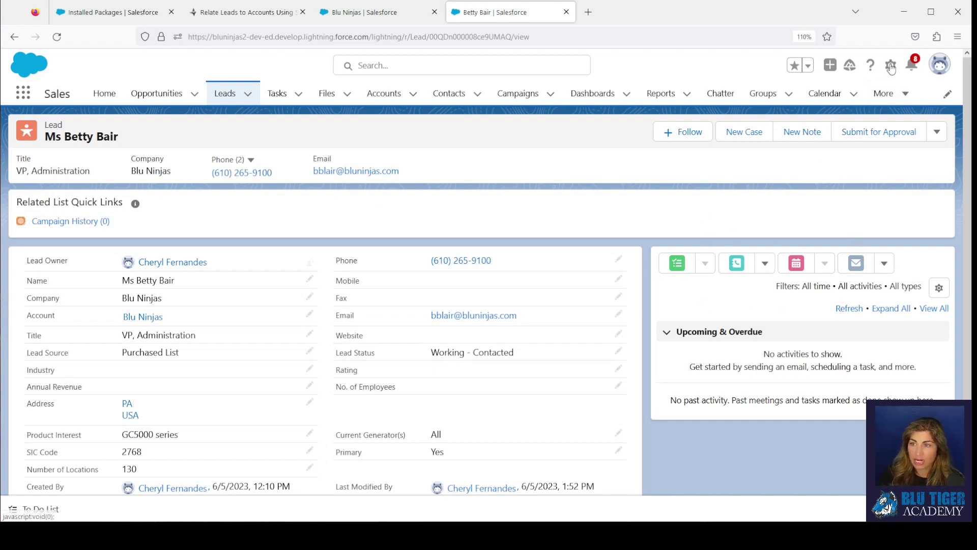
Step: From Setup, open the Lead object's Lead Record Page for editing in Lightning App Builder
left_click(891, 65)
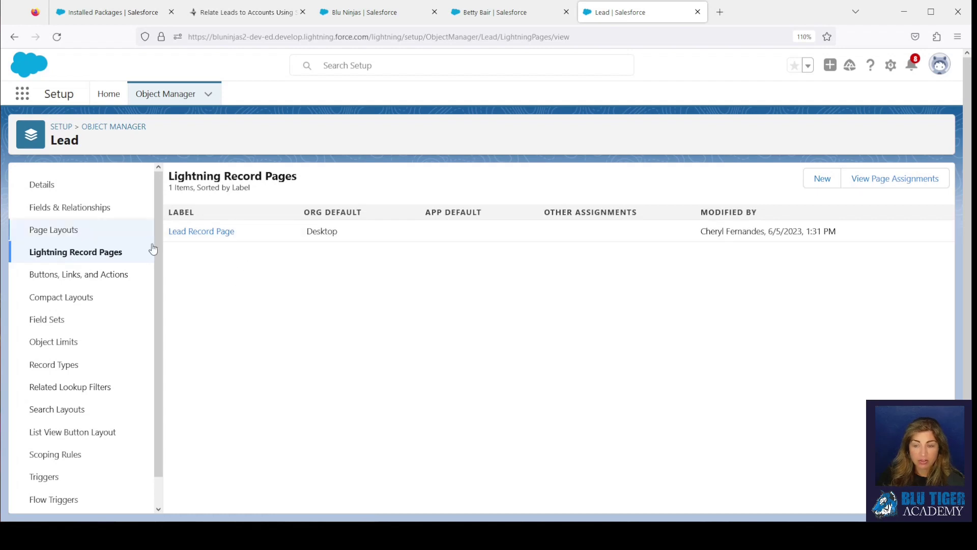
mouse_move(446, 238)
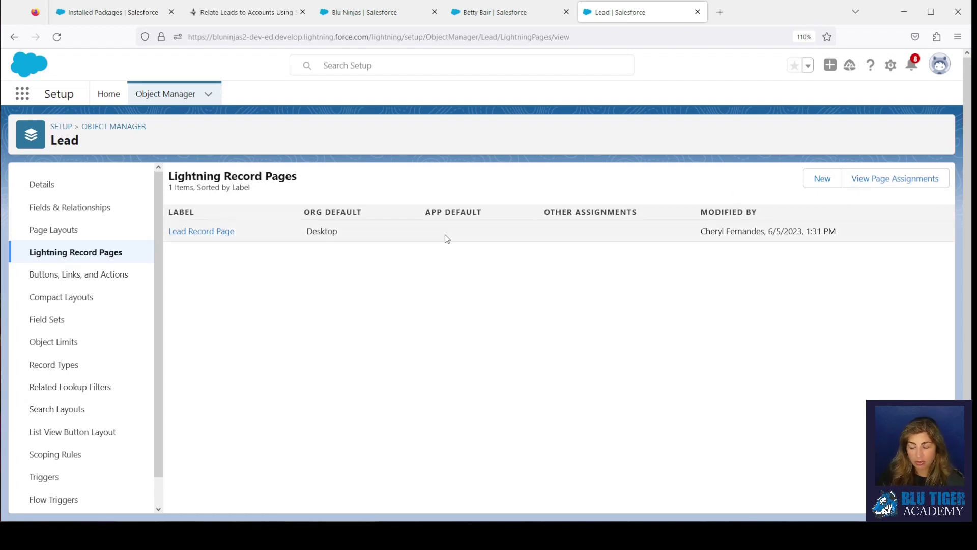
left_click(201, 231)
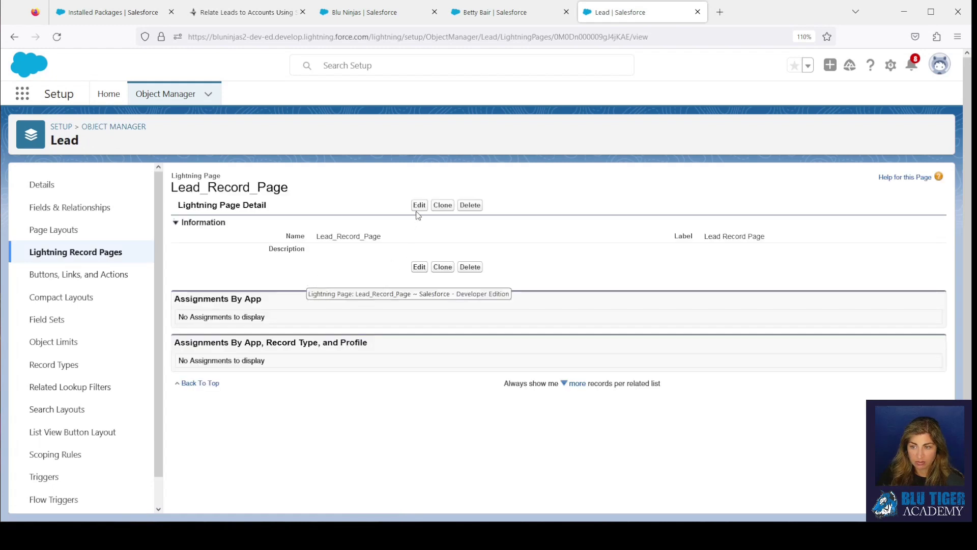
left_click(418, 204)
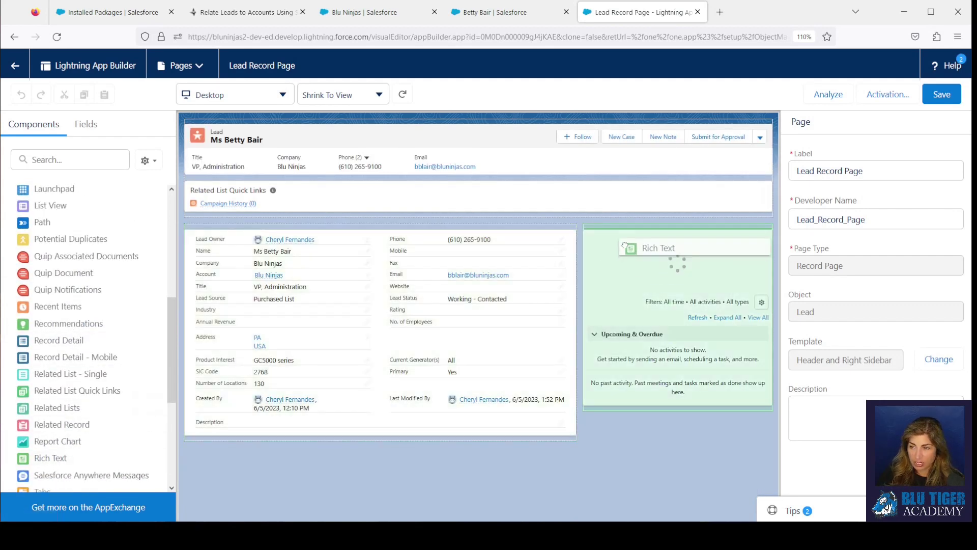
Step: Write 'This Lead is a current customer. Do not cold call.' in the Rich Text card
left_click(676, 247)
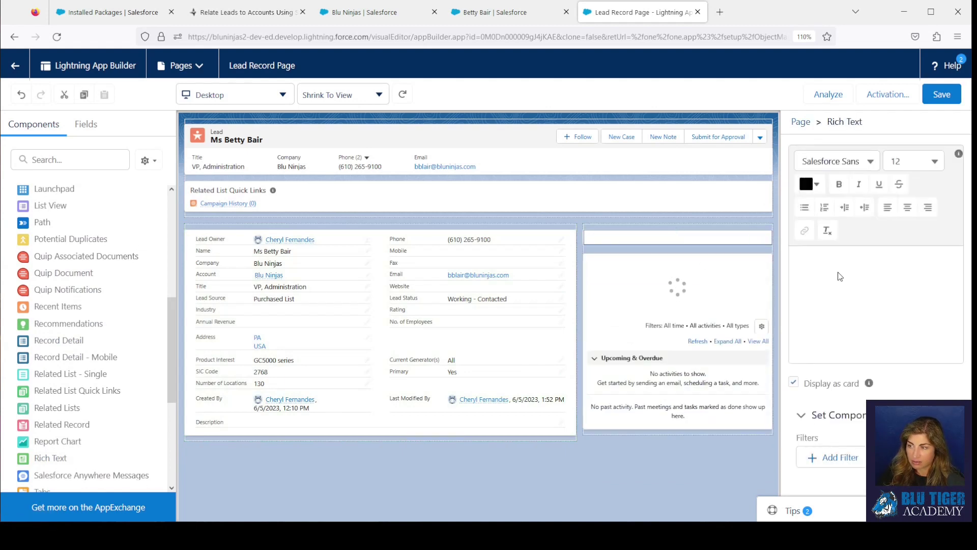
type("T")
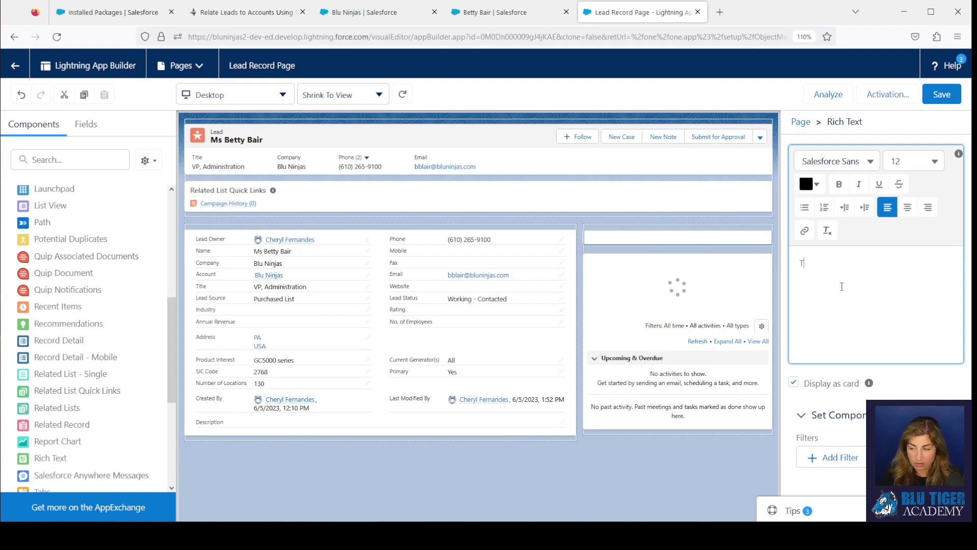
type("This Lead is a cu")
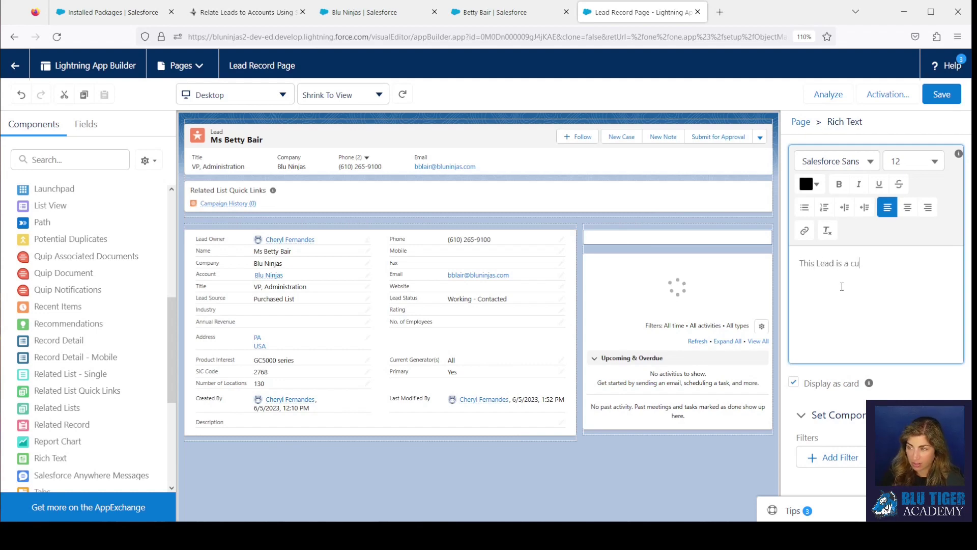
type("rrent customer.")
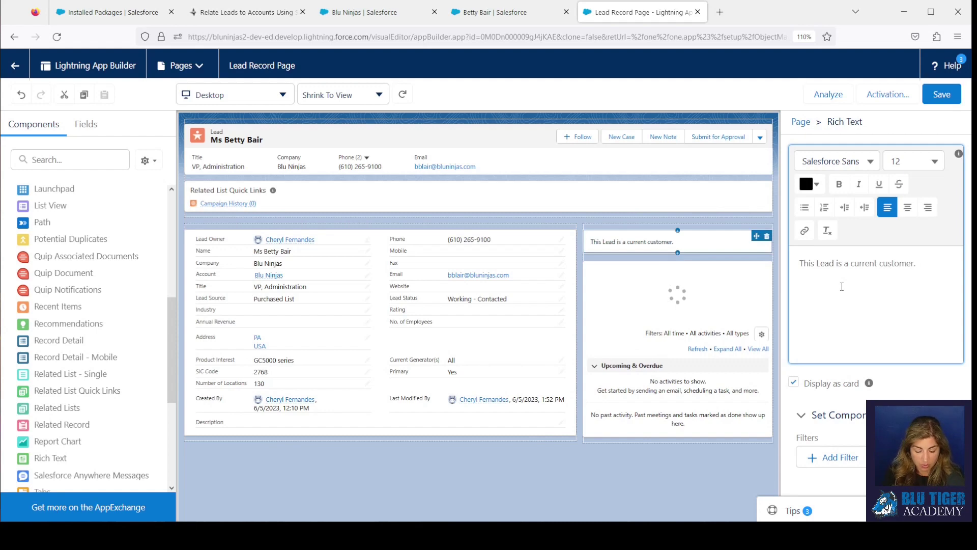
type("Do not co")
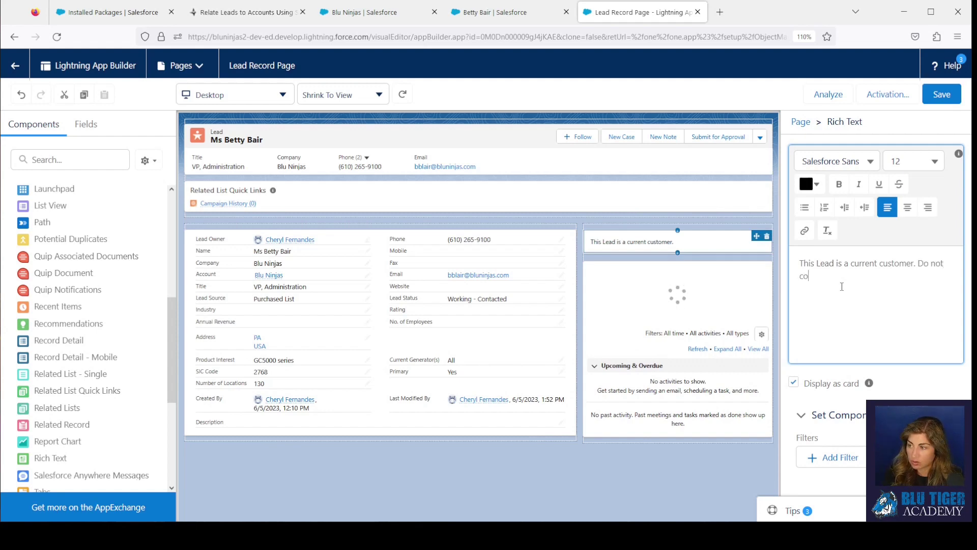
type("ld call.")
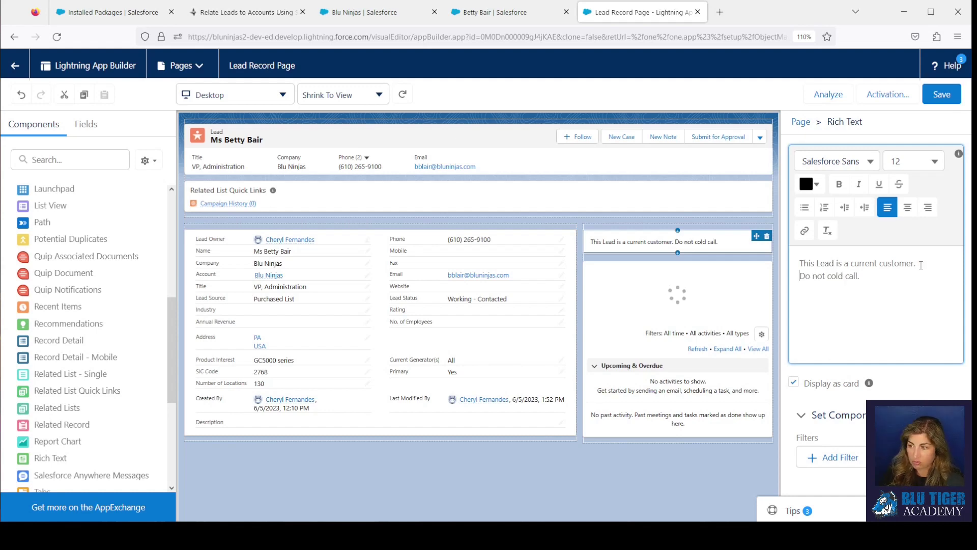
Step: Make the message bold, 22-point and bright red
left_click(838, 185)
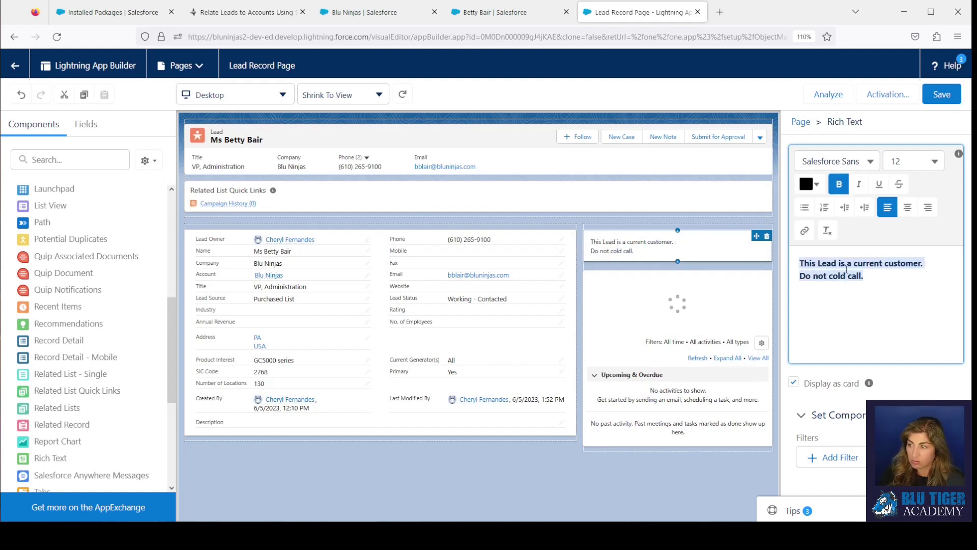
left_click(933, 161)
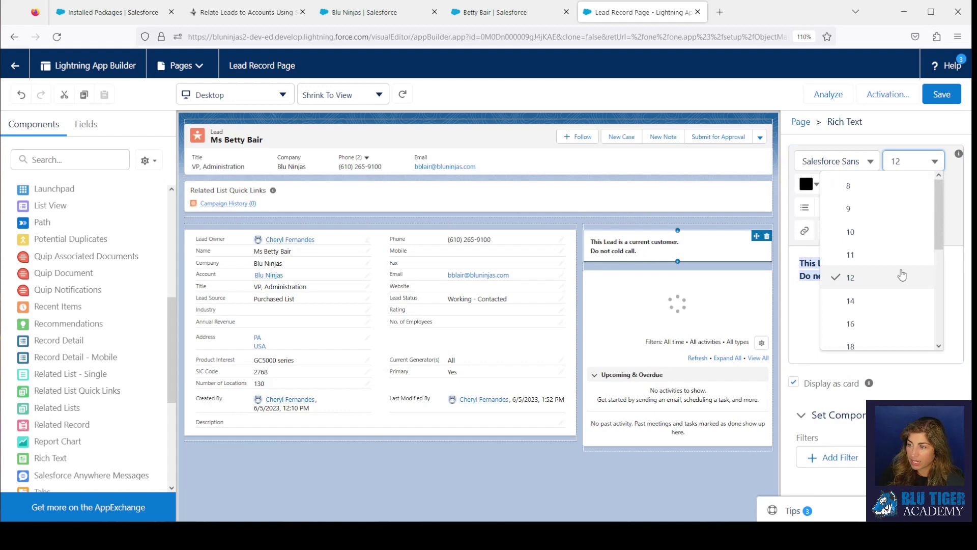
scroll("down", 3)
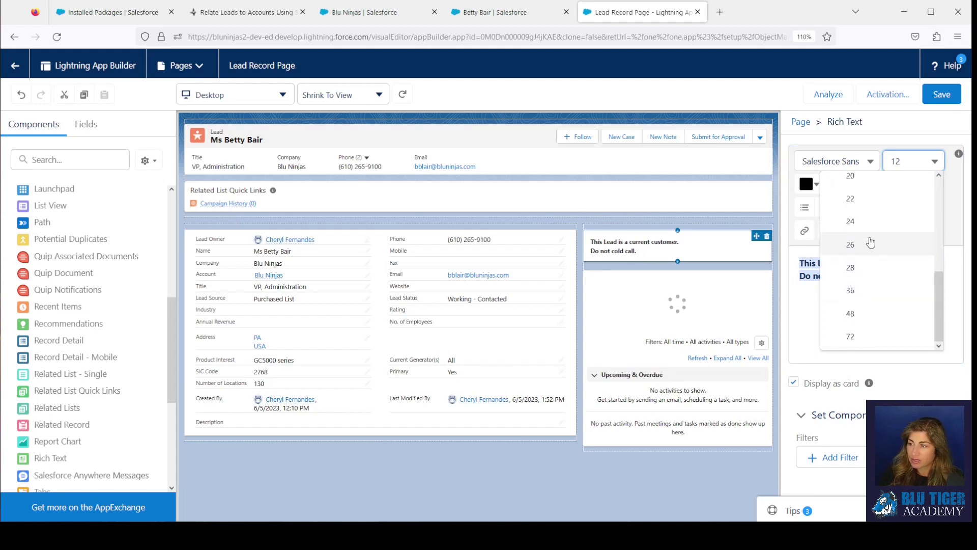
left_click(849, 244)
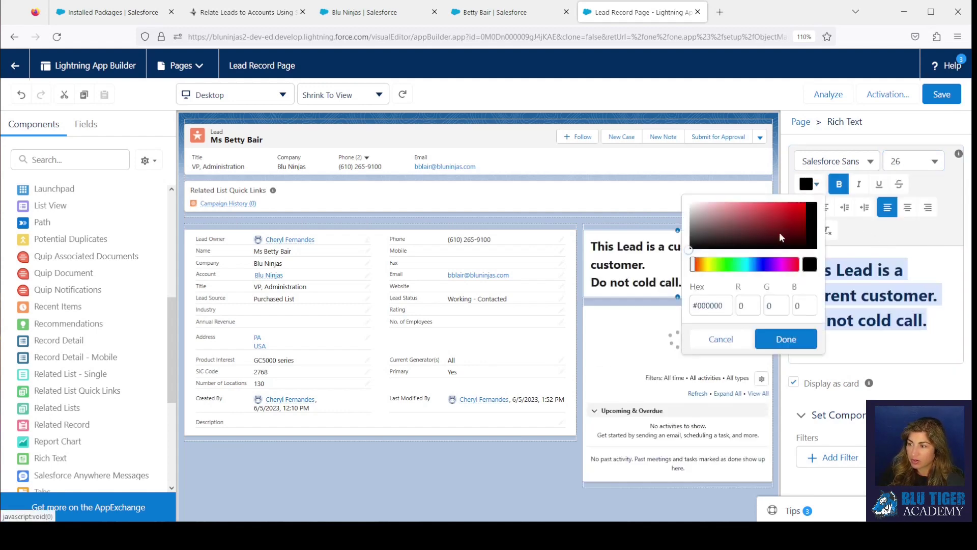
left_click(807, 233)
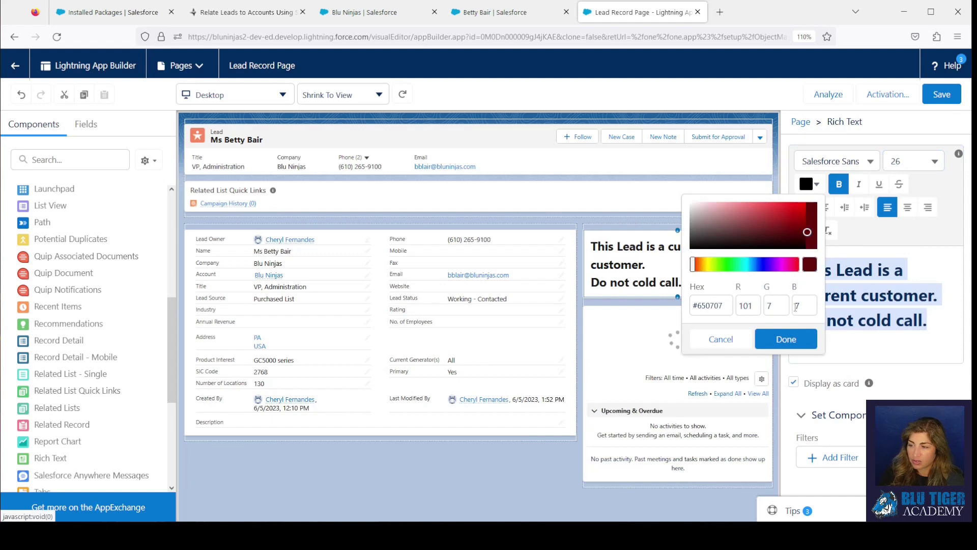
left_click(910, 160)
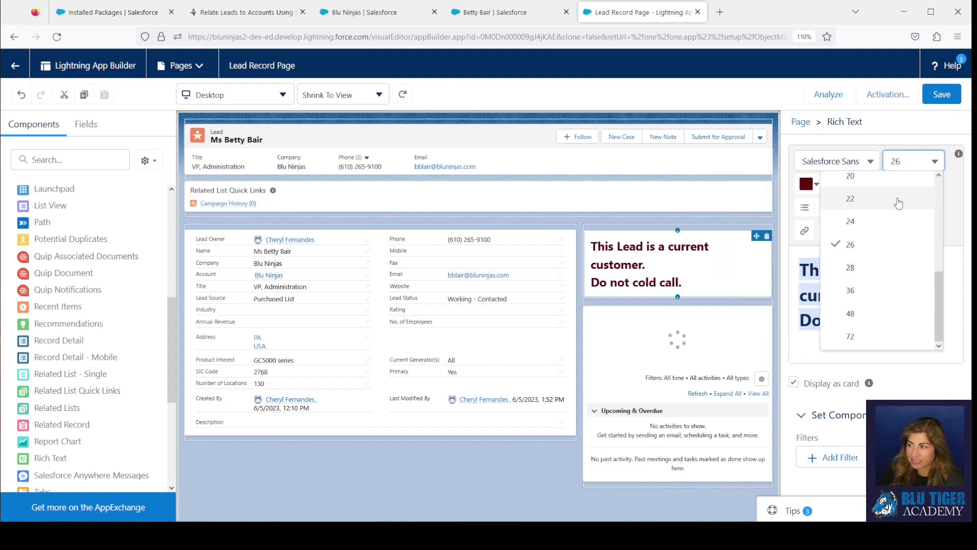
left_click(849, 198)
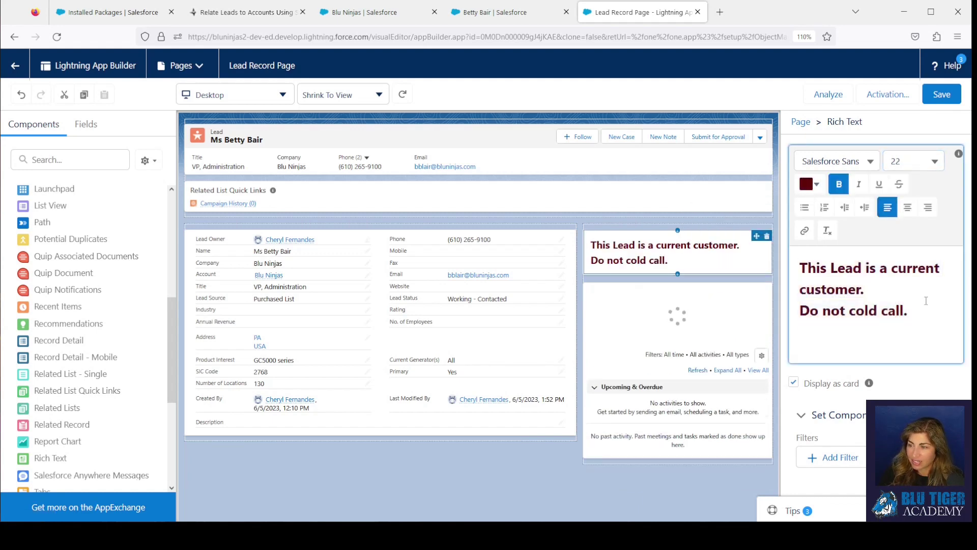
left_click(806, 183)
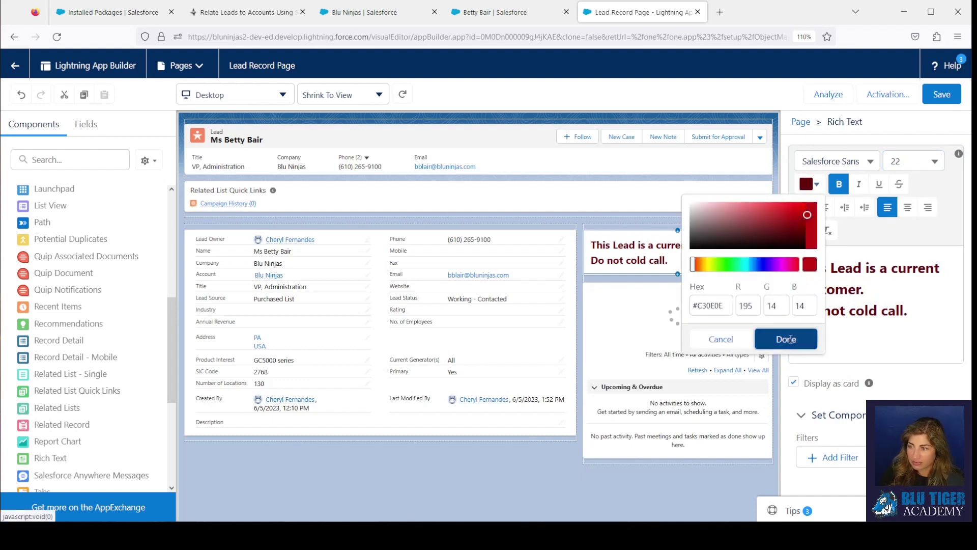
left_click(786, 338)
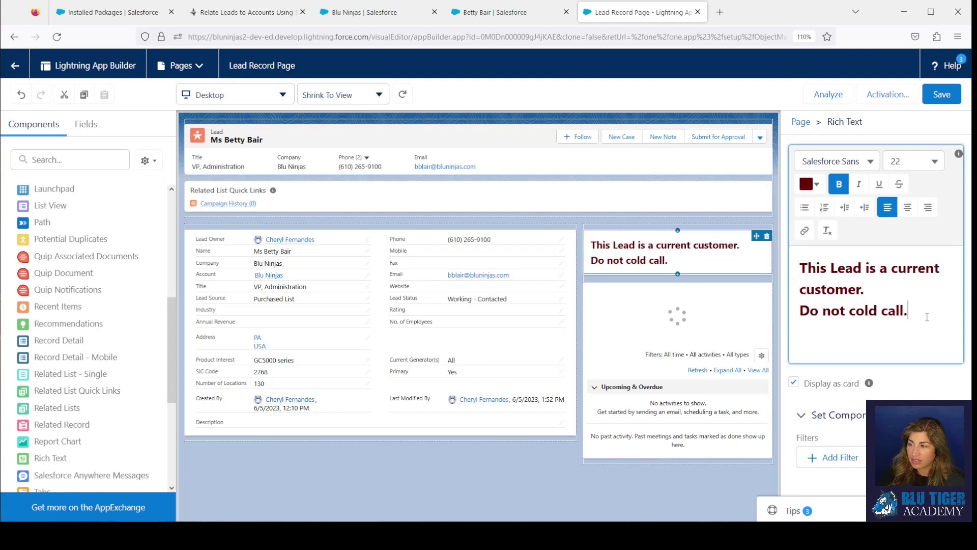
Step: Move the card above the record details, leaving the message left-aligned, and go to the Blu Ninjas account
left_click_drag(802, 268, 909, 311)
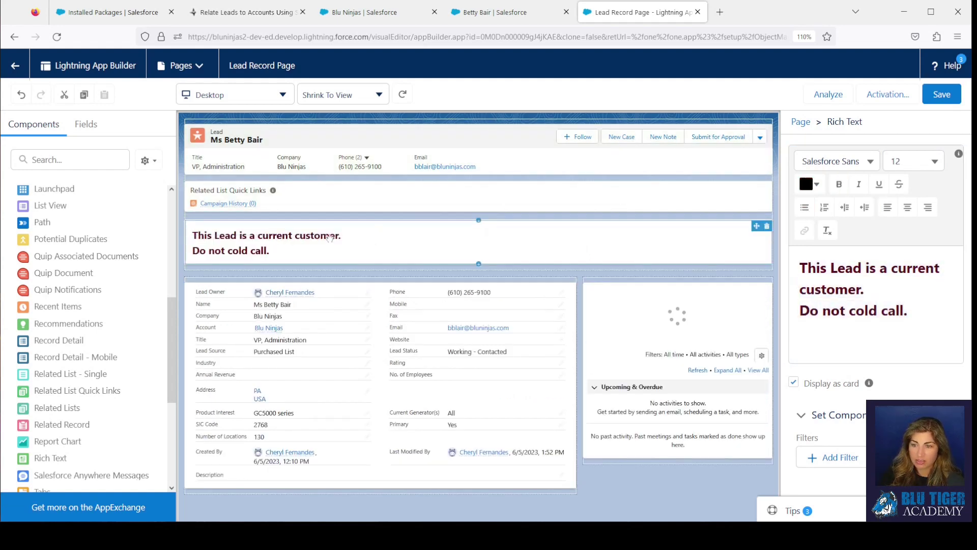
left_click(887, 207)
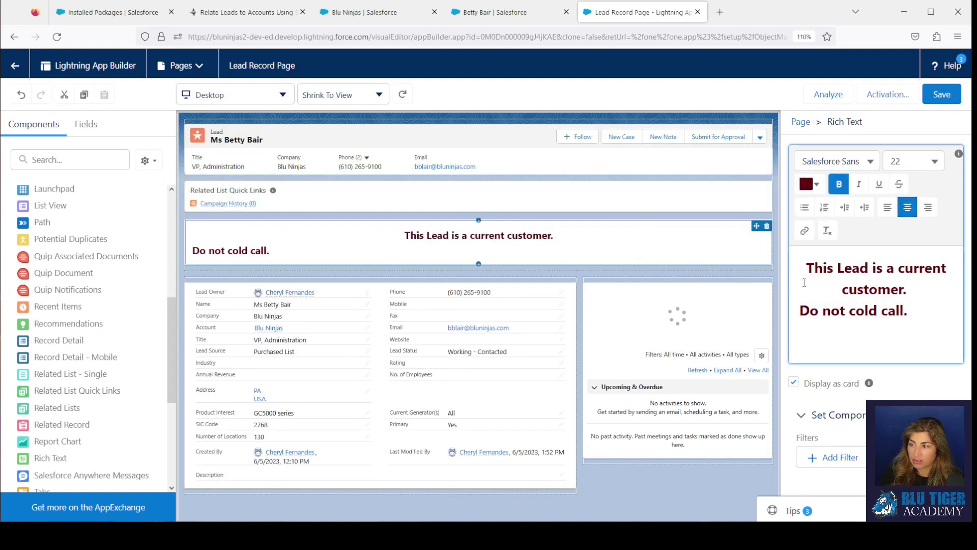
left_click(887, 207)
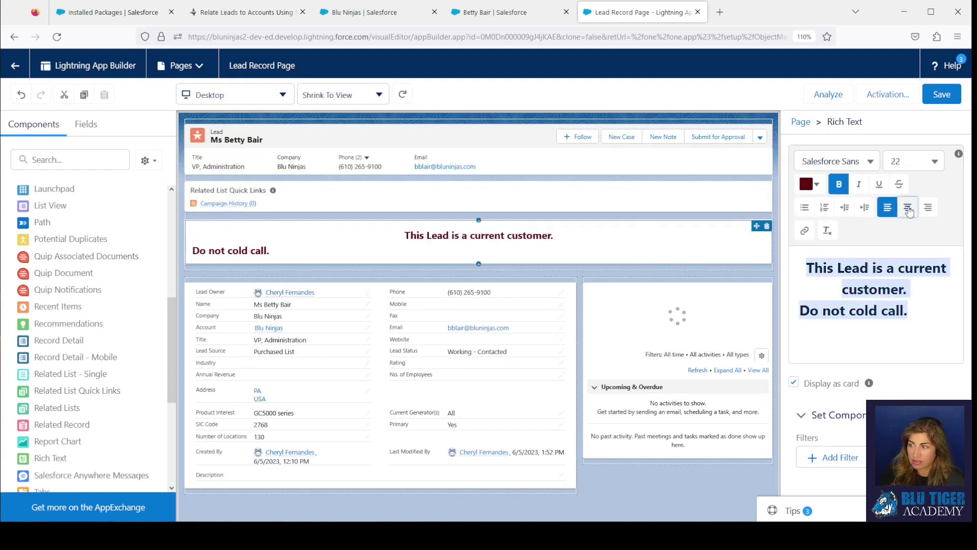
left_click(907, 207)
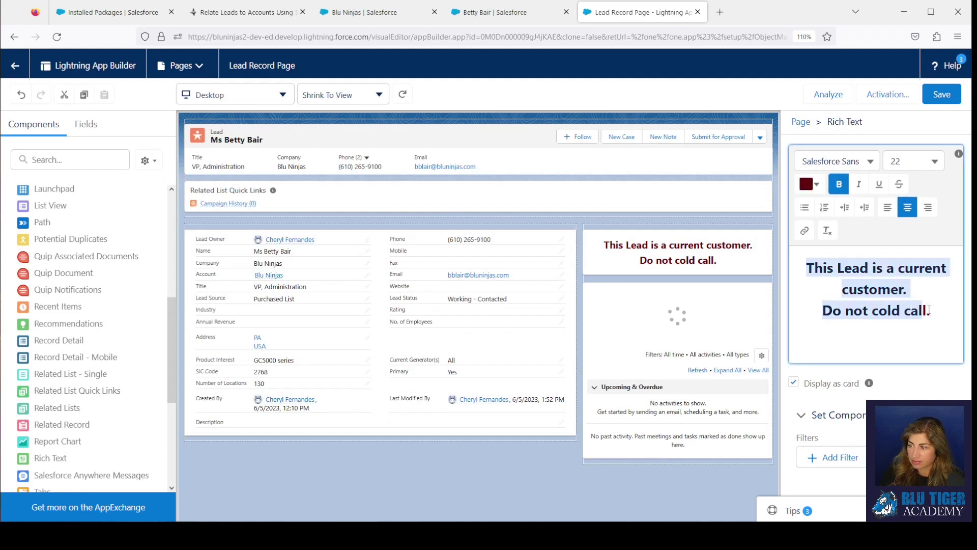
left_click(887, 207)
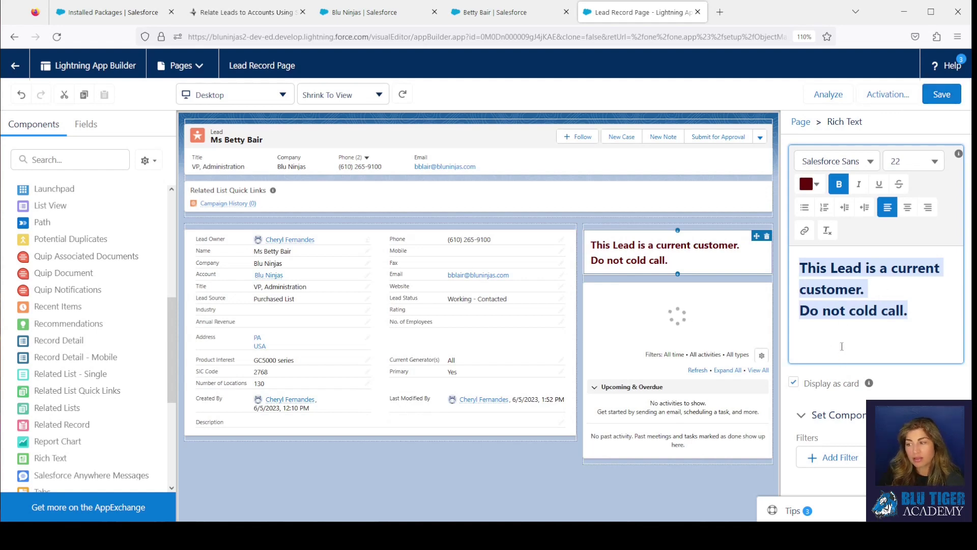
left_click(838, 310)
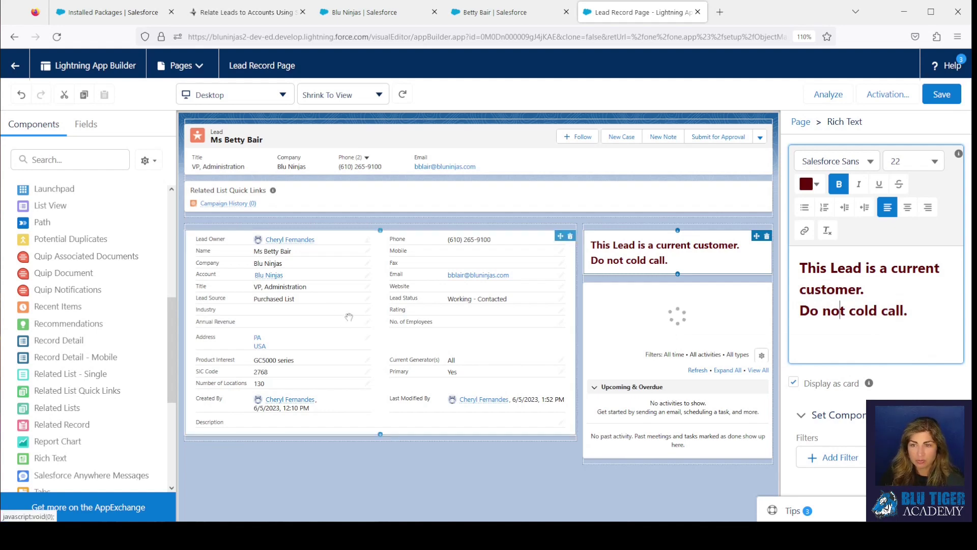
left_click(371, 12)
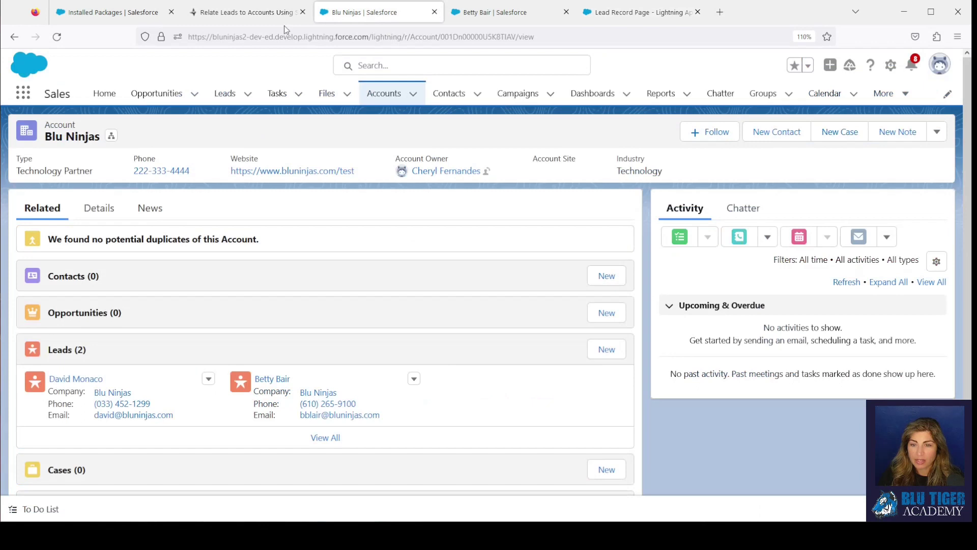
Step: Set the Blu Ninjas account Type to Customer - Channel, save, and return to the page builder
left_click(98, 208)
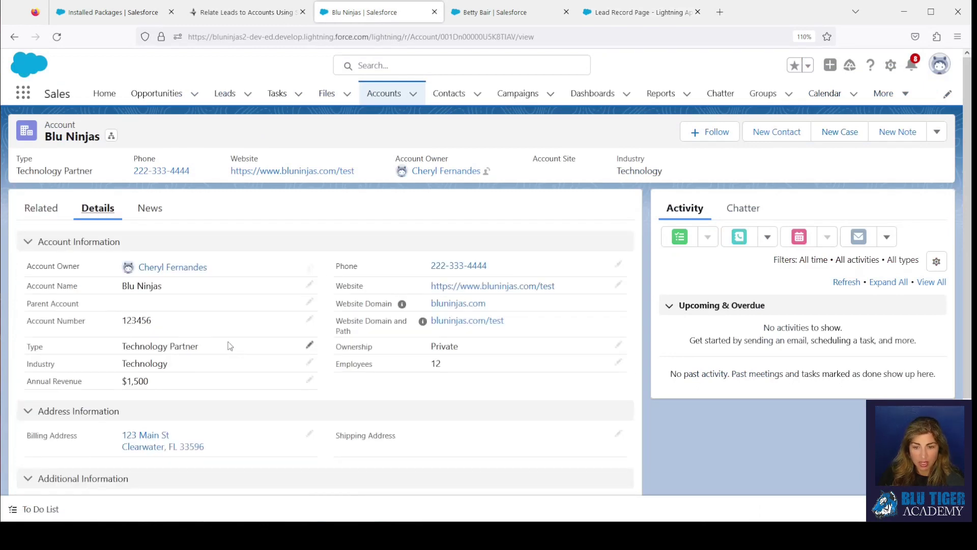
mouse_move(310, 346)
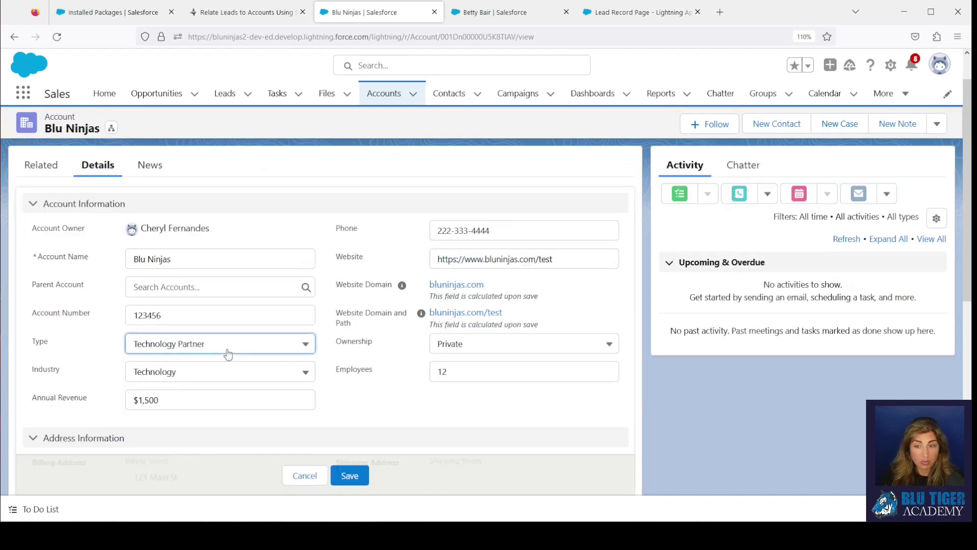
left_click(220, 343)
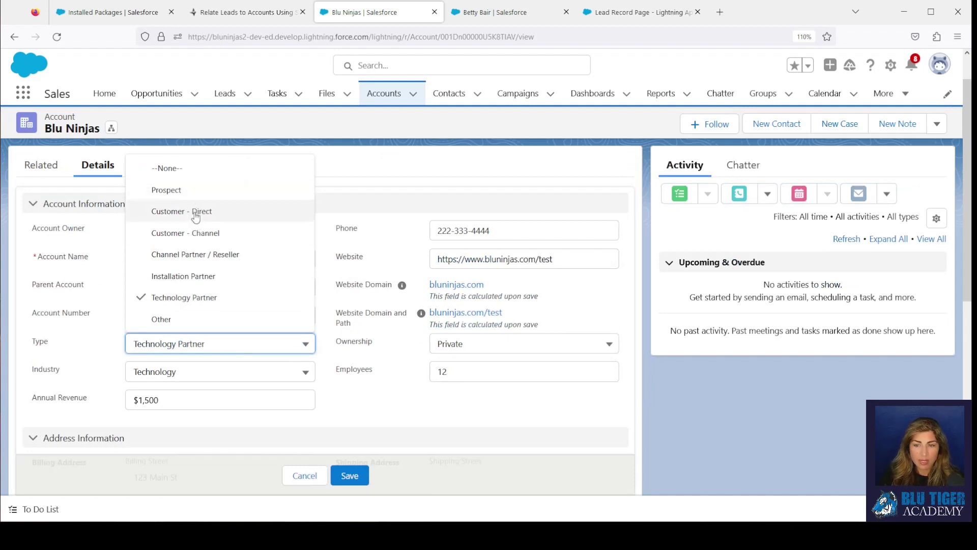
mouse_move(209, 301)
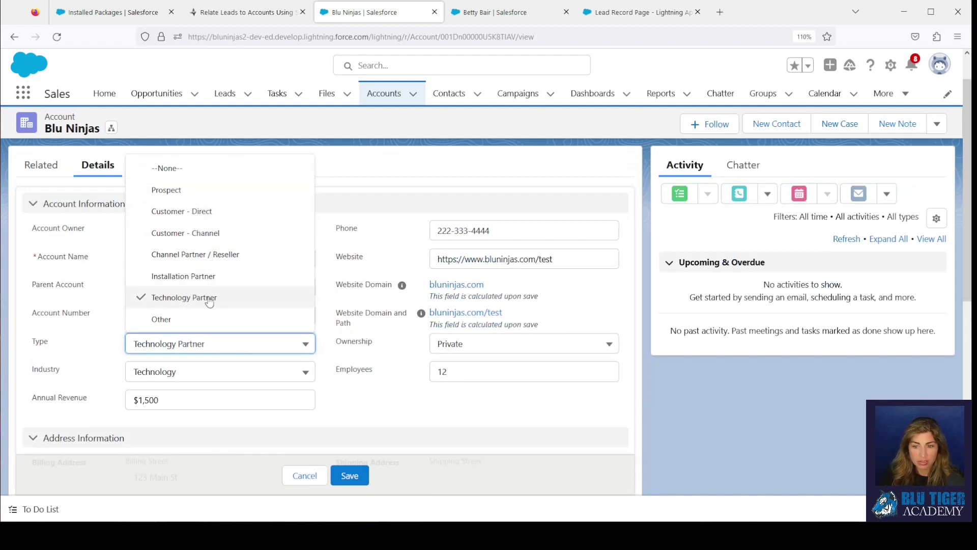
mouse_move(184, 297)
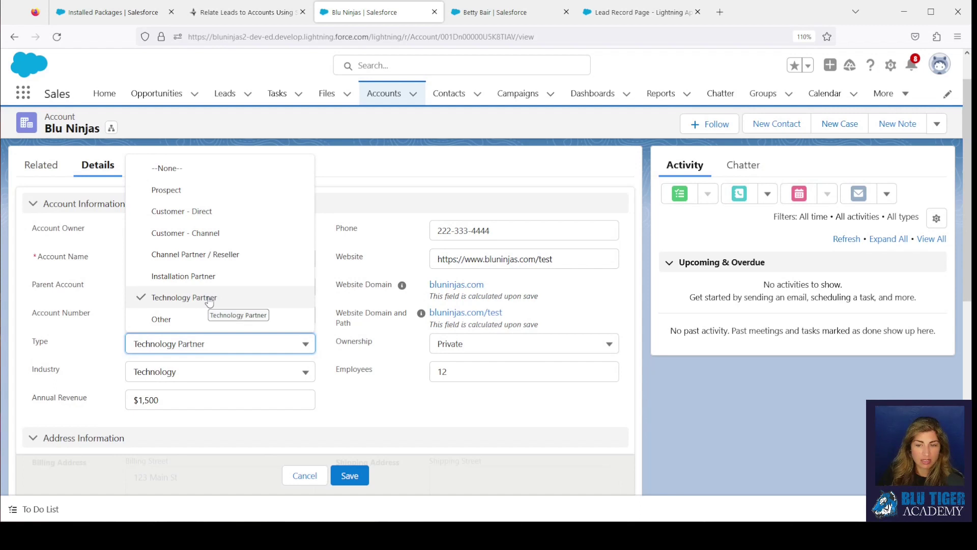
mouse_move(185, 233)
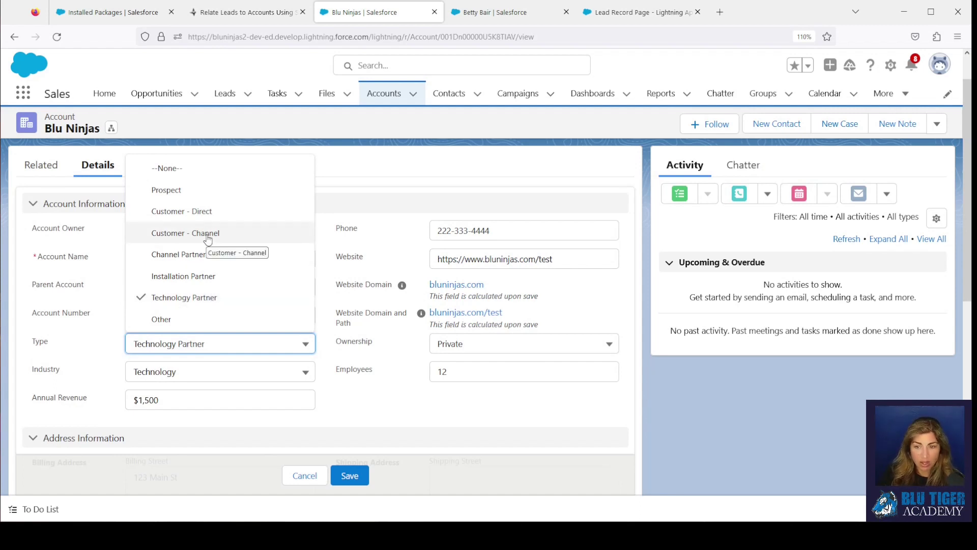
left_click(185, 232)
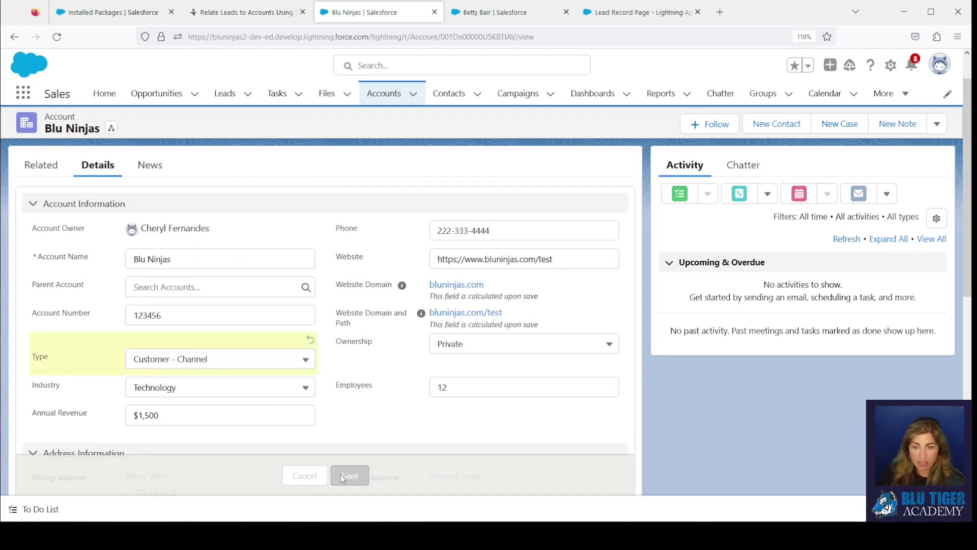
left_click(350, 476)
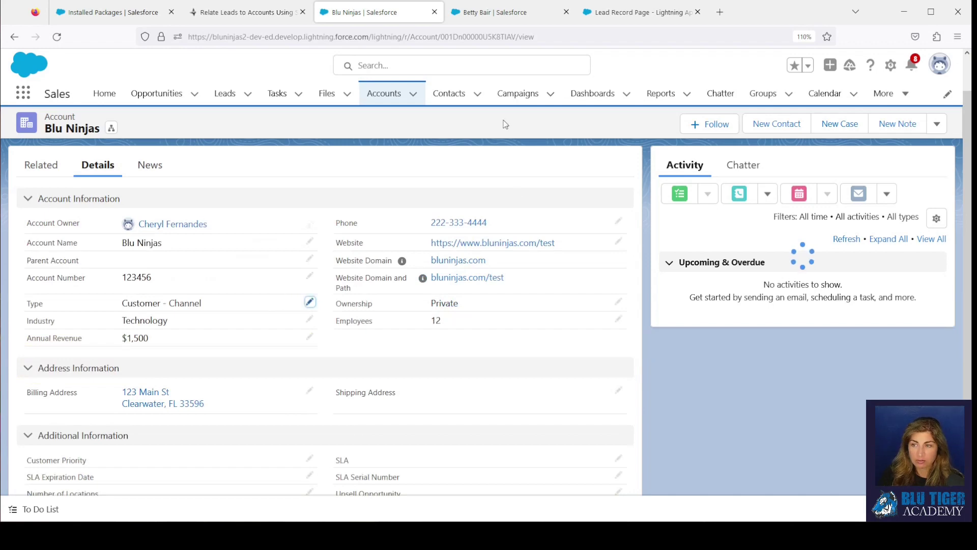
left_click(635, 12)
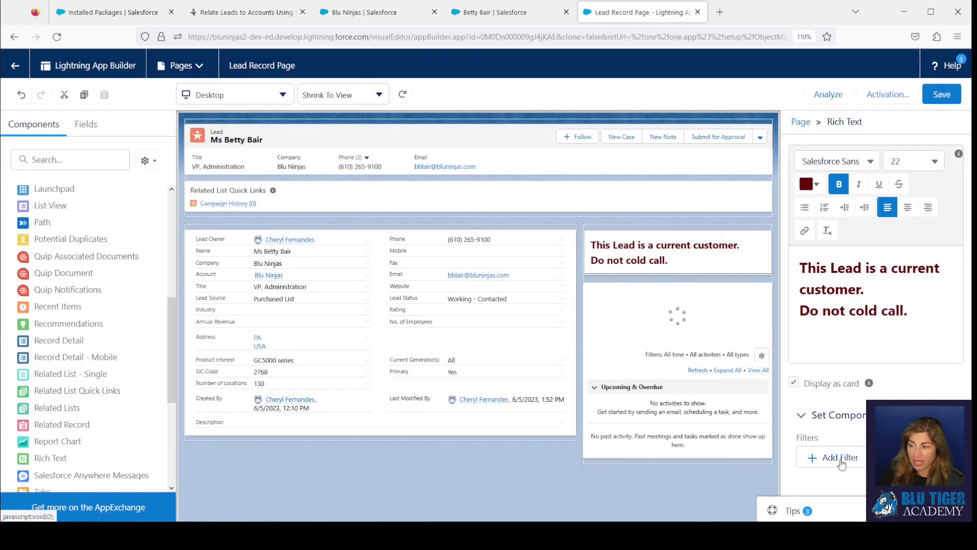
Step: Add an Advanced visibility filter Record > Account > Type Equal Customer - Channel to the card
left_click(837, 457)
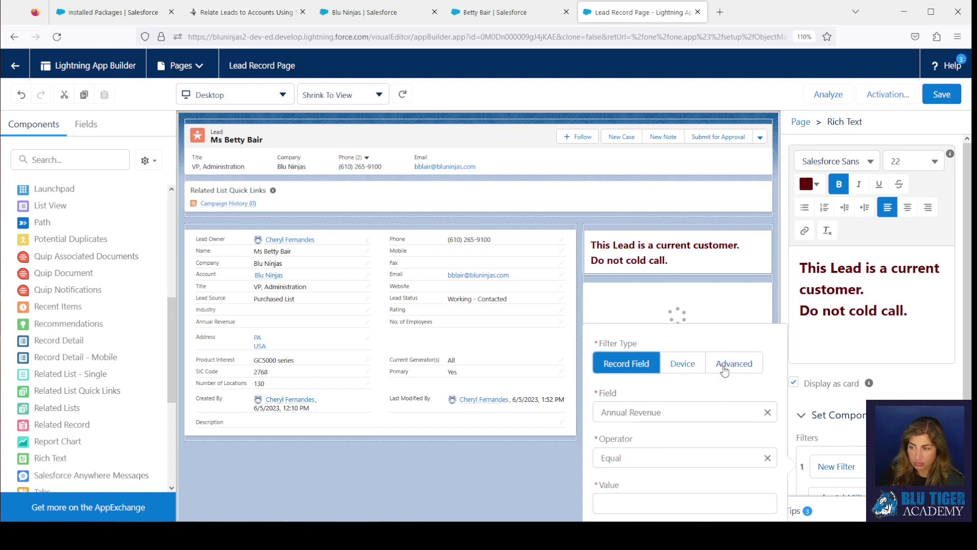
left_click(734, 363)
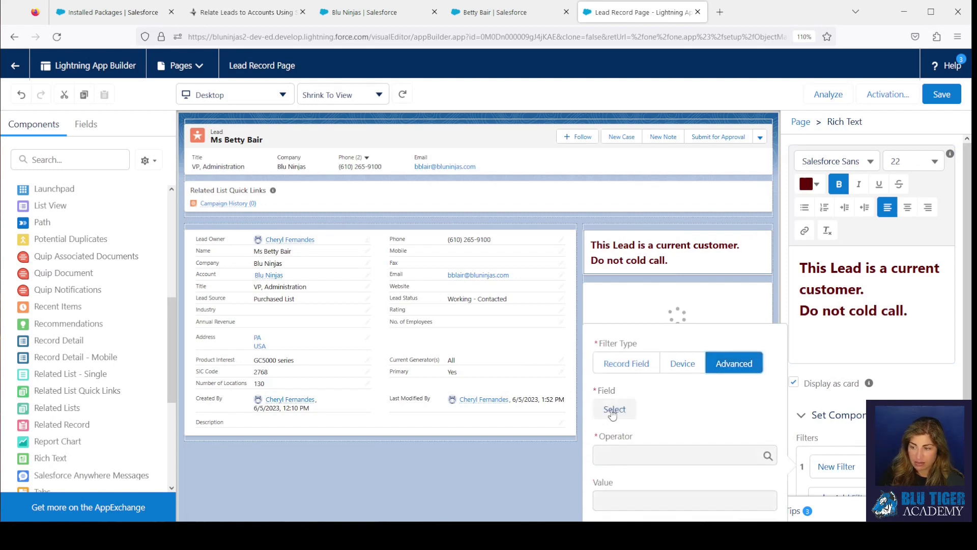
left_click(614, 409)
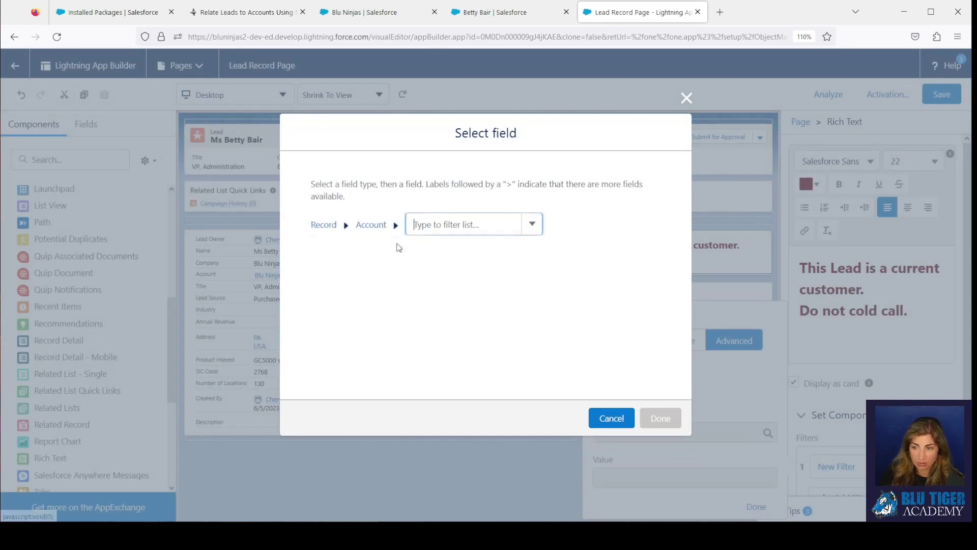
type("typ")
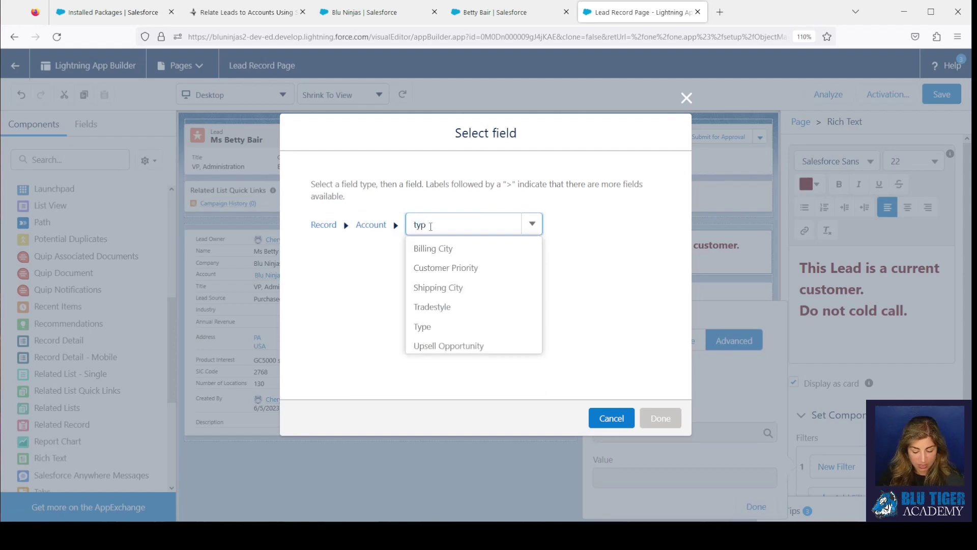
left_click(421, 326)
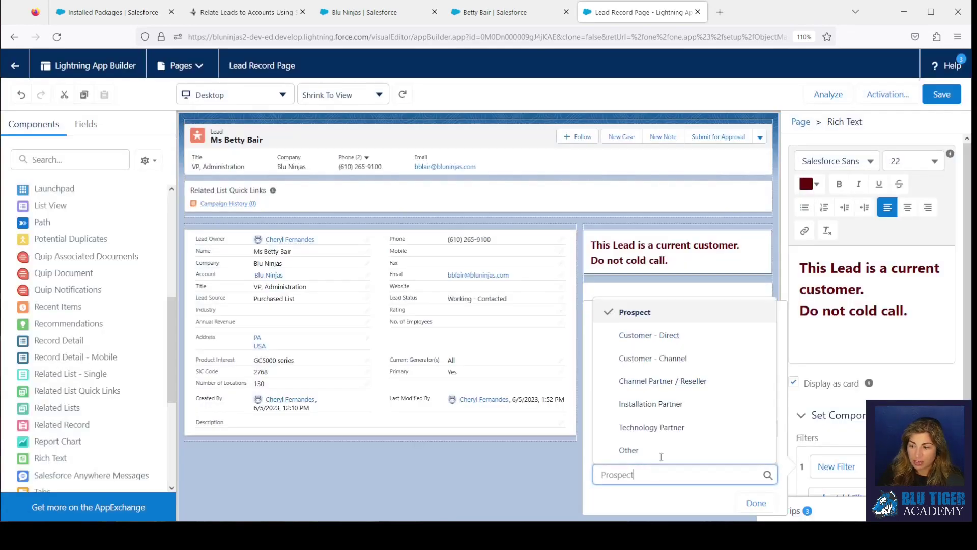
left_click(651, 358)
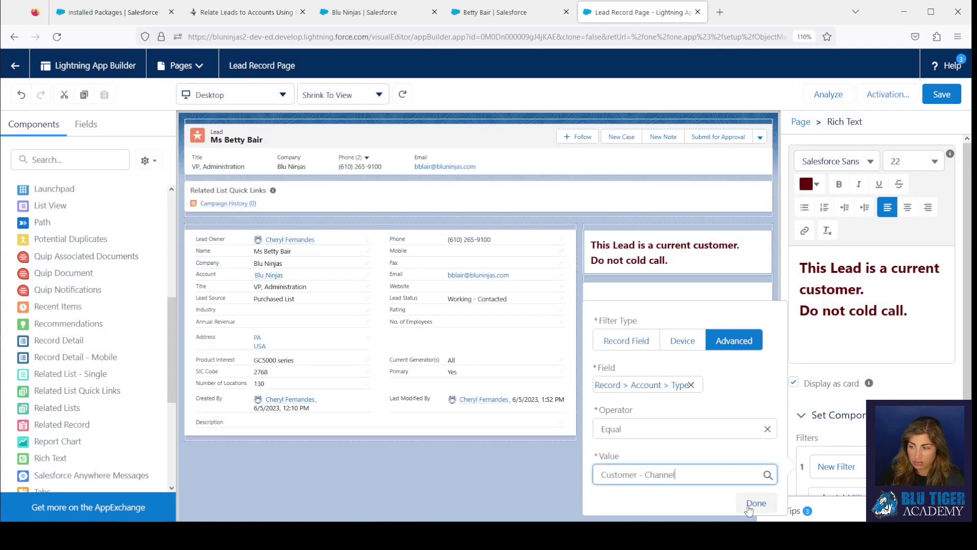
left_click(756, 503)
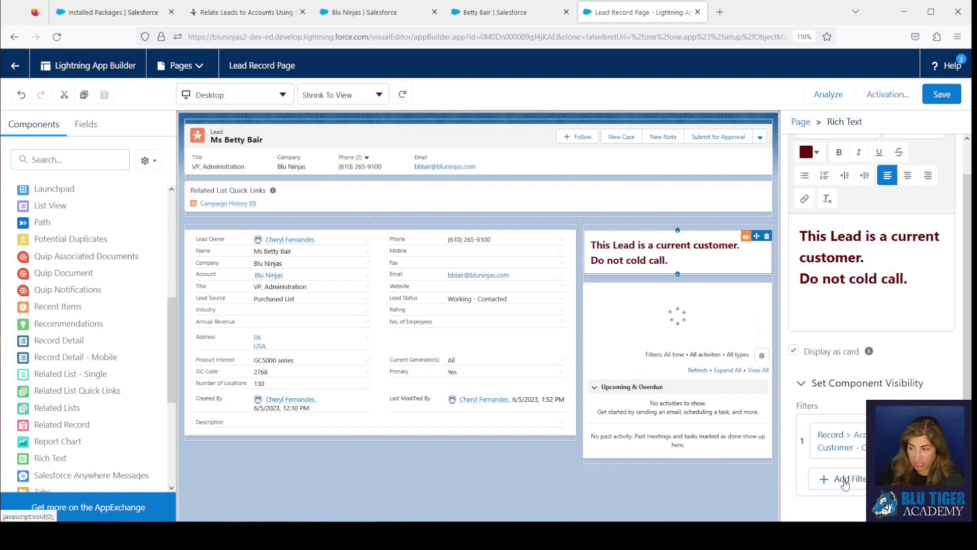
Step: Add a second filter Account > Type Equal Customer - Direct and save the Lead Record Page
left_click(846, 479)
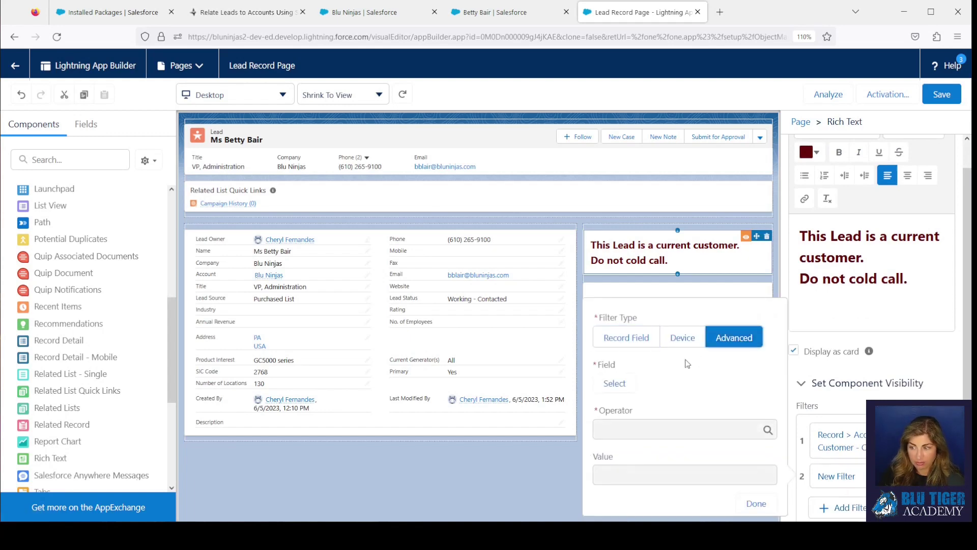
left_click(614, 382)
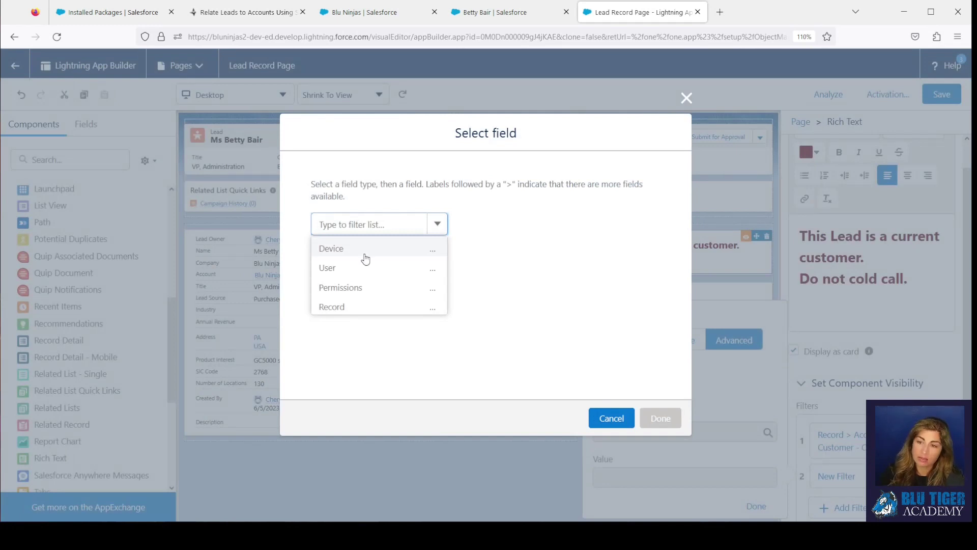
left_click(332, 307)
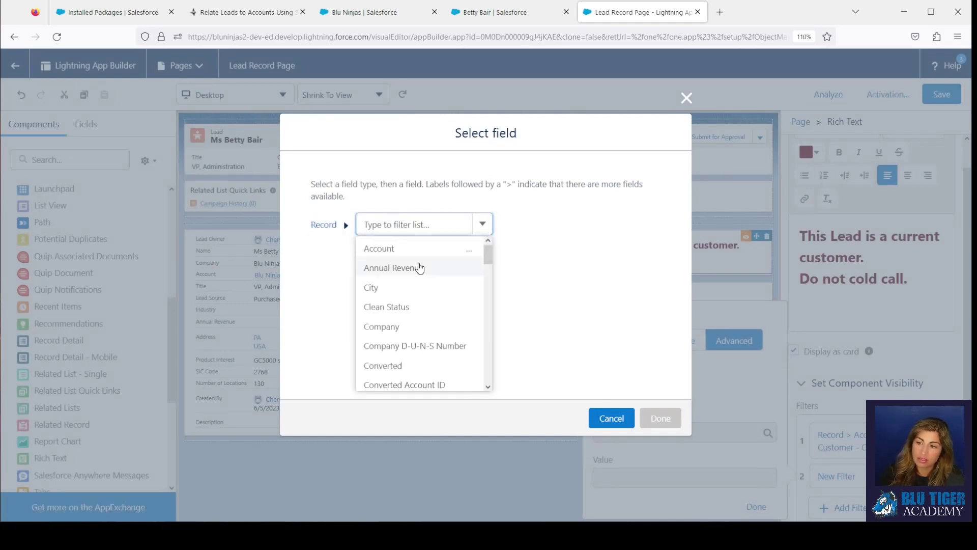
left_click(378, 249)
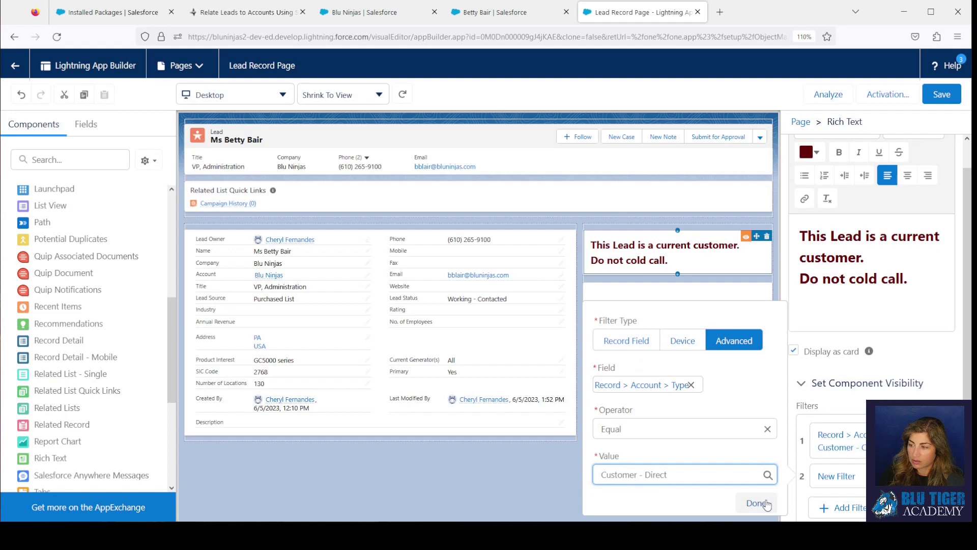
left_click(756, 503)
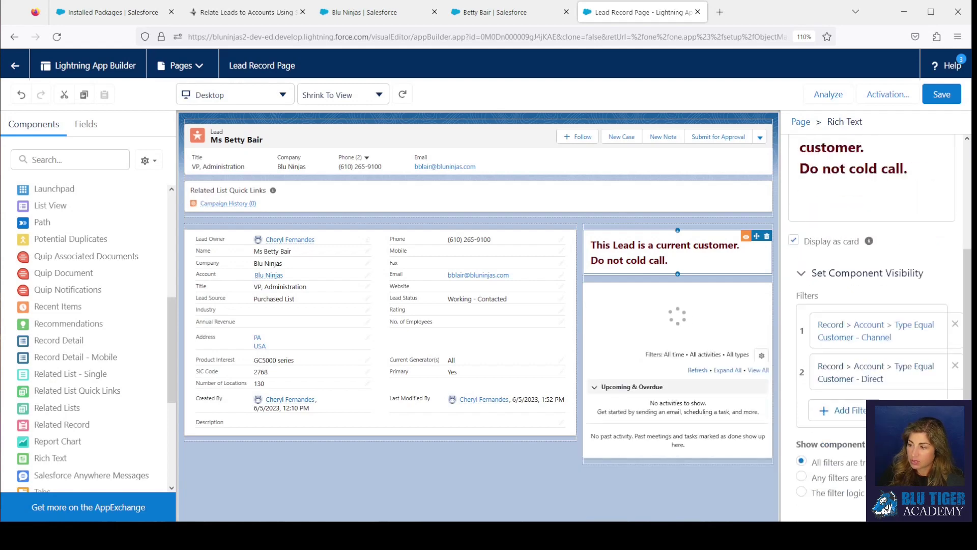
left_click(802, 476)
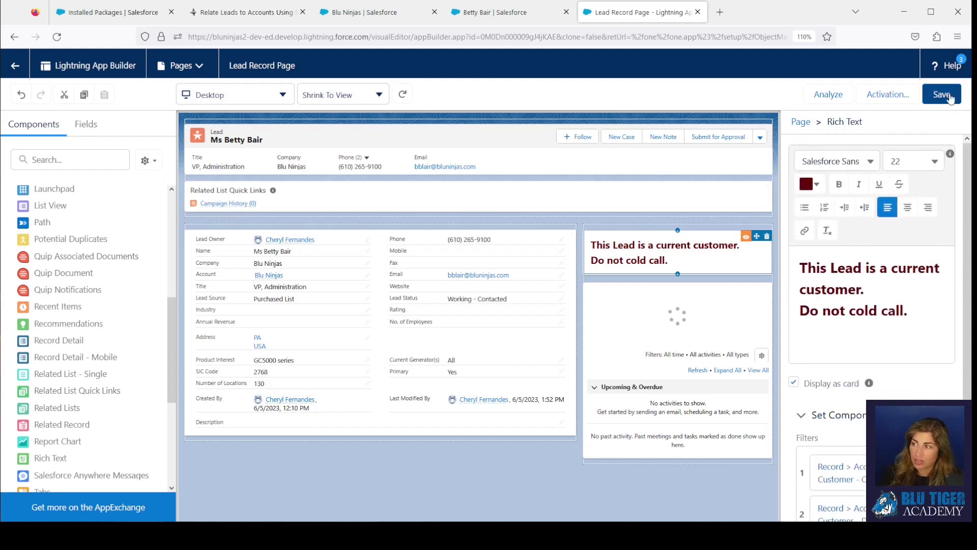
left_click(942, 94)
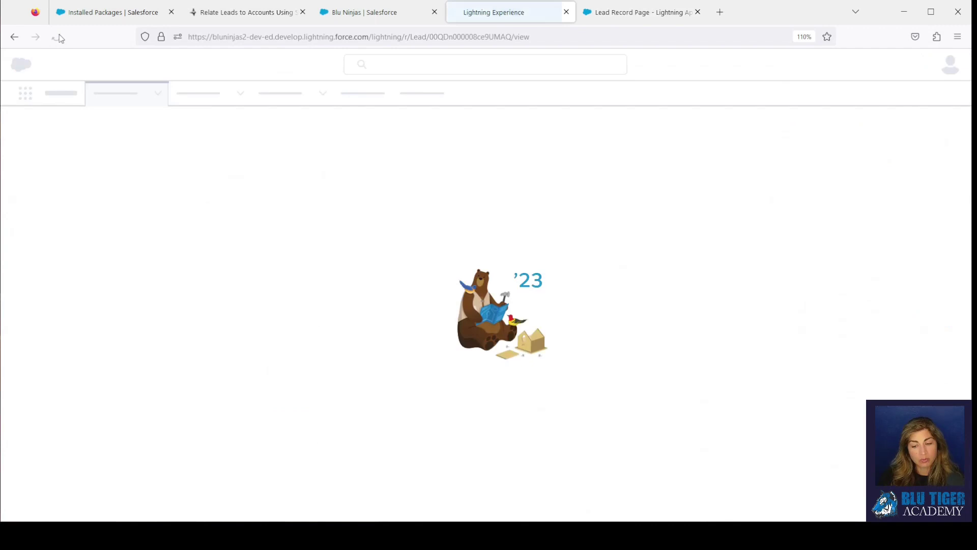
Step: Set the Blu Ninjas account Type to Technology Partner, save, and reload Betty Bair's lead to confirm the card is gone
left_click(56, 37)
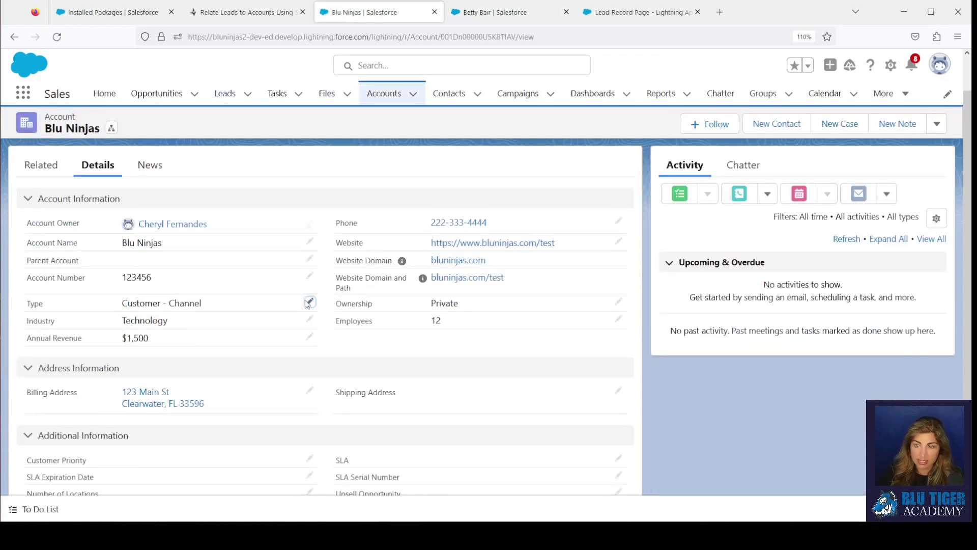
left_click(310, 303)
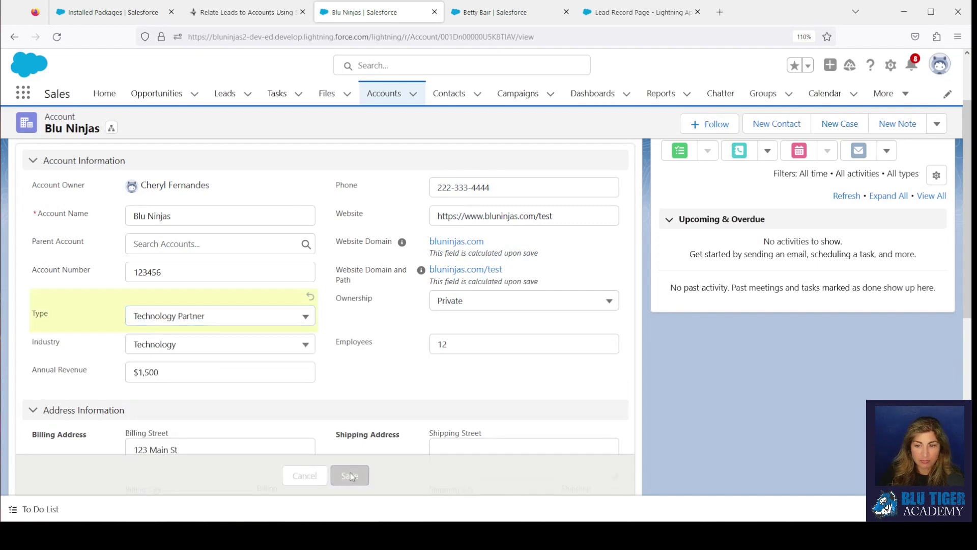
left_click(349, 476)
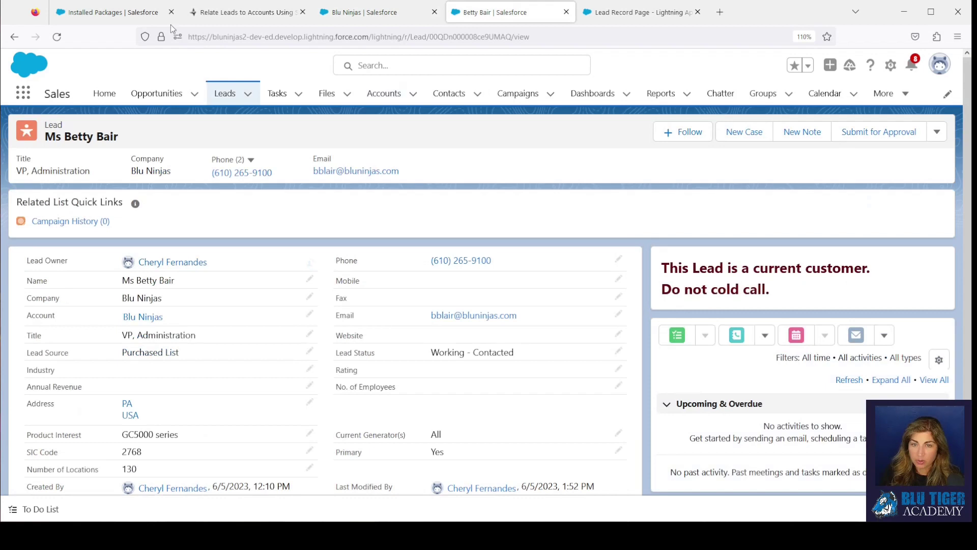
left_click(56, 37)
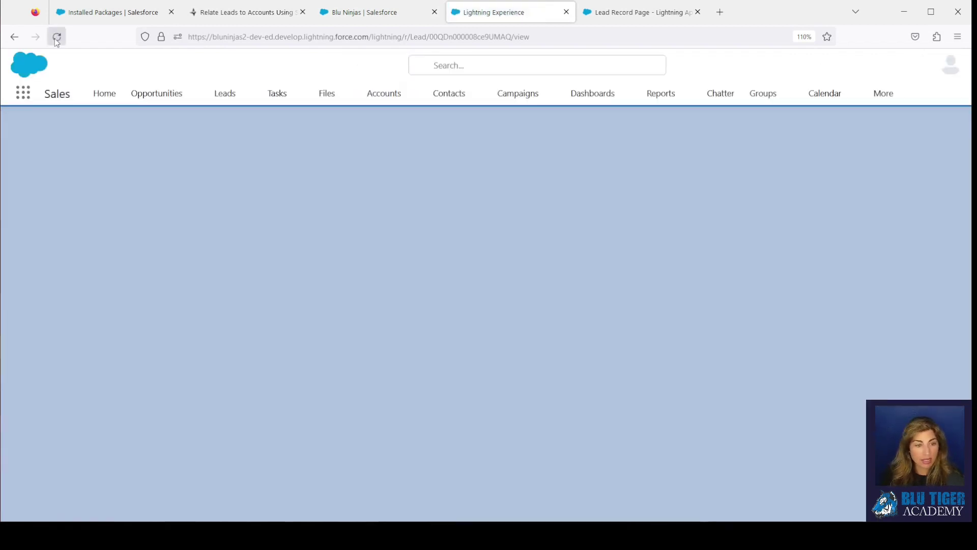
left_click(56, 37)
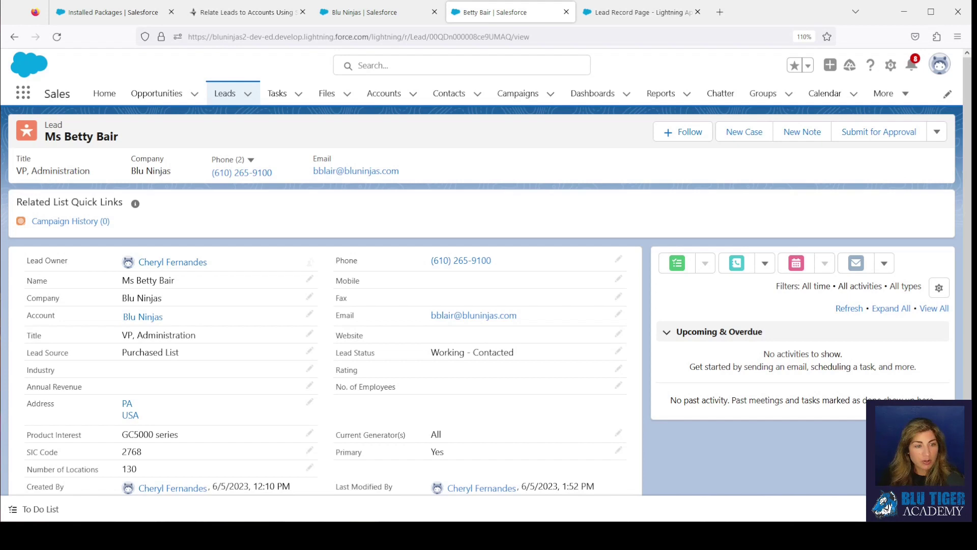
mouse_move(517, 231)
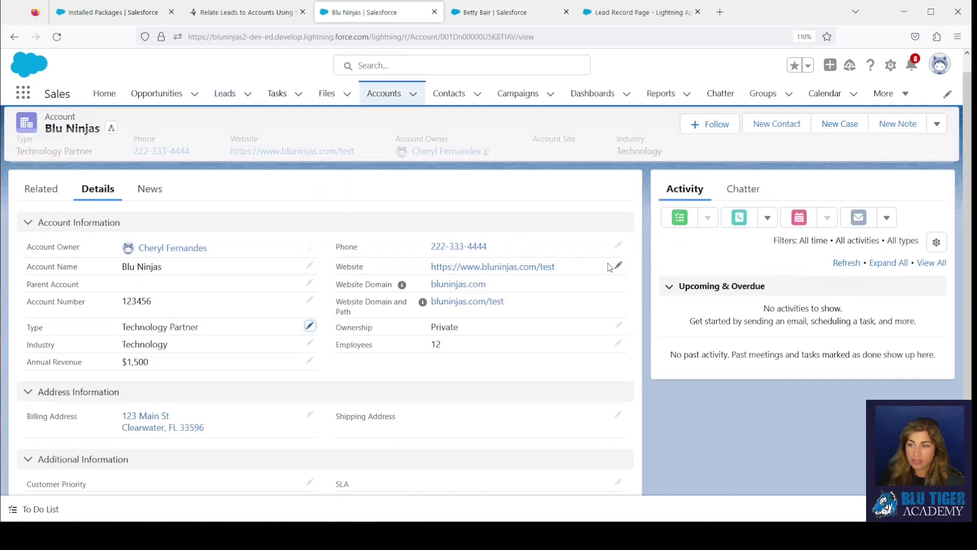
left_click(618, 266)
type("test")
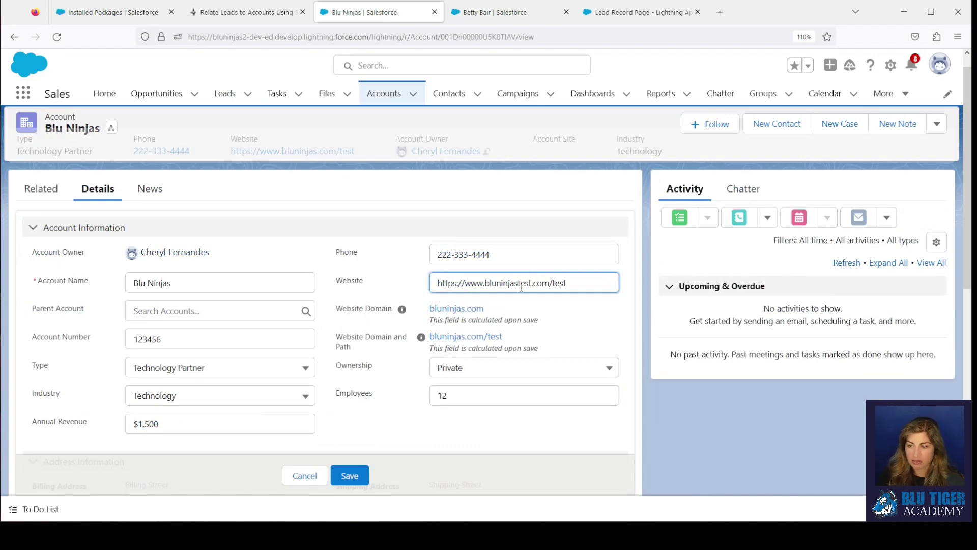
left_click(349, 476)
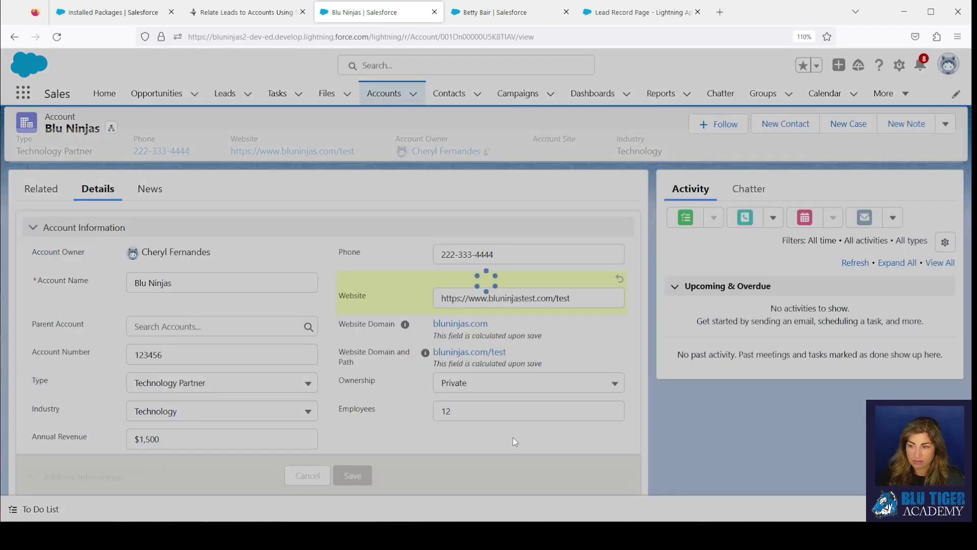
left_click(352, 476)
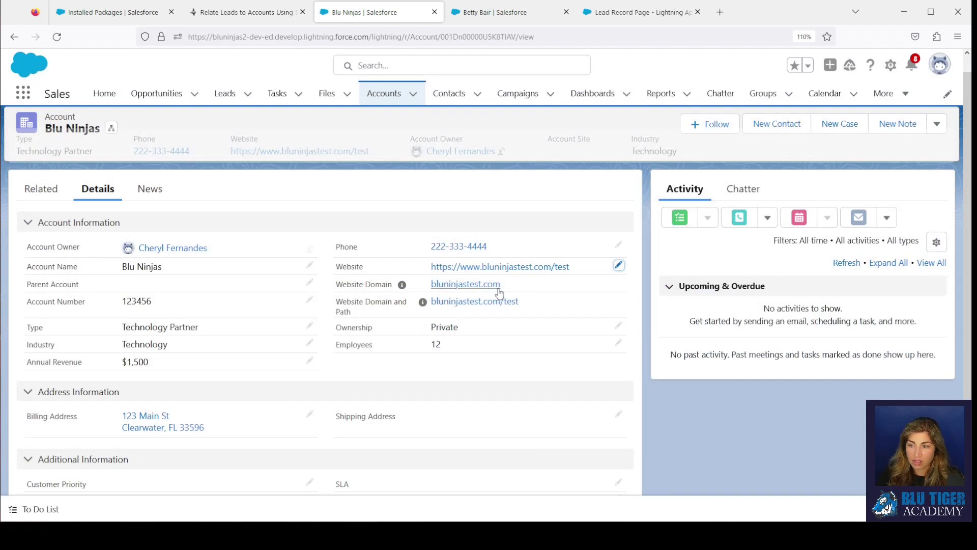
mouse_move(402, 284)
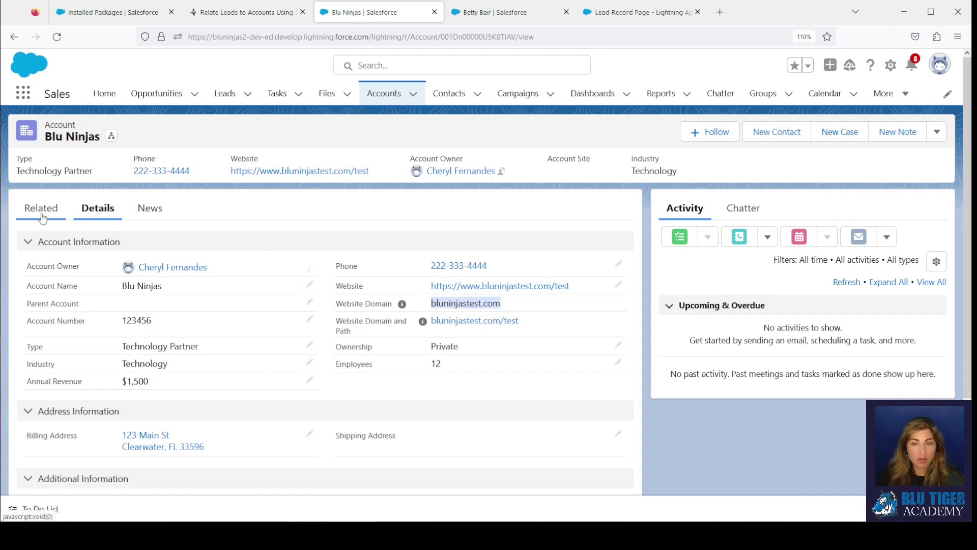
left_click(42, 208)
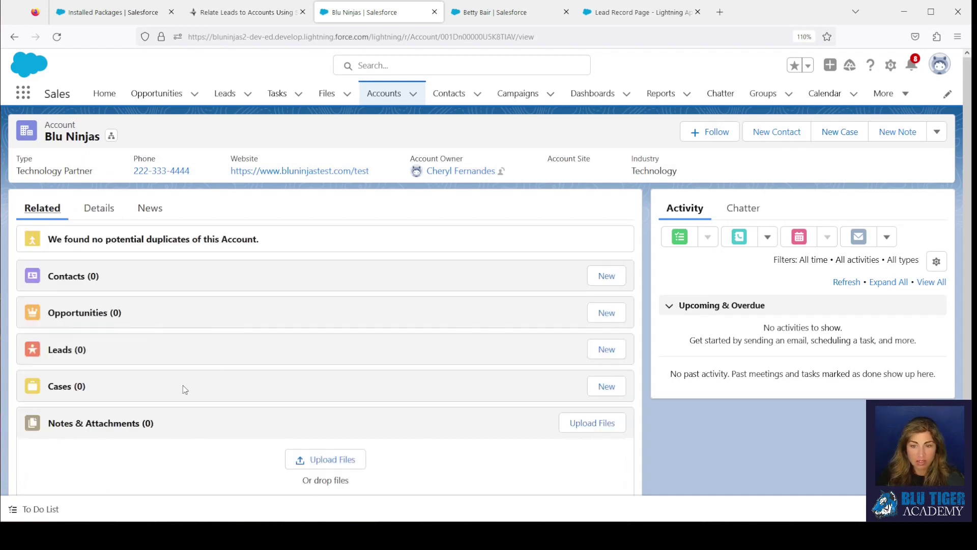
mouse_move(78, 85)
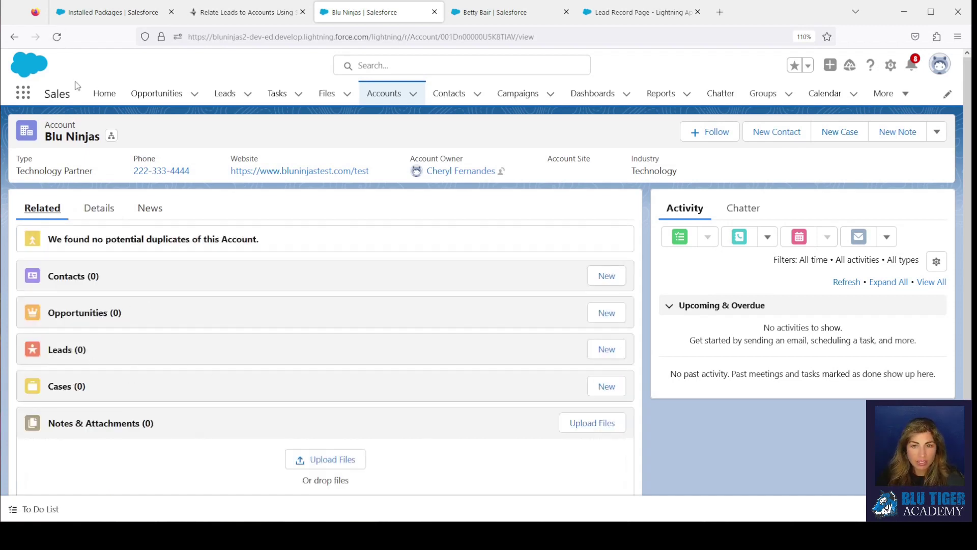
mouse_move(67, 366)
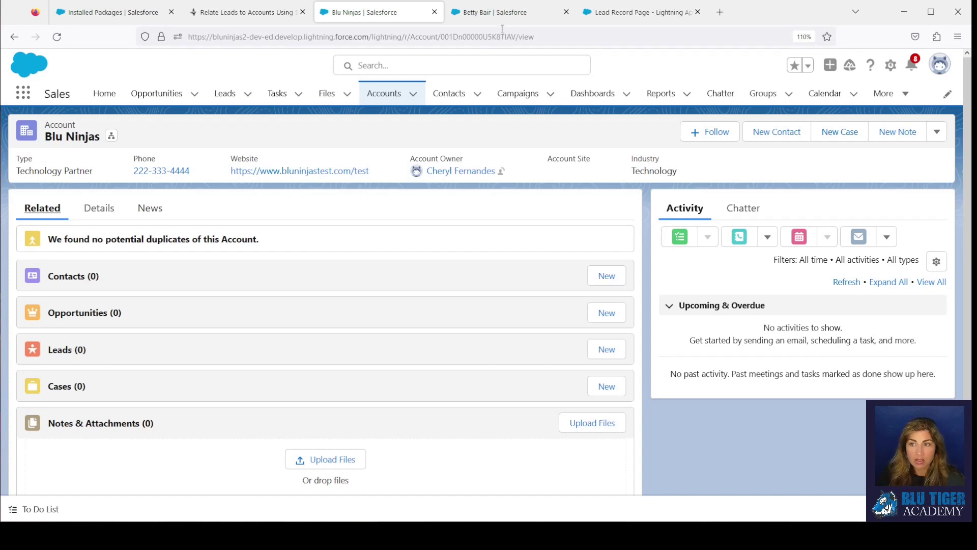
left_click(492, 12)
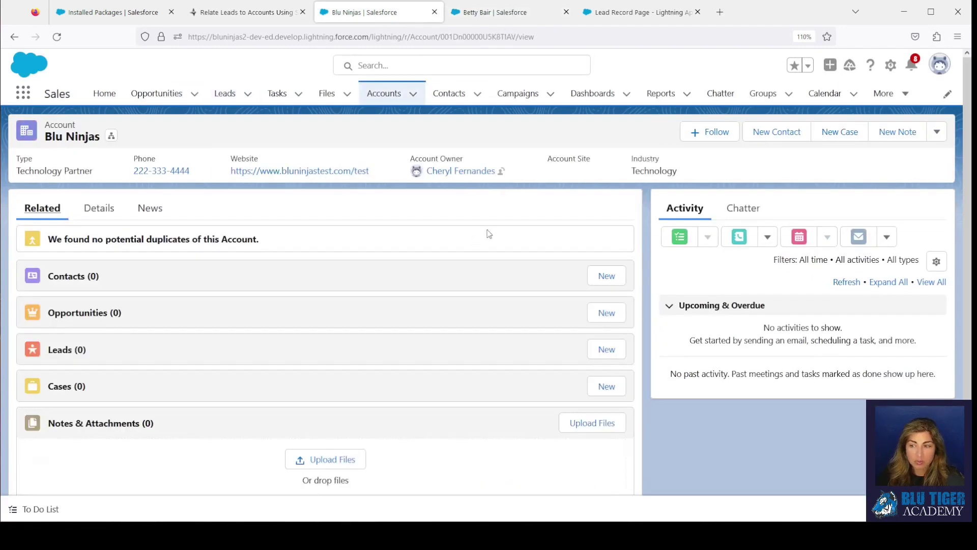
left_click(97, 208)
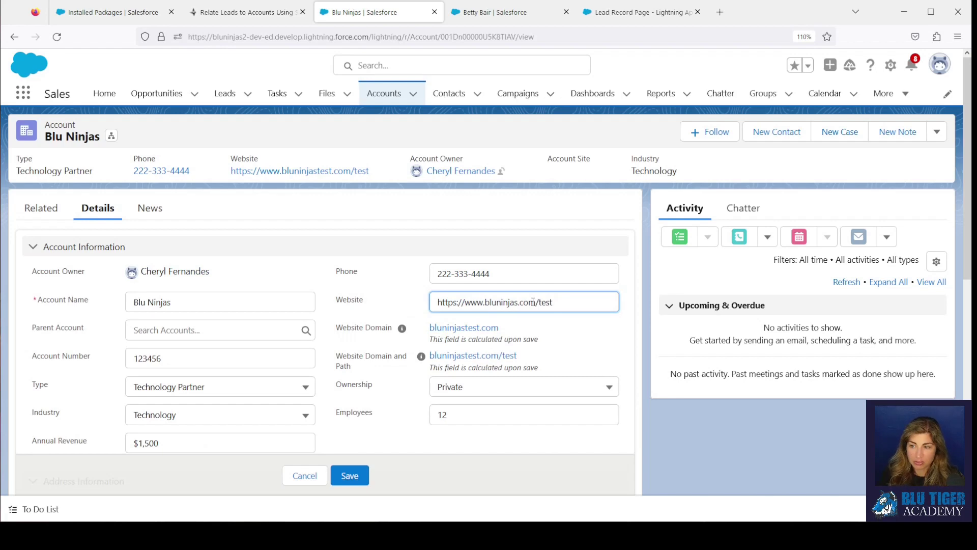
left_click(349, 476)
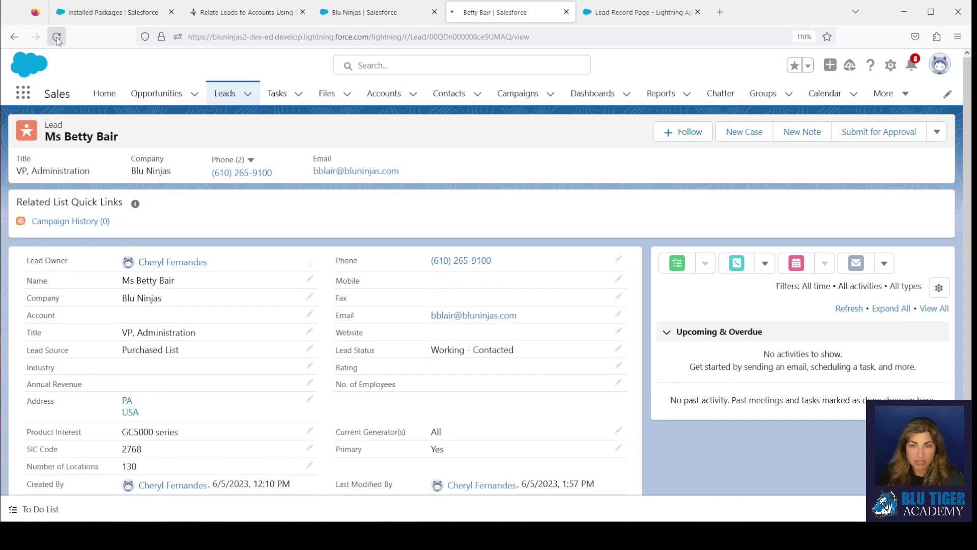
left_click(56, 36)
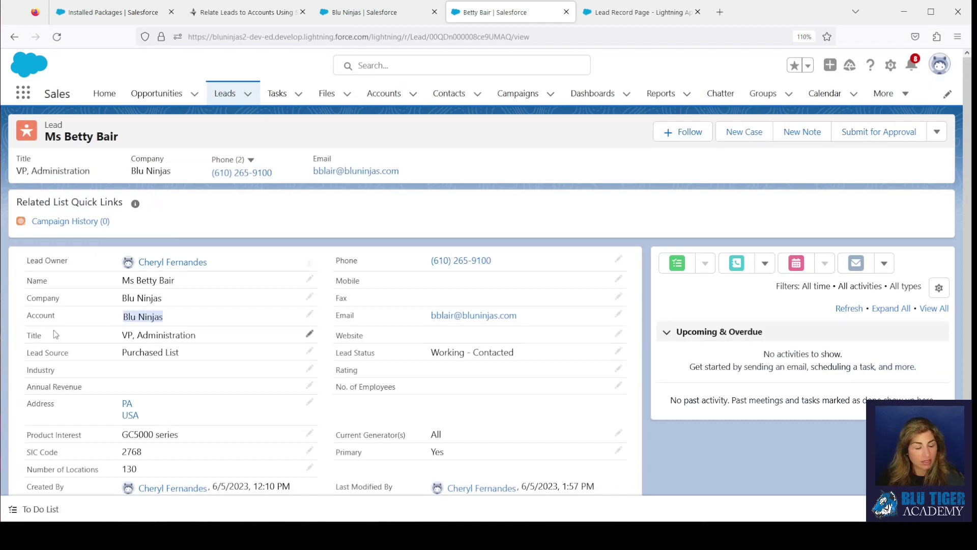
mouse_move(66, 338)
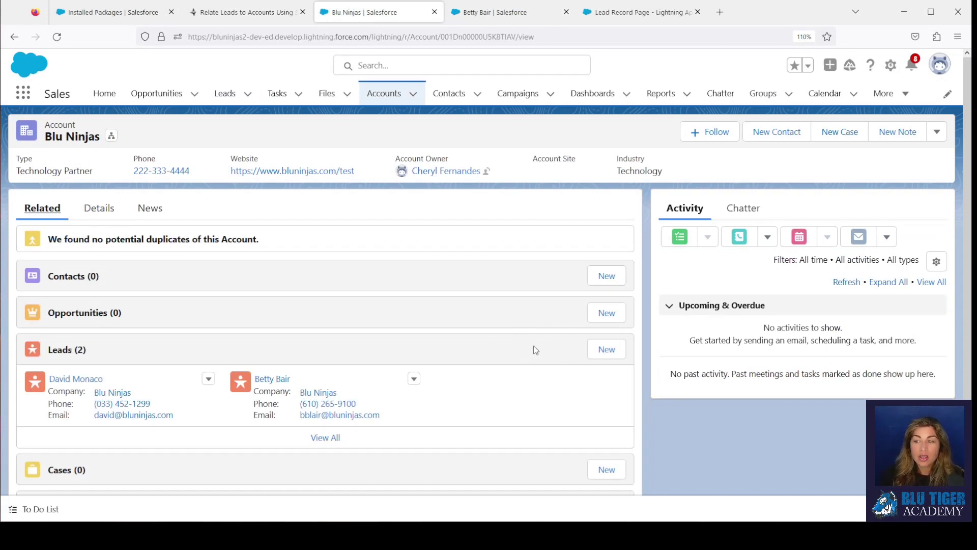
mouse_move(528, 373)
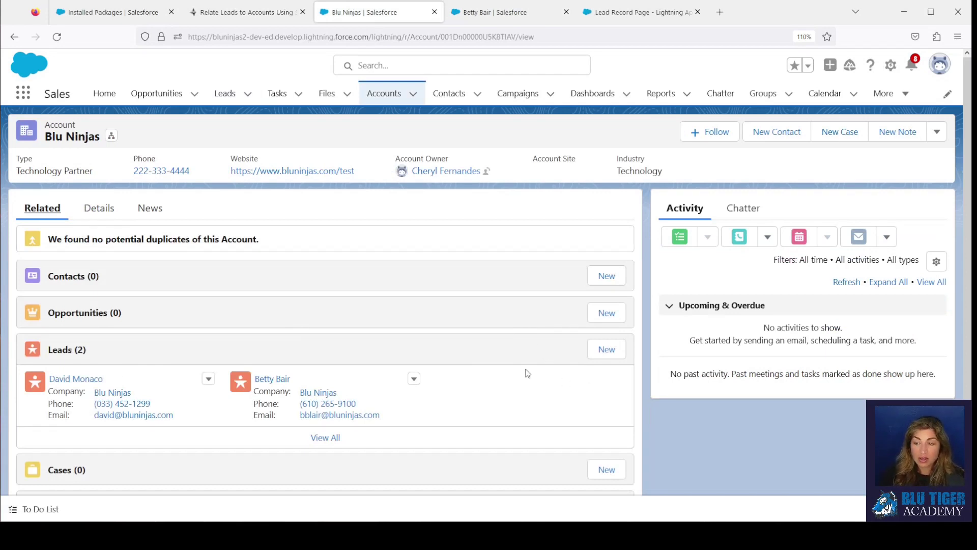